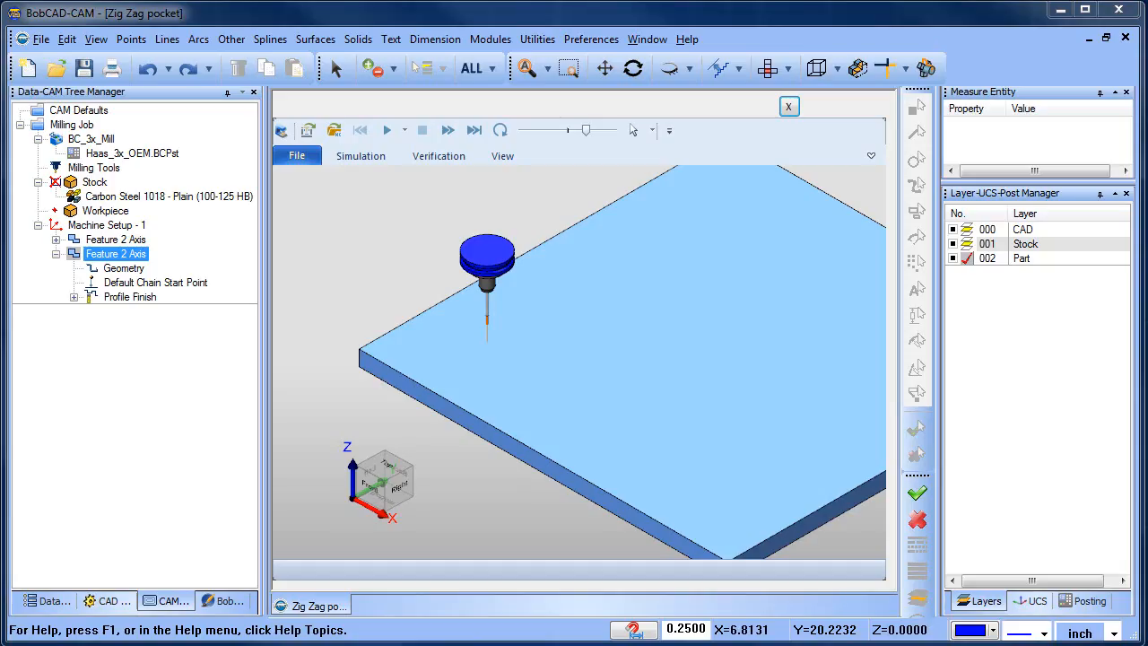
- Play the simulation of the zig-zag pocket job cutting the Bob sign, then start a new milling document
{"action": "left_click", "coordinate": [154, 282]}
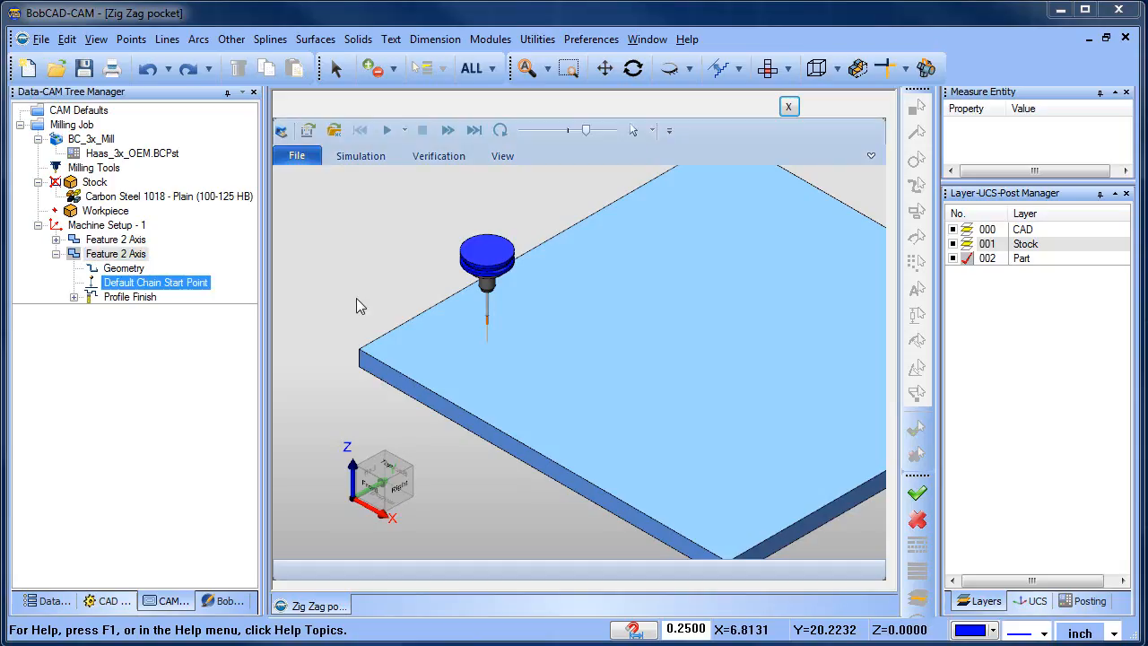
{"action": "left_click", "coordinate": [388, 129]}
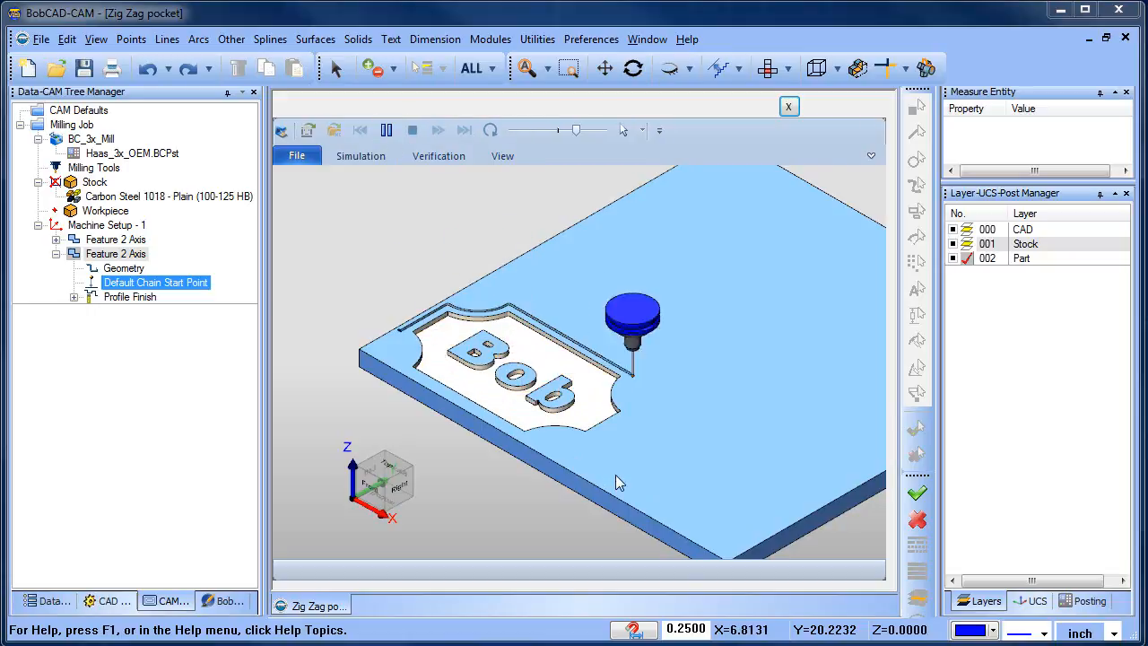
{"action": "left_click", "coordinate": [387, 129]}
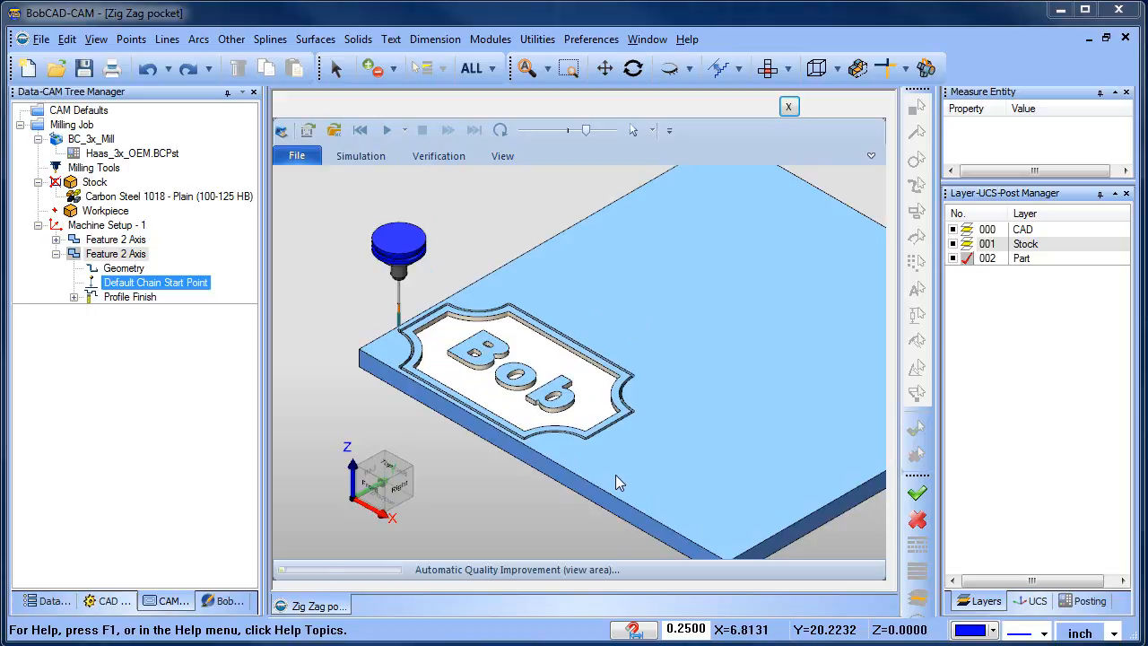
{"action": "left_click", "coordinate": [789, 106]}
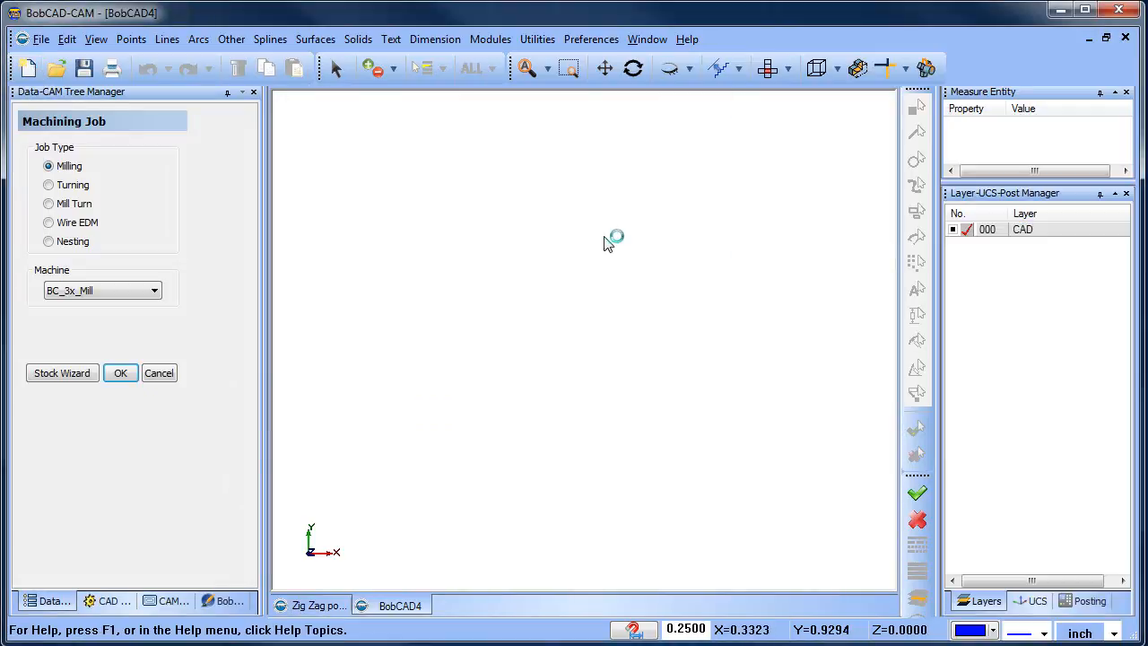
- Add an active layer named Stock and draw a 24 by 24 rectangle on it
{"action": "right_click", "coordinate": [1022, 229]}
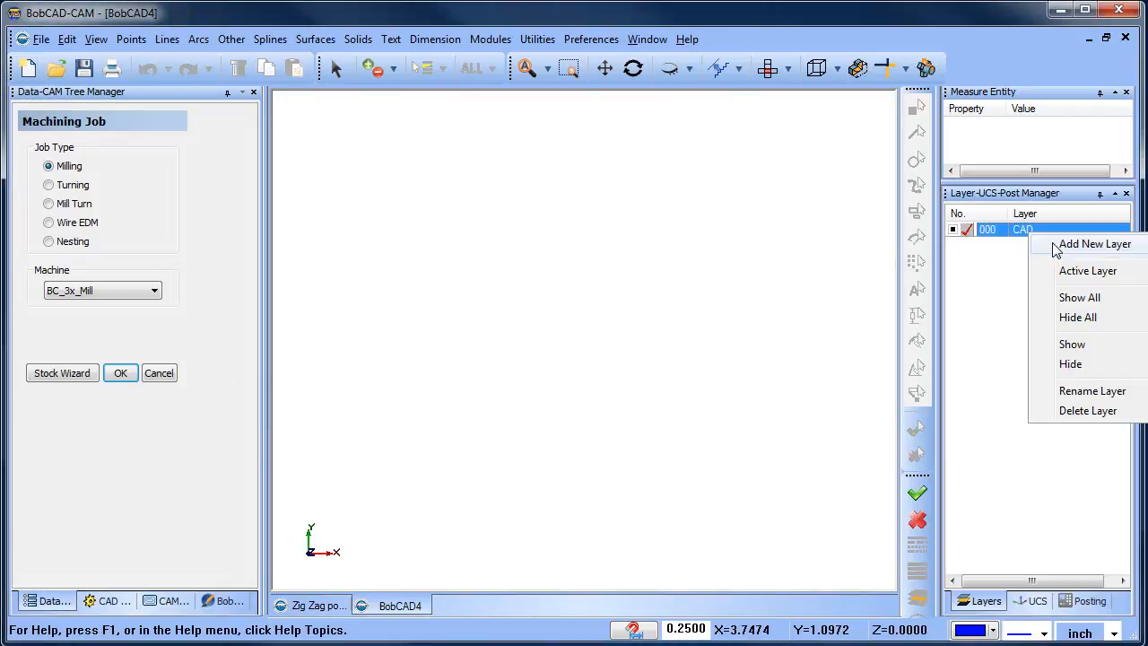
{"action": "left_click", "coordinate": [1094, 244]}
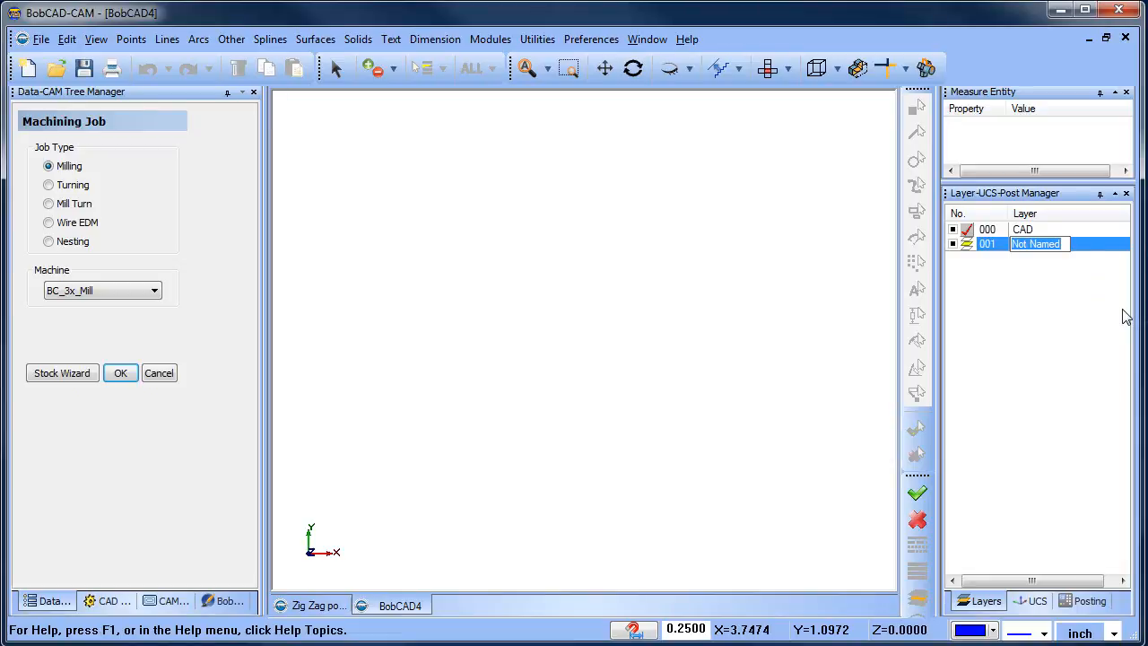
{"action": "type", "text": "Stock"}
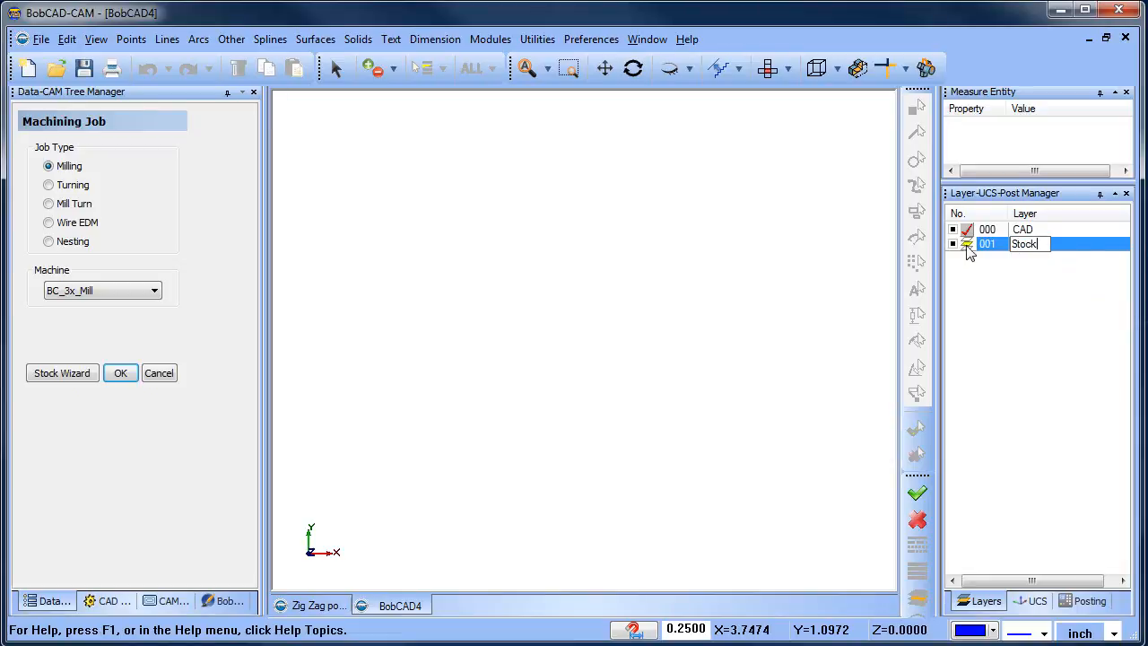
{"action": "left_click", "coordinate": [231, 40]}
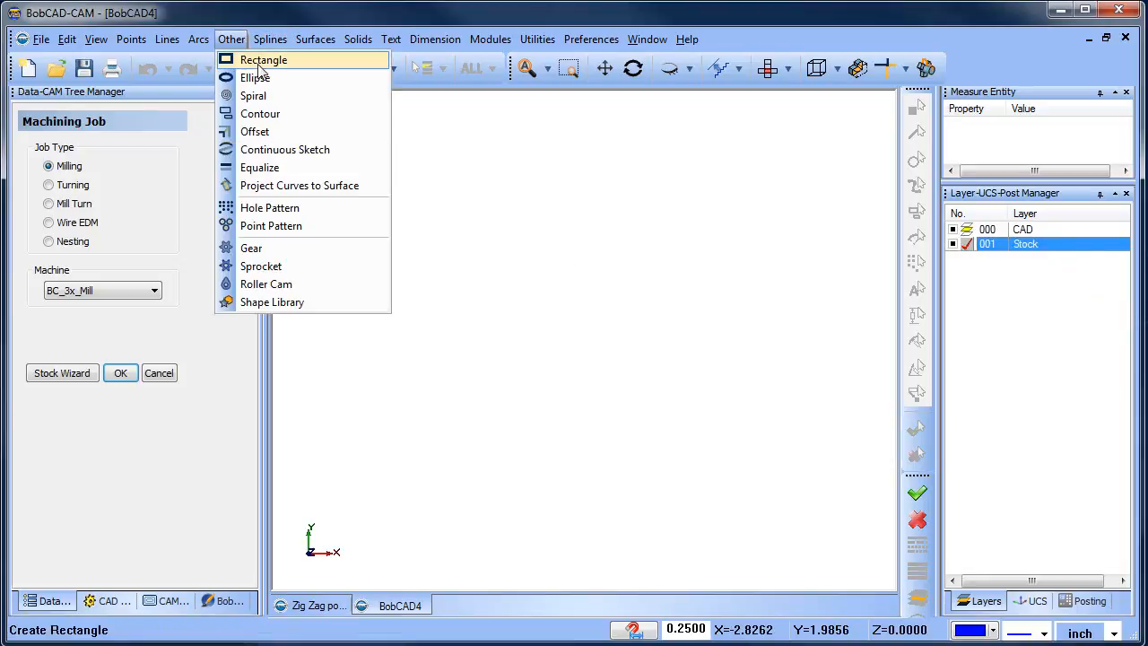
{"action": "left_click", "coordinate": [264, 60]}
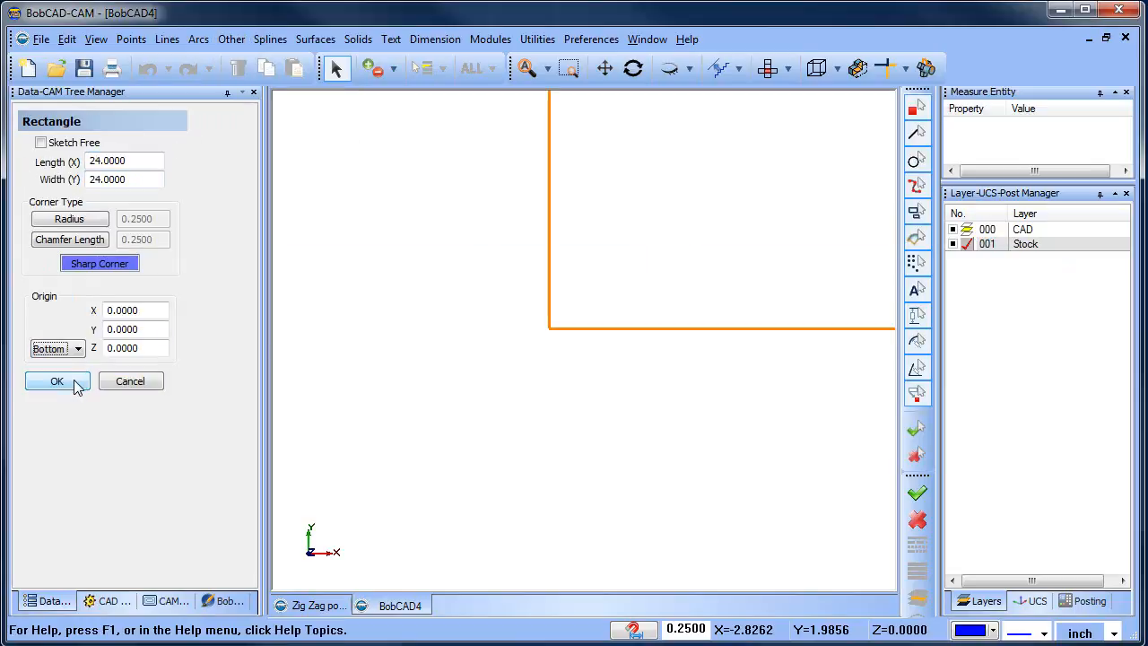
{"action": "left_click", "coordinate": [57, 380]}
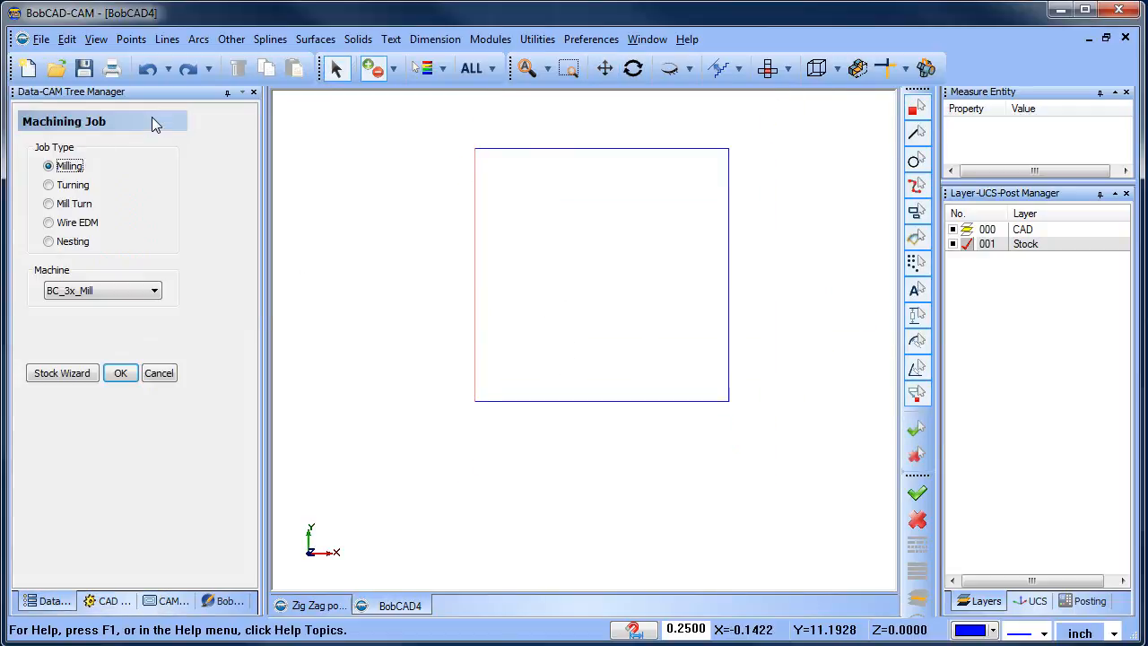
- Define rectangular stock 0.75 high via the Stock Wizard and accept the machine setup
{"action": "left_click", "coordinate": [121, 373]}
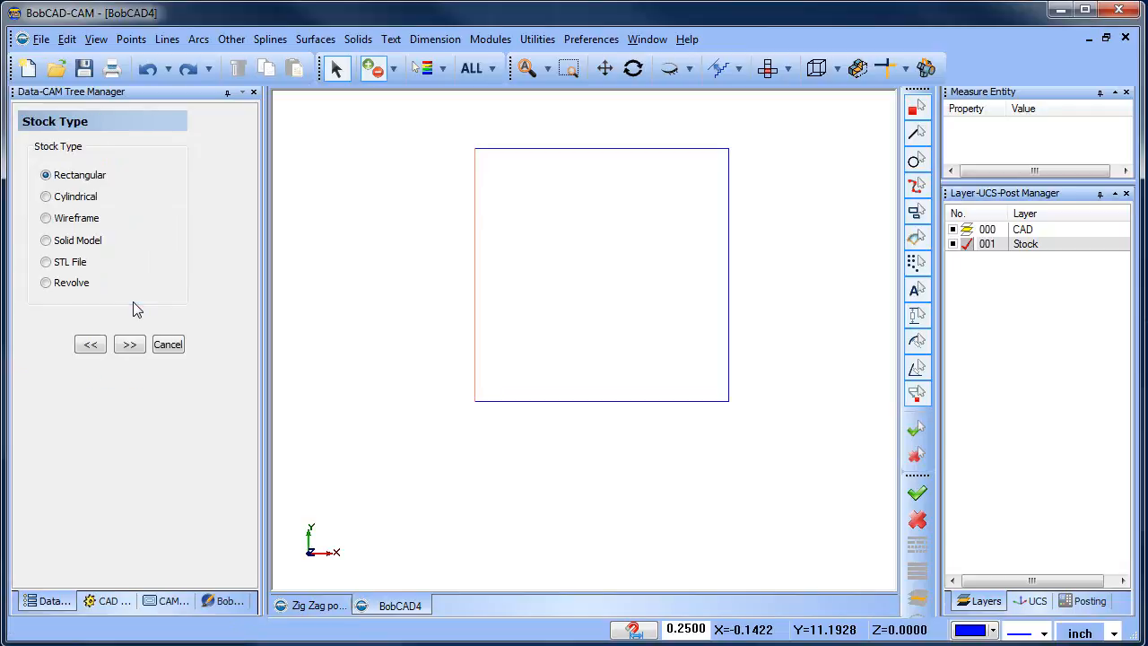
{"action": "left_click", "coordinate": [130, 344]}
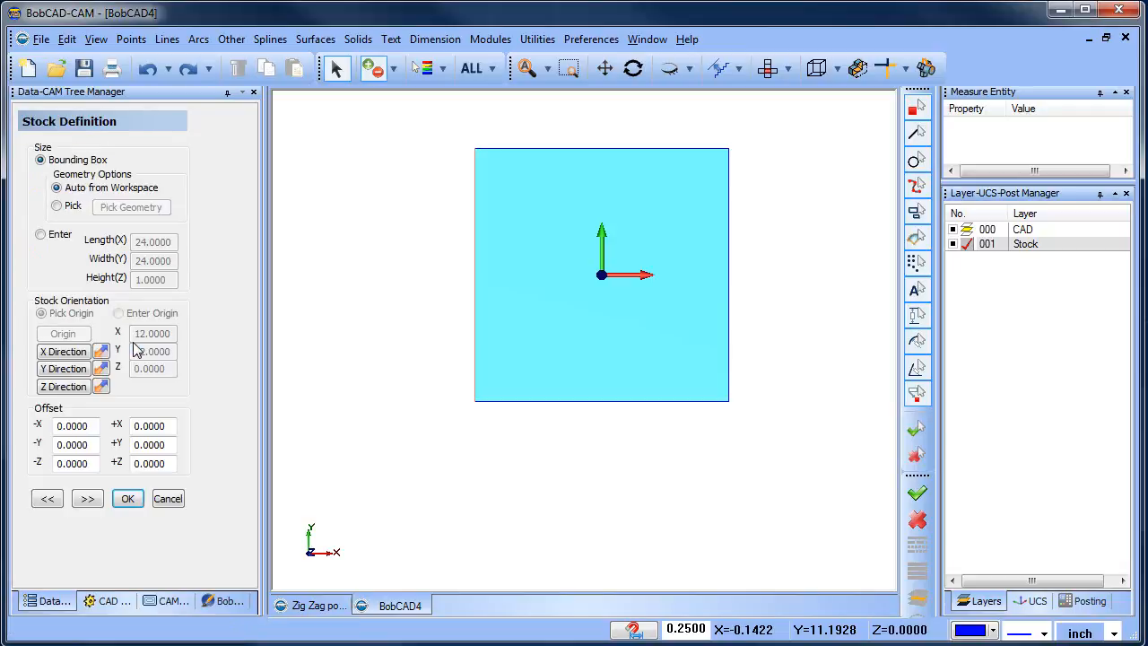
{"action": "left_click", "coordinate": [40, 233]}
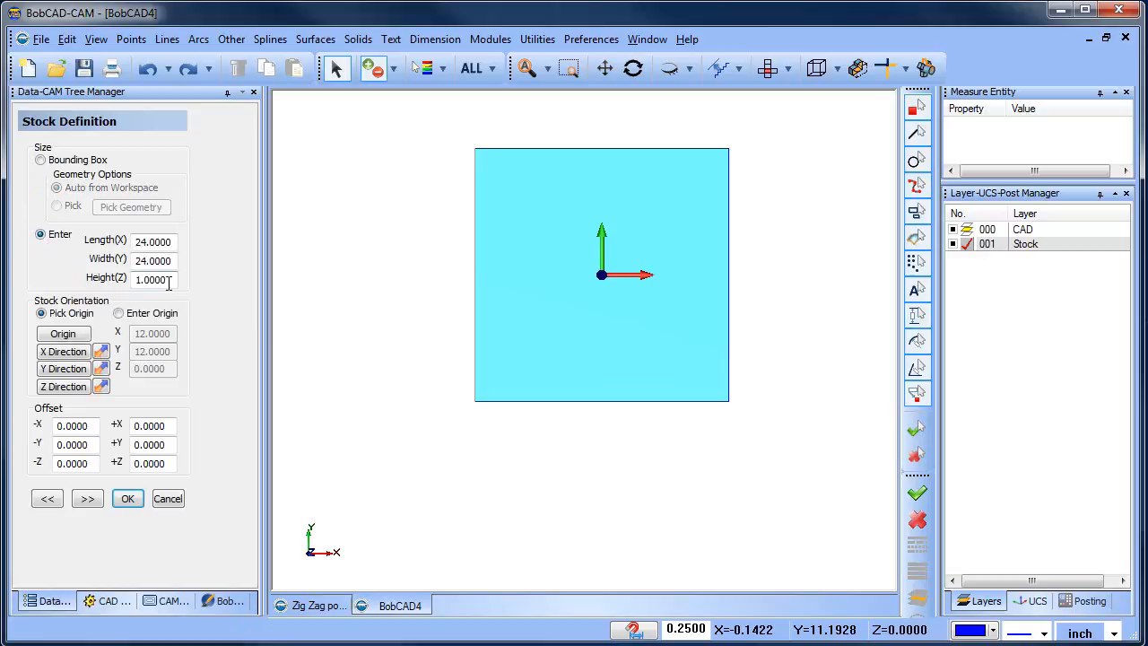
{"action": "type", "text": ".75"}
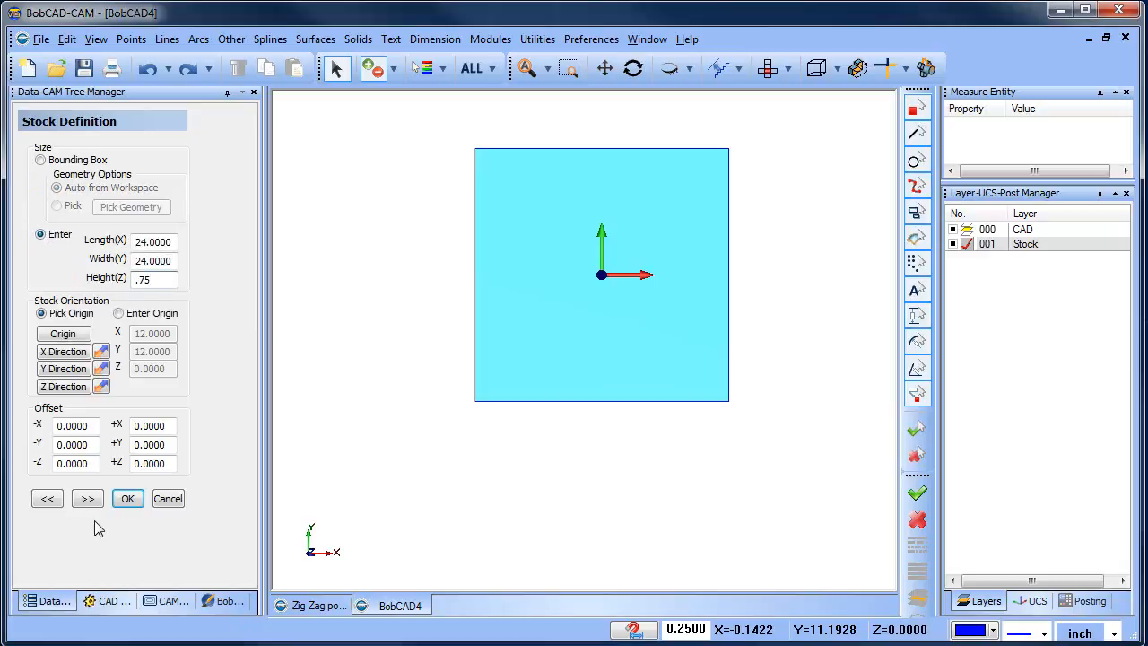
{"action": "left_click", "coordinate": [127, 499]}
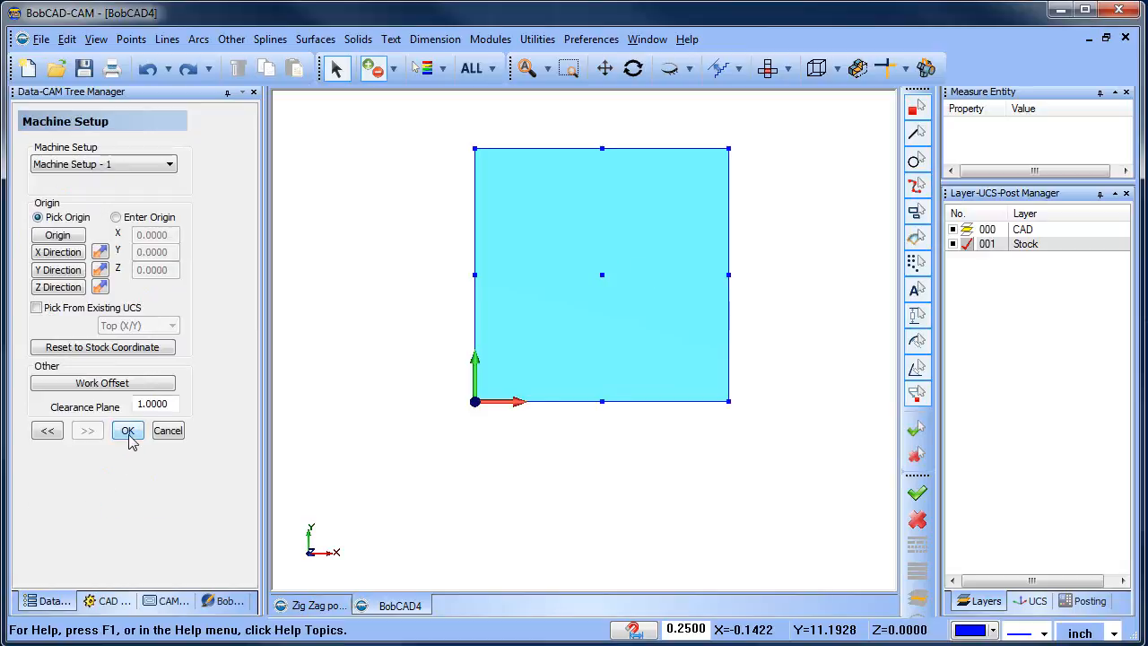
{"action": "left_click", "coordinate": [127, 431]}
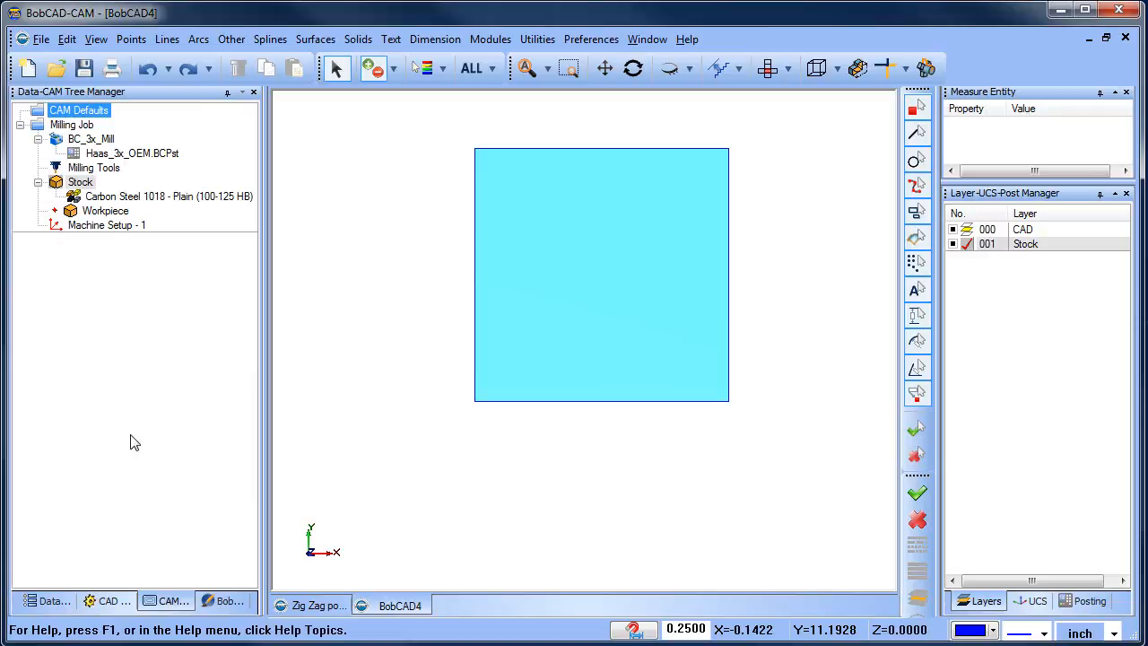
- Blank the stock so it is hidden from view
{"action": "right_click", "coordinate": [79, 181]}
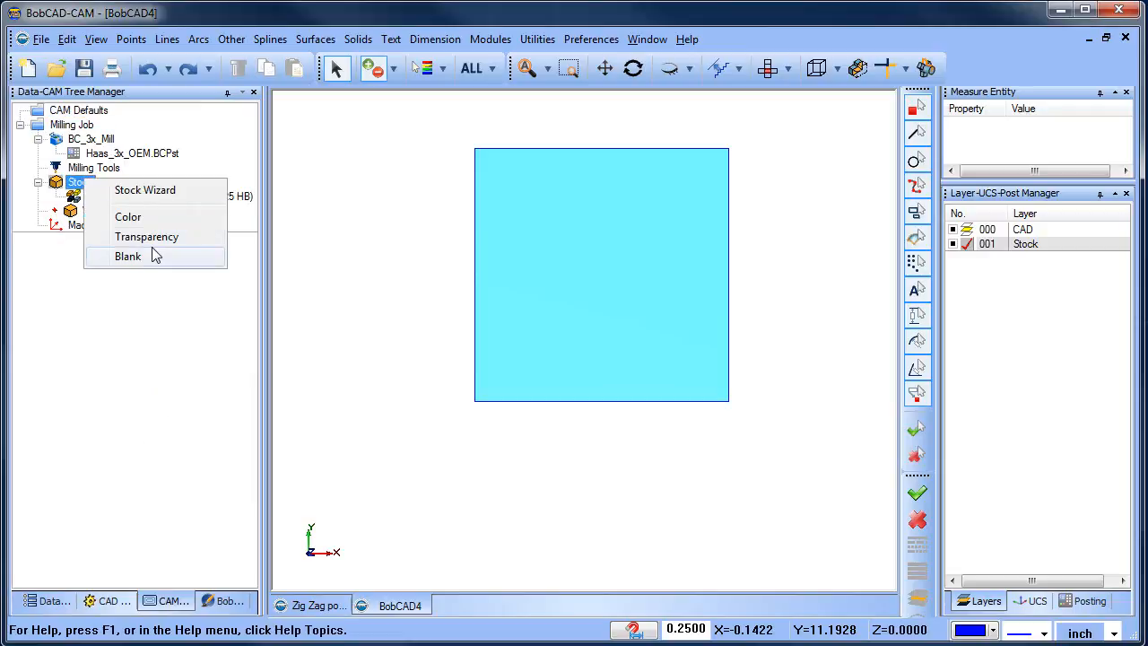
{"action": "left_click", "coordinate": [127, 255]}
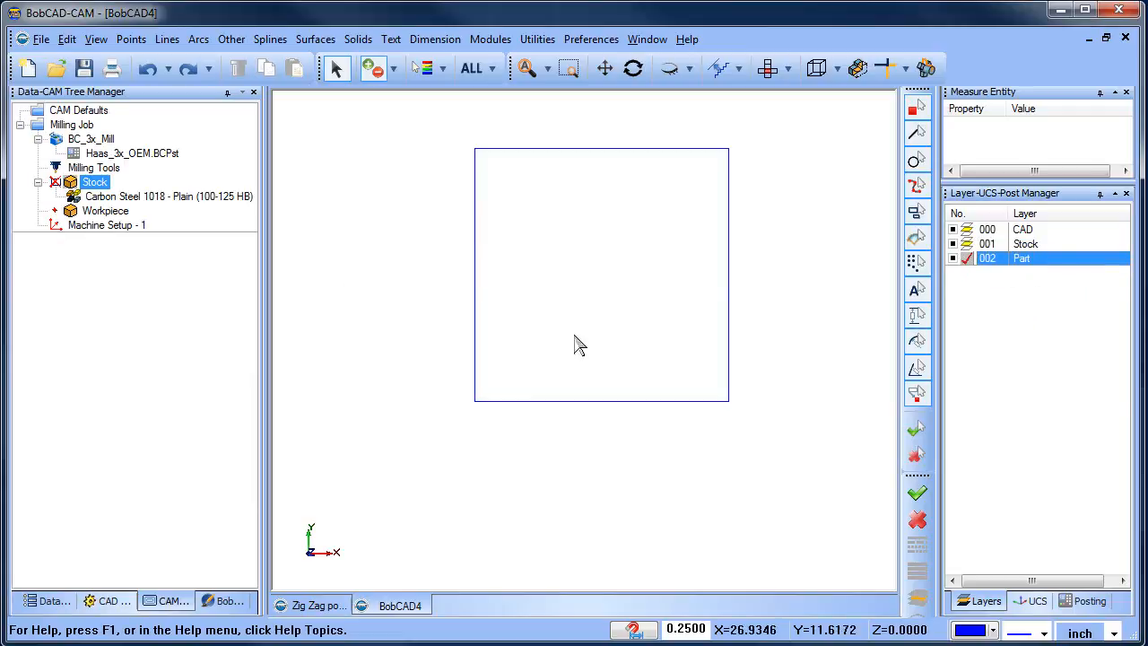
- Draw a 12 by 7 rectangle with its origin at X 0.375, Y 0.375 on the Part layer
{"action": "left_click", "coordinate": [189, 68]}
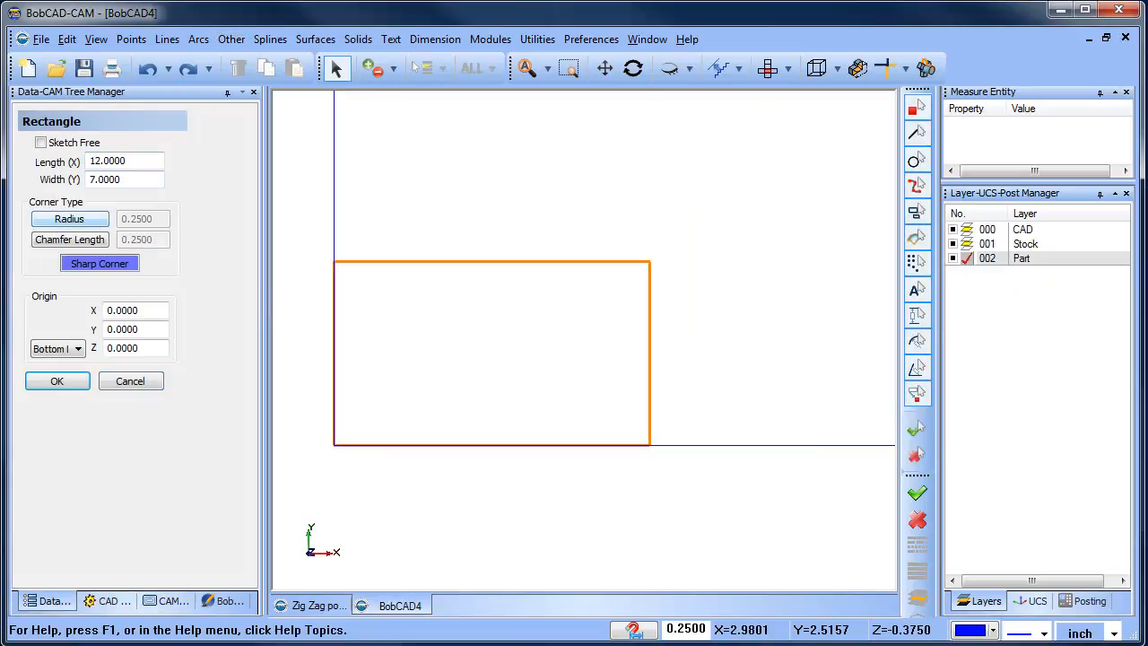
{"action": "left_click", "coordinate": [135, 310]}
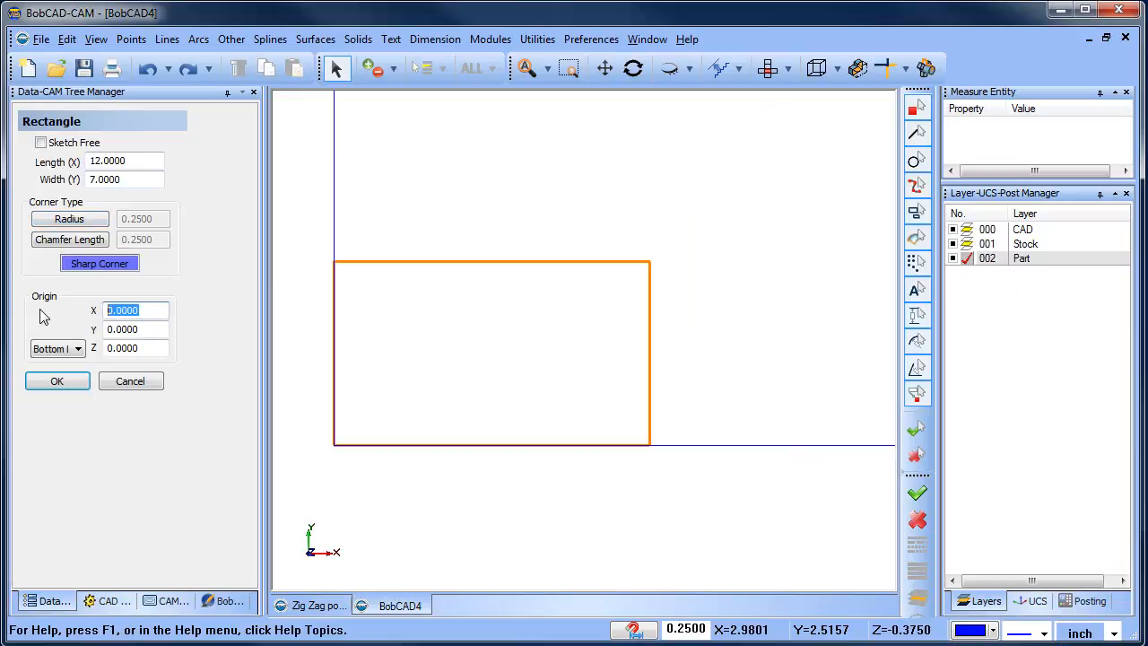
{"action": "type", "text": "."}
{"action": "left_click", "coordinate": [136, 328]}
{"action": "type", "text": "0.3750"}
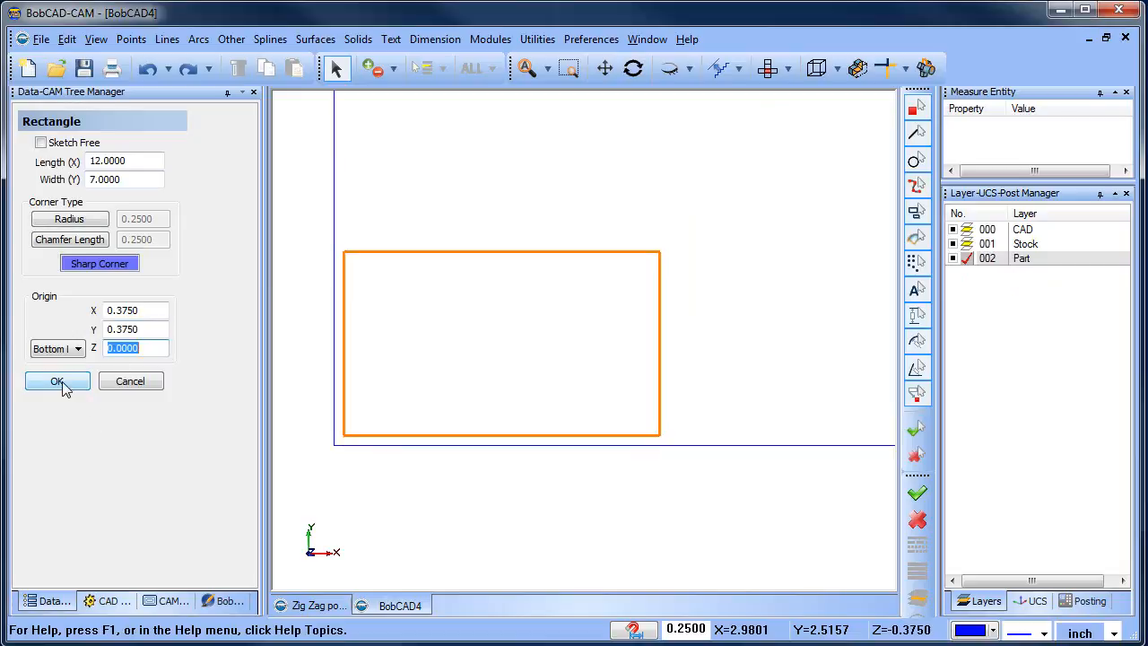
{"action": "left_click", "coordinate": [58, 380]}
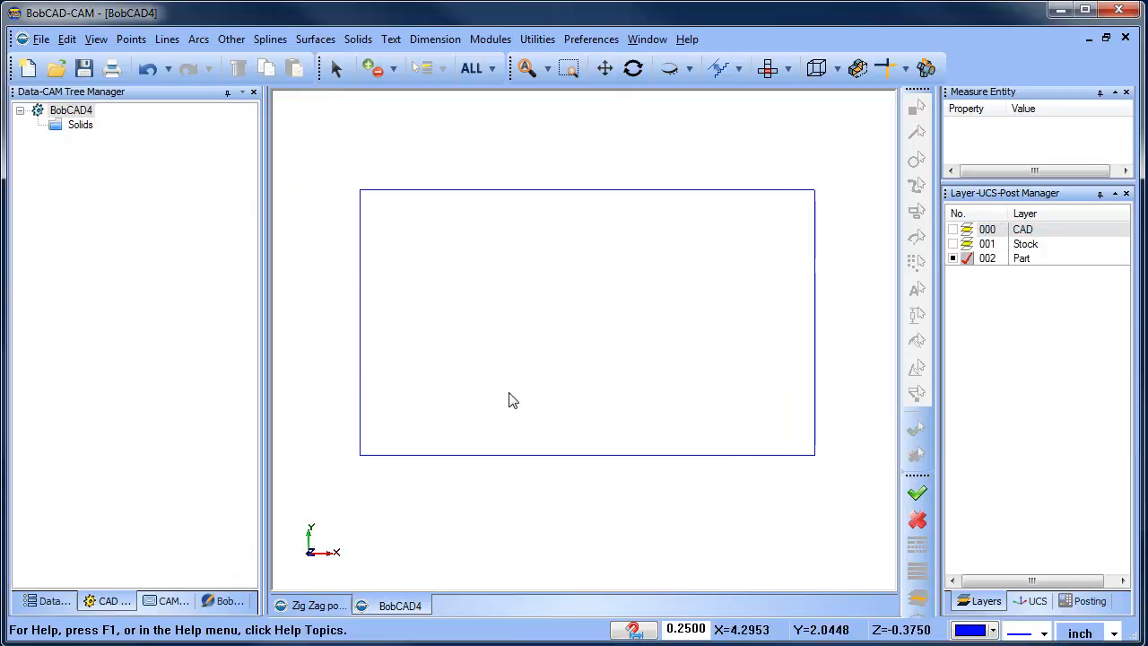
{"action": "mouse_move", "coordinate": [427, 423]}
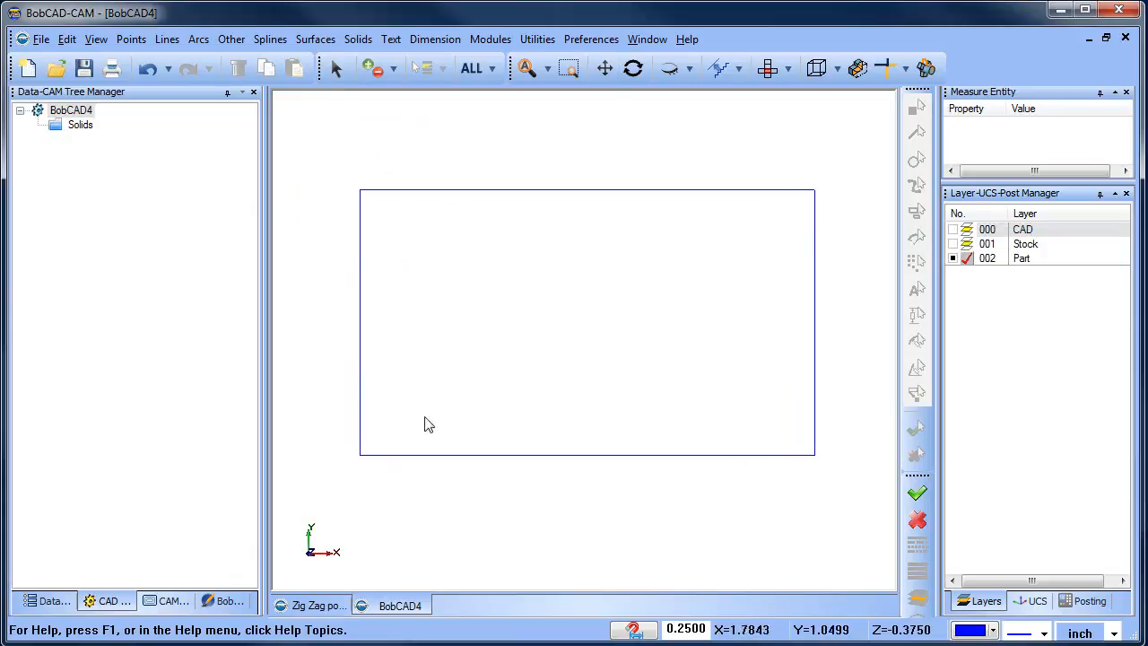
- Snap radius-2 circles onto the remaining rectangle corners and cancel circle placement
{"action": "left_click", "coordinate": [197, 39]}
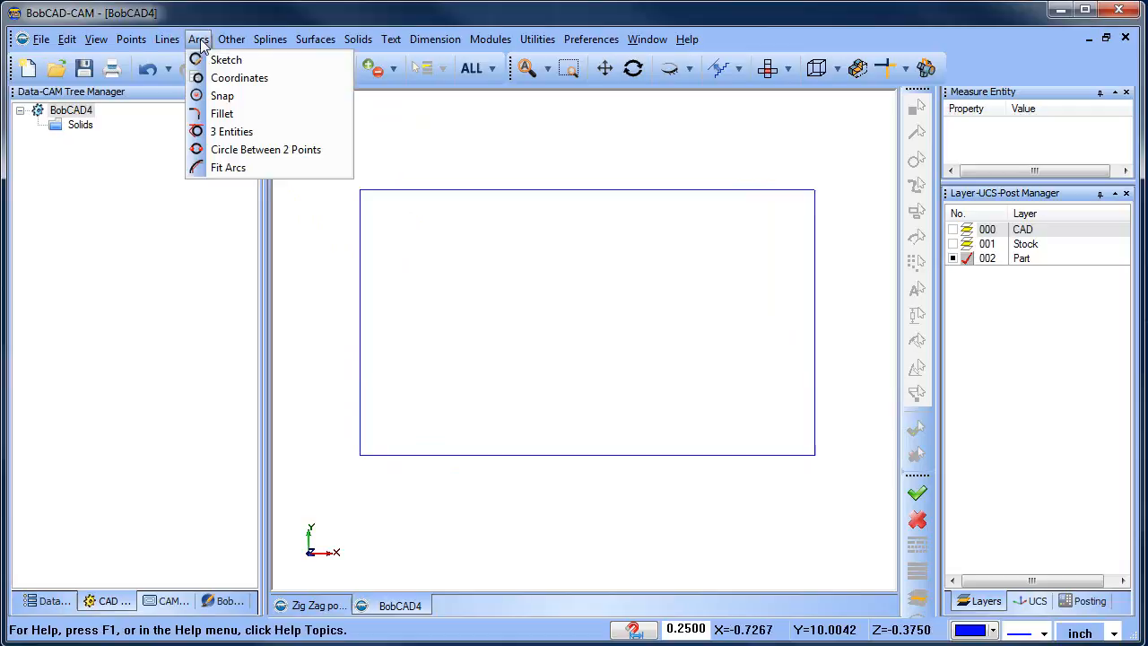
{"action": "mouse_move", "coordinate": [223, 96]}
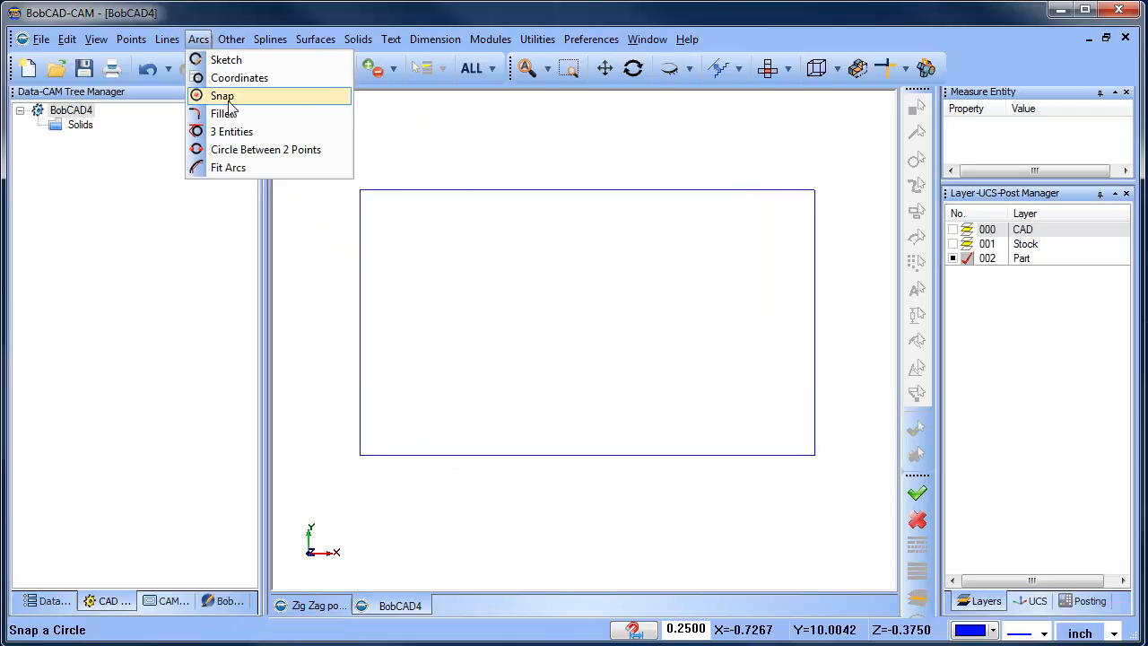
{"action": "left_click", "coordinate": [222, 97]}
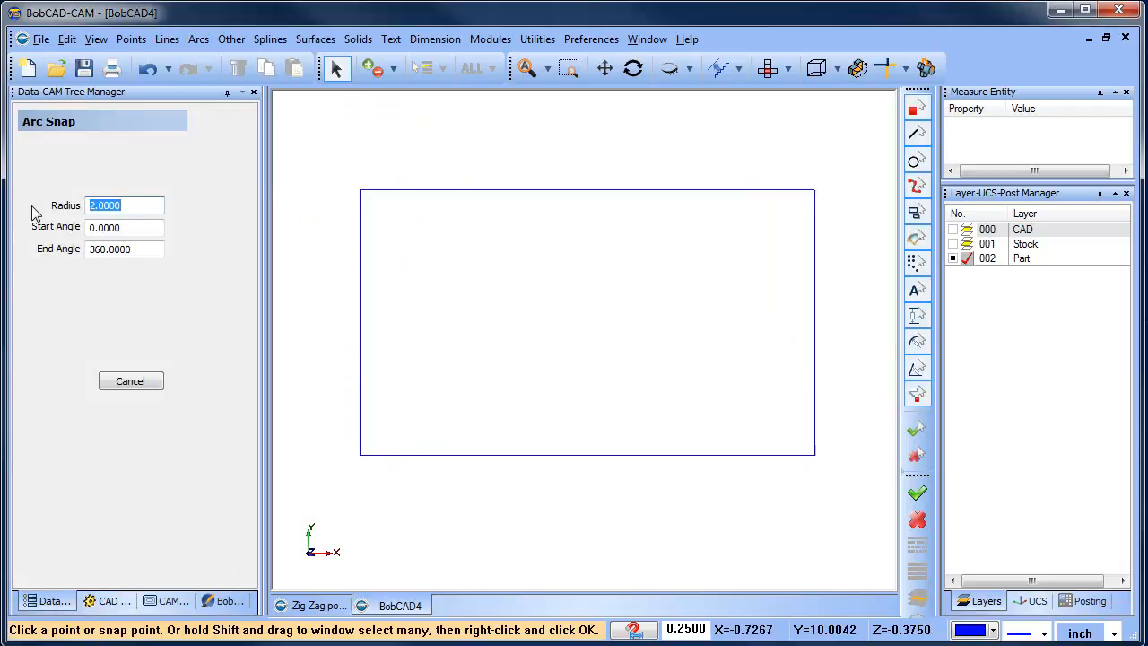
{"action": "left_click", "coordinate": [358, 190]}
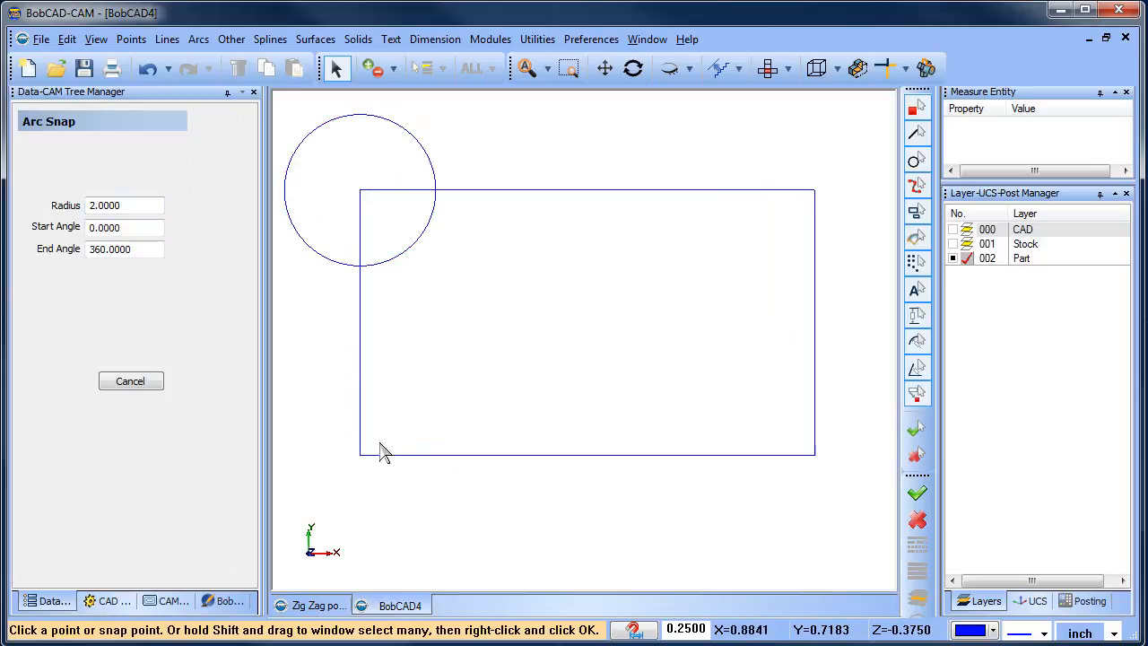
{"action": "left_click", "coordinate": [796, 462]}
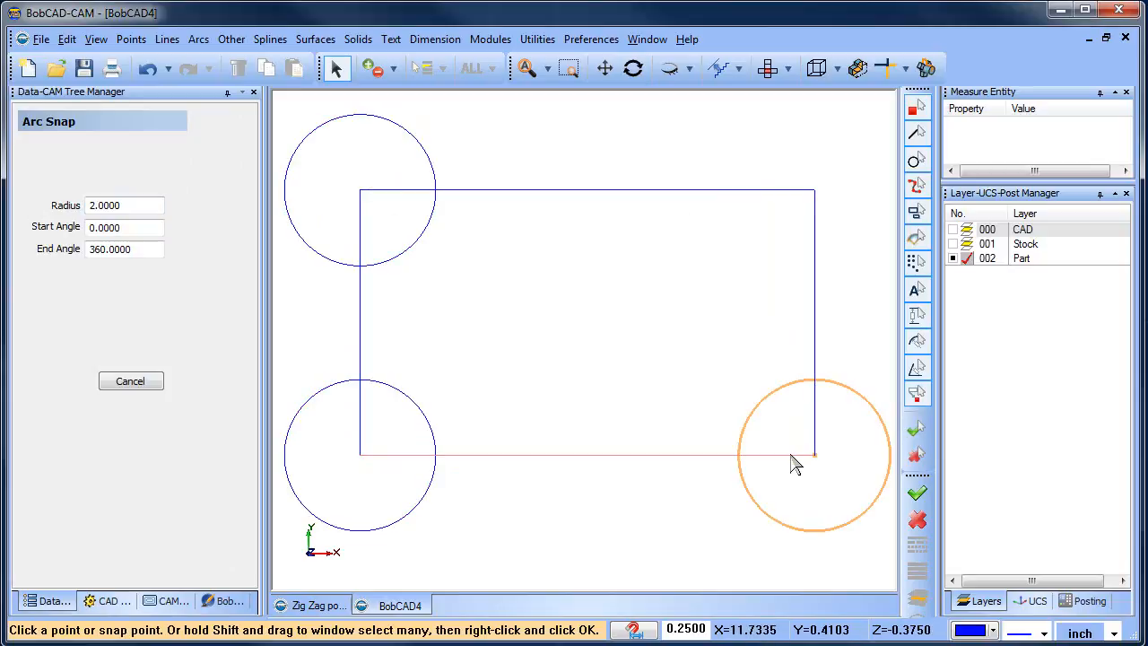
{"action": "right_click", "coordinate": [793, 462]}
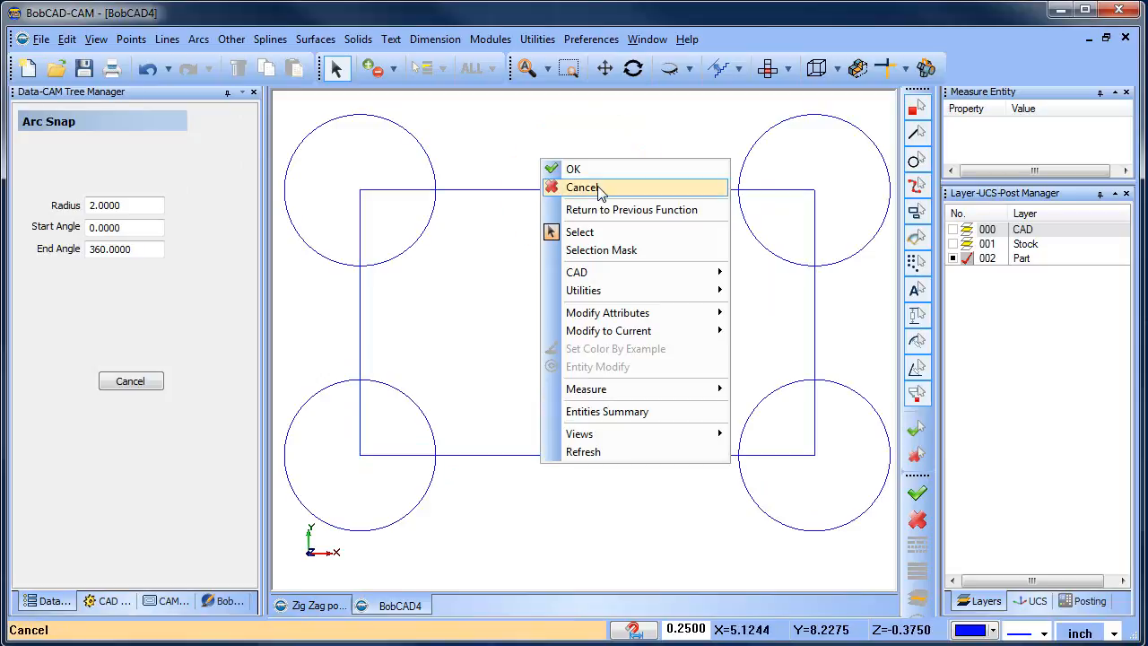
{"action": "left_click", "coordinate": [581, 187]}
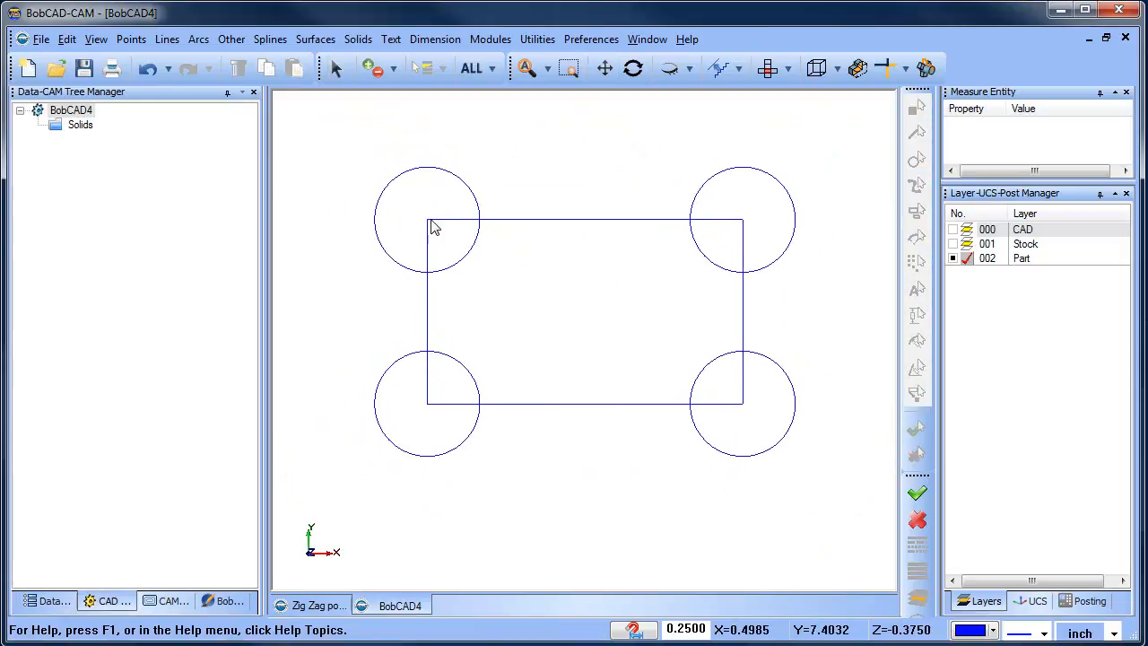
{"action": "mouse_move", "coordinate": [911, 117]}
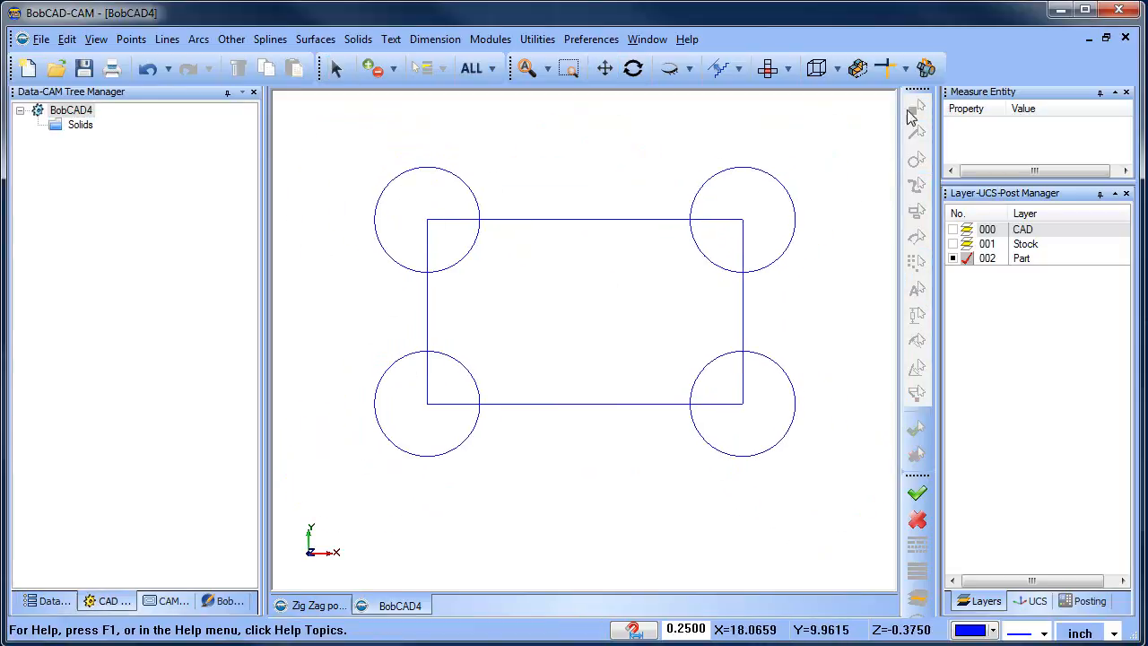
{"action": "left_click", "coordinate": [904, 68]}
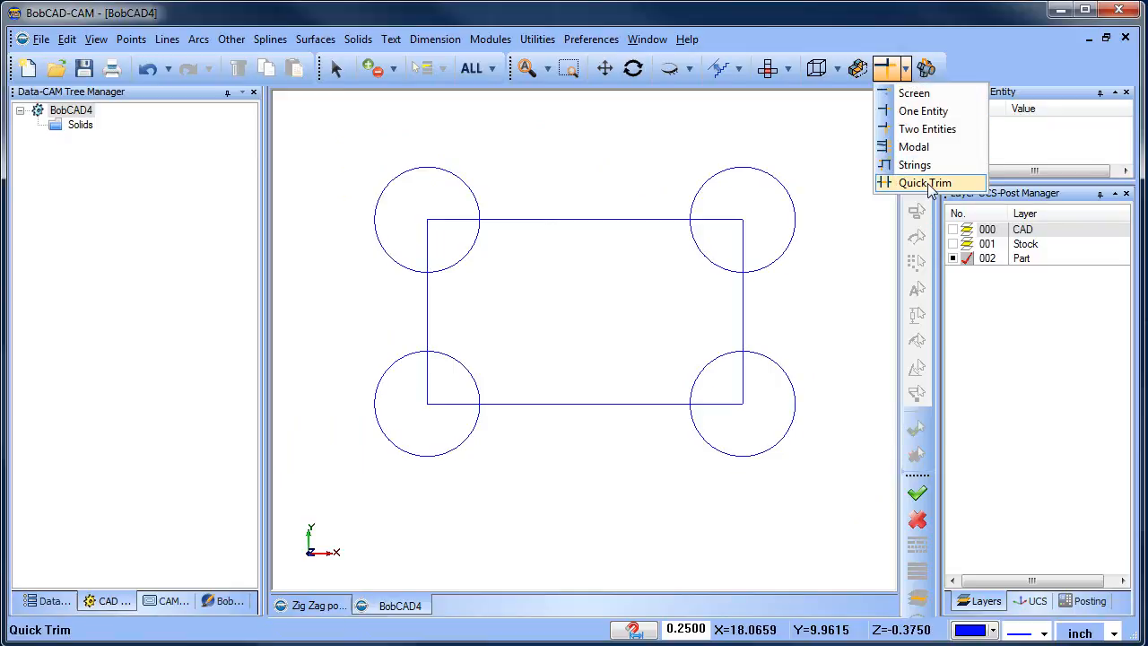
{"action": "left_click", "coordinate": [924, 183]}
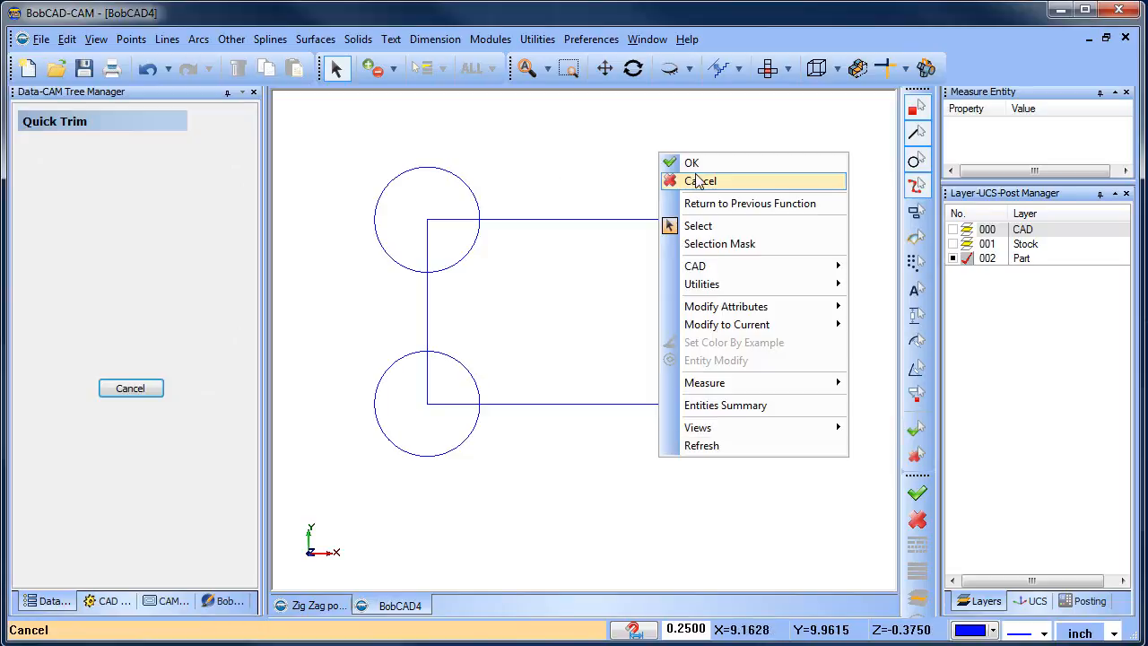
{"action": "left_click", "coordinate": [700, 179]}
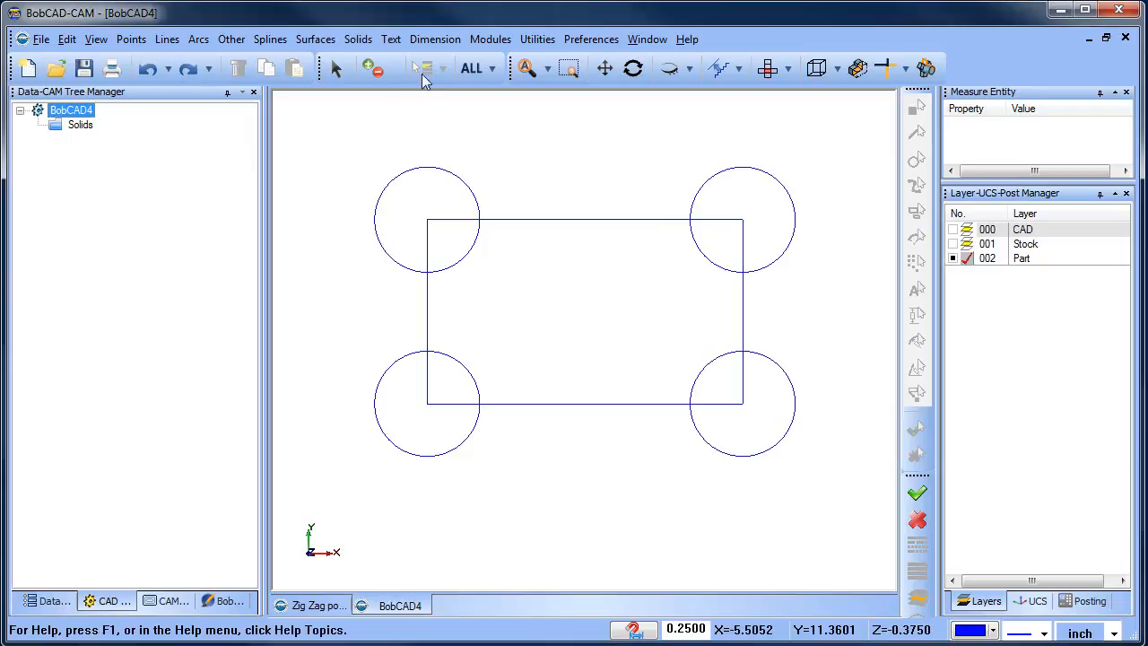
- Subtract the four corner circles from the rectangle with a 2D Boolean, leaving a notched outline
{"action": "left_click", "coordinate": [536, 39]}
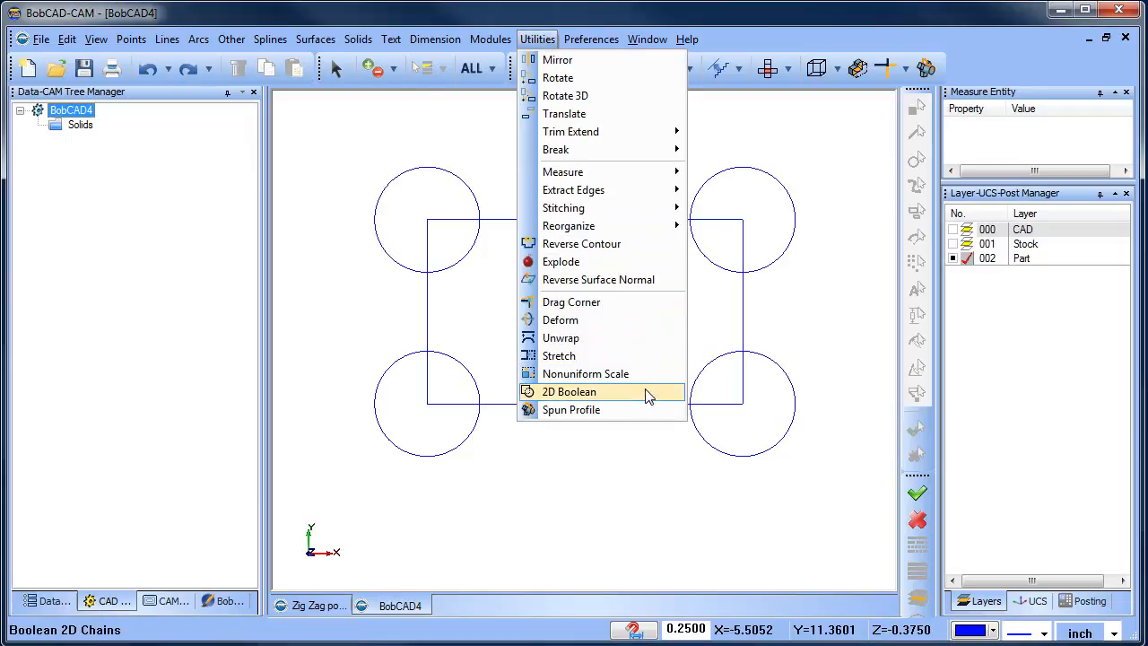
{"action": "left_click", "coordinate": [568, 391]}
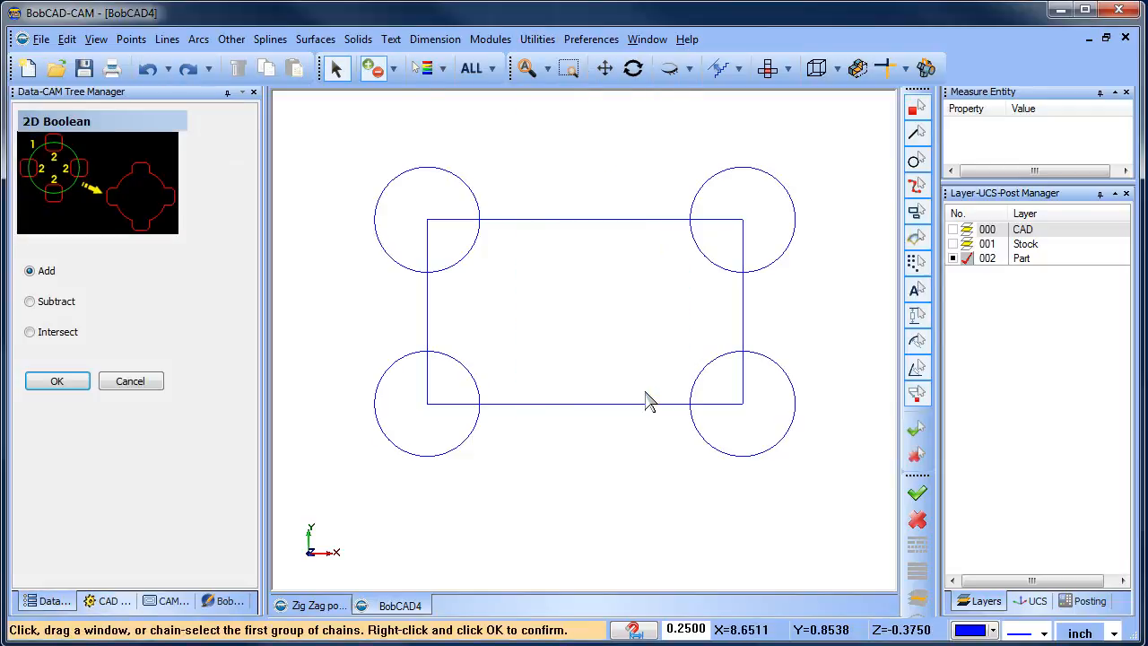
{"action": "left_click", "coordinate": [29, 301]}
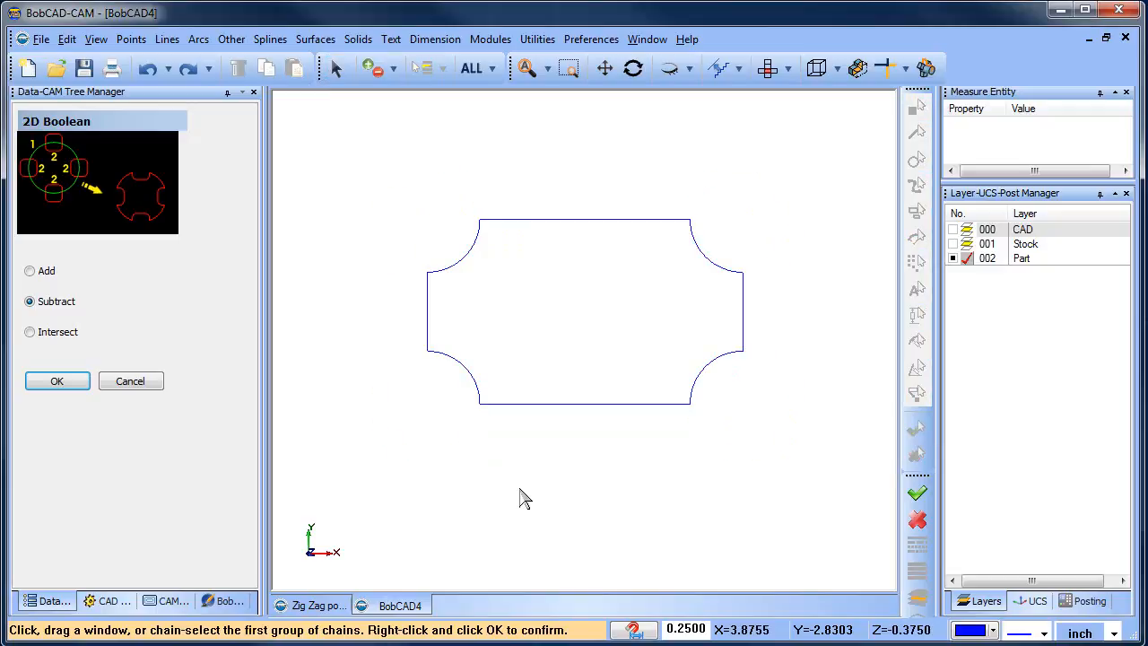
{"action": "left_click", "coordinate": [57, 380]}
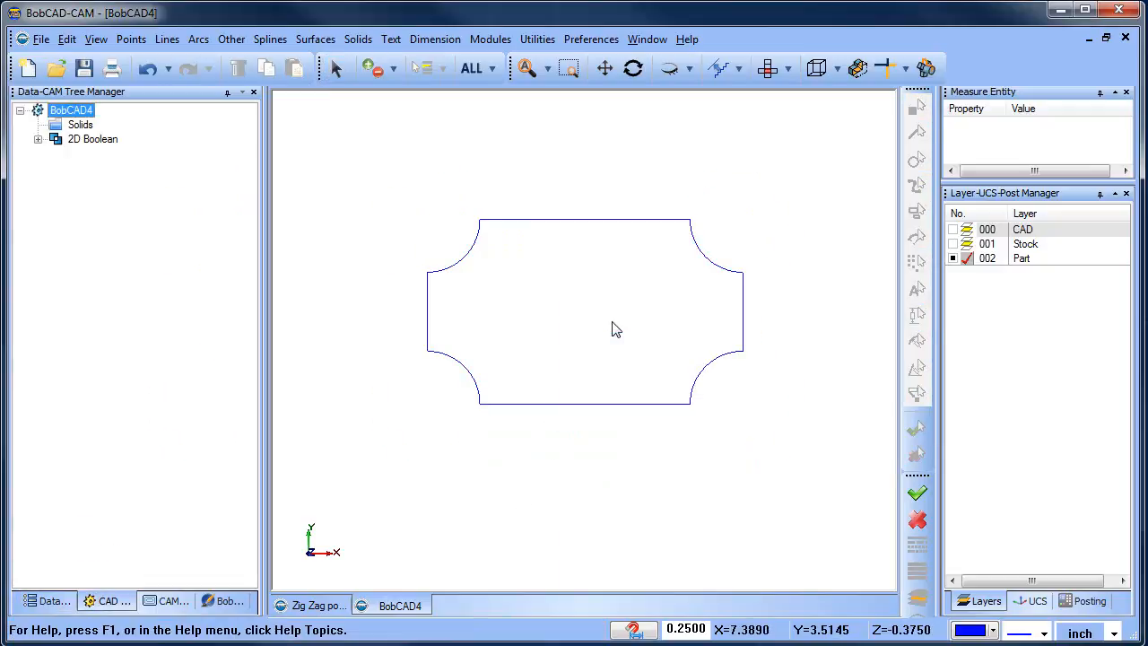
{"action": "mouse_move", "coordinate": [599, 350]}
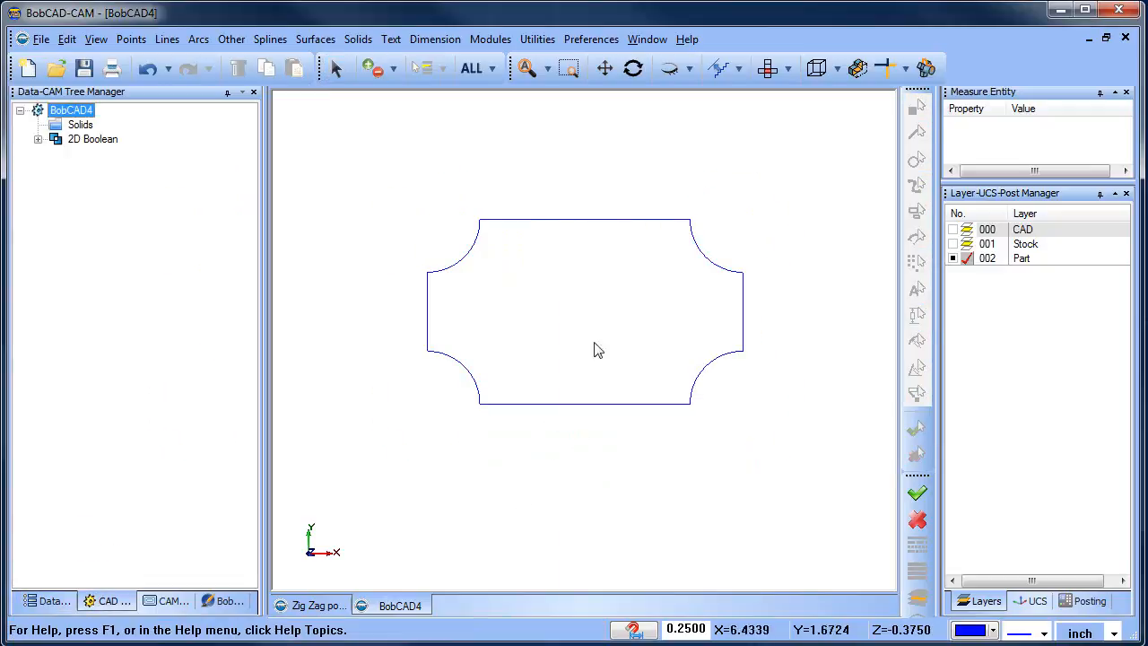
{"action": "mouse_move", "coordinate": [565, 331]}
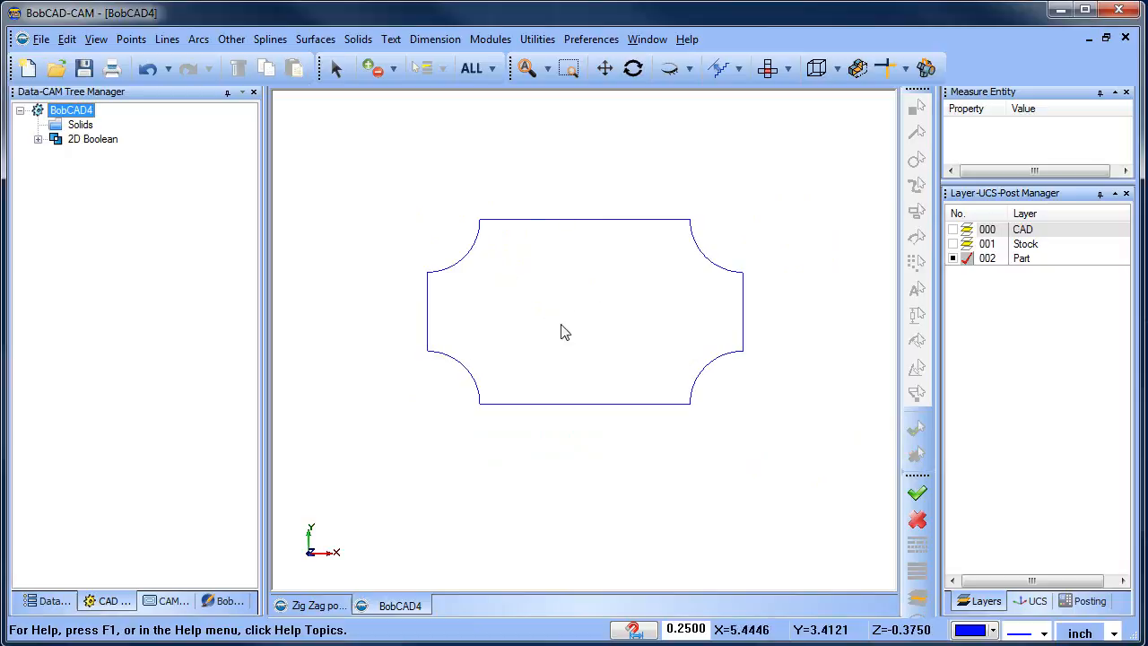
{"action": "mouse_move", "coordinate": [615, 276]}
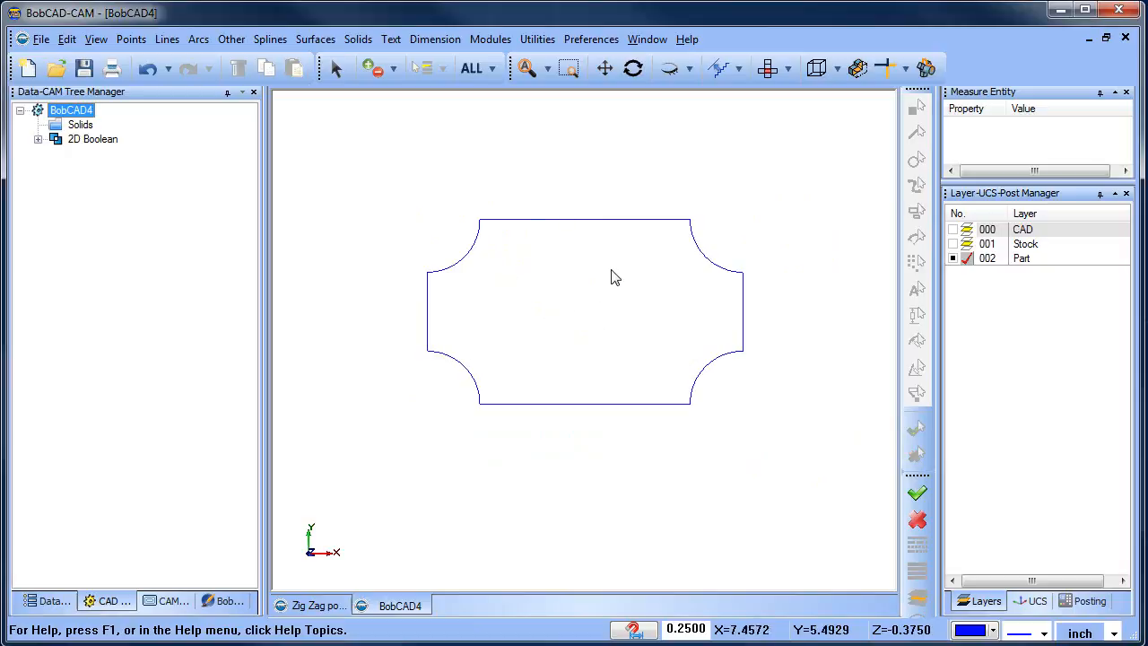
- Deform the outline so its top and bottom edges bow outward into arcs
{"action": "left_click", "coordinate": [539, 39]}
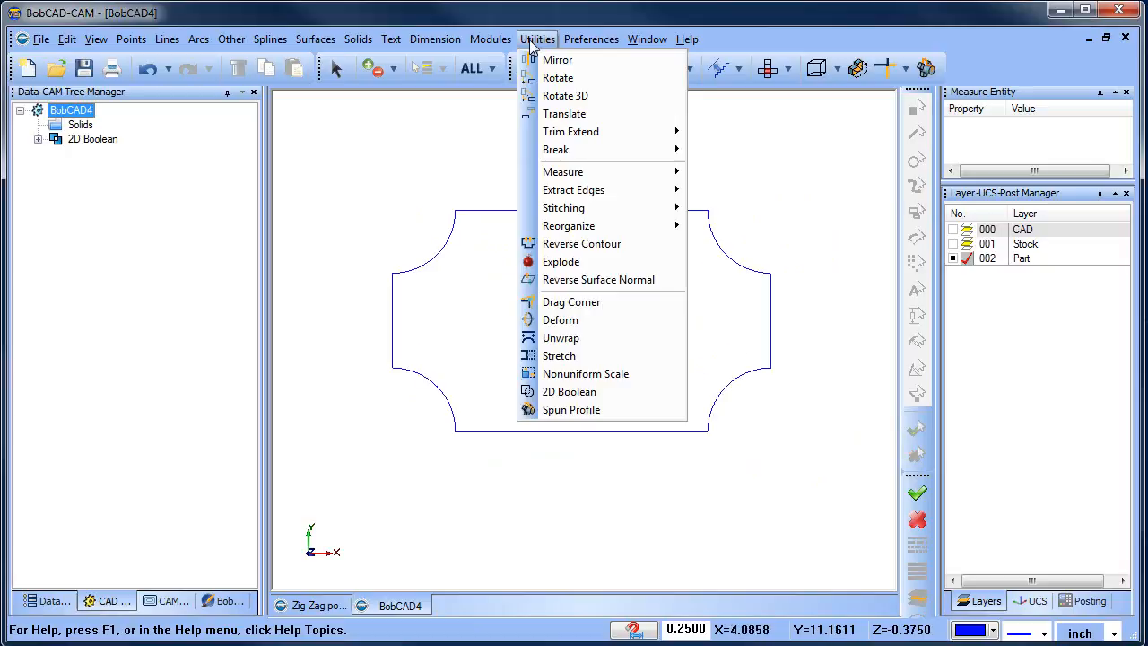
{"action": "mouse_move", "coordinate": [560, 319]}
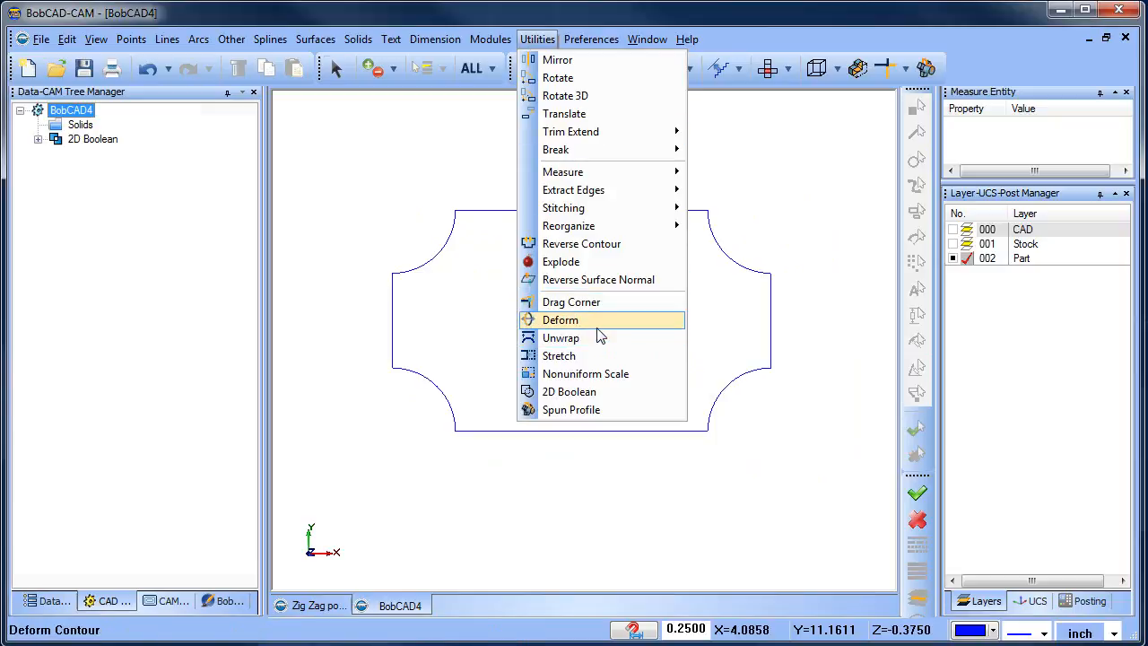
{"action": "left_click", "coordinate": [559, 320]}
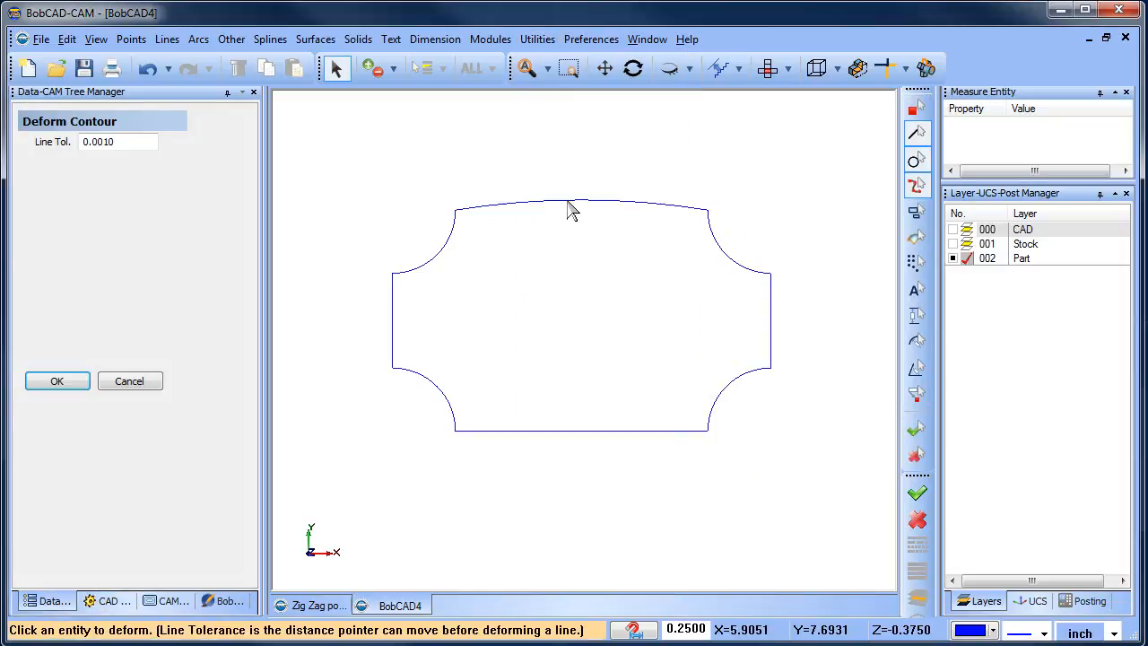
{"action": "left_click", "coordinate": [577, 431]}
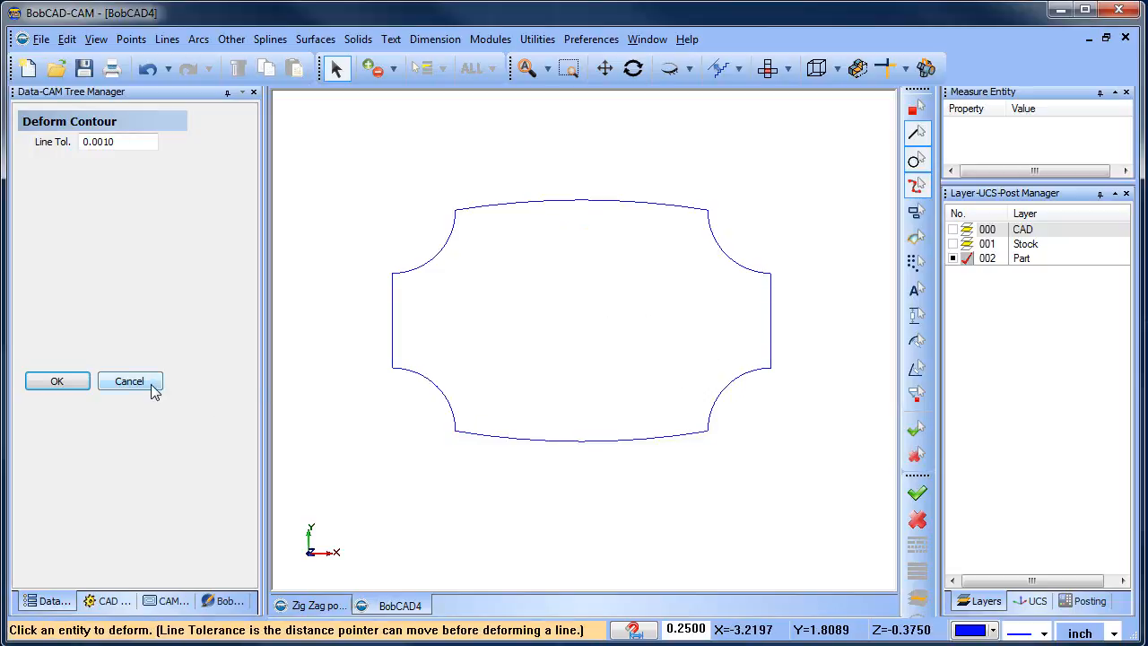
{"action": "left_click", "coordinate": [129, 380]}
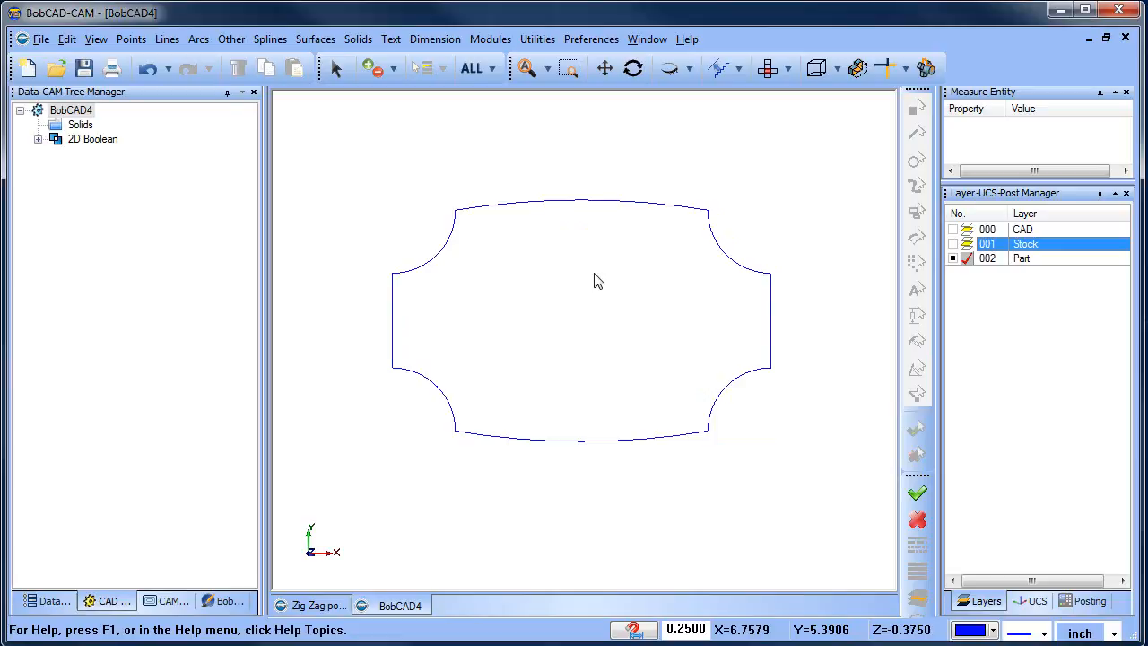
{"action": "mouse_move", "coordinate": [625, 244]}
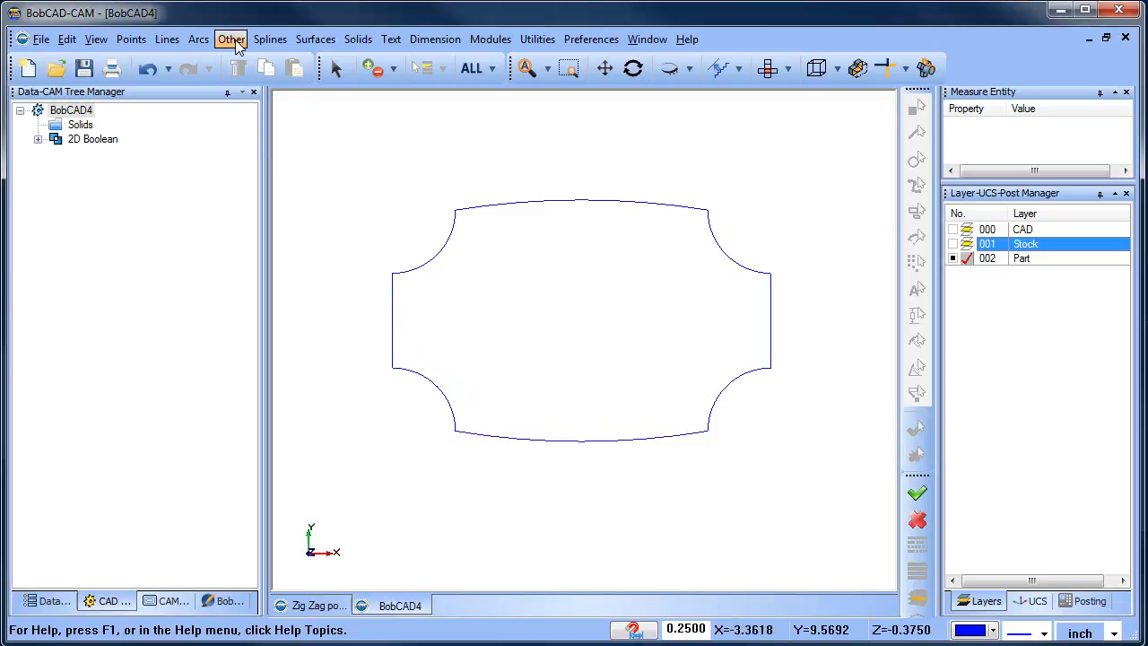
- Offset the bowed sign outline by 0.375 to create a second surrounding contour
{"action": "left_click", "coordinate": [230, 40]}
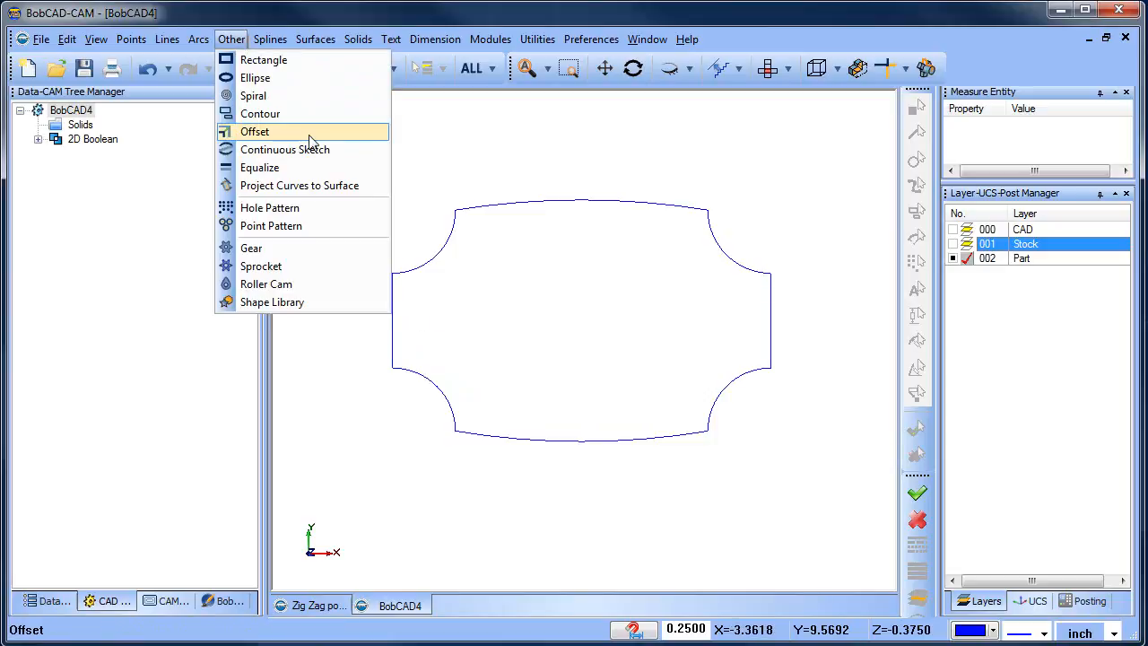
{"action": "left_click", "coordinate": [255, 133]}
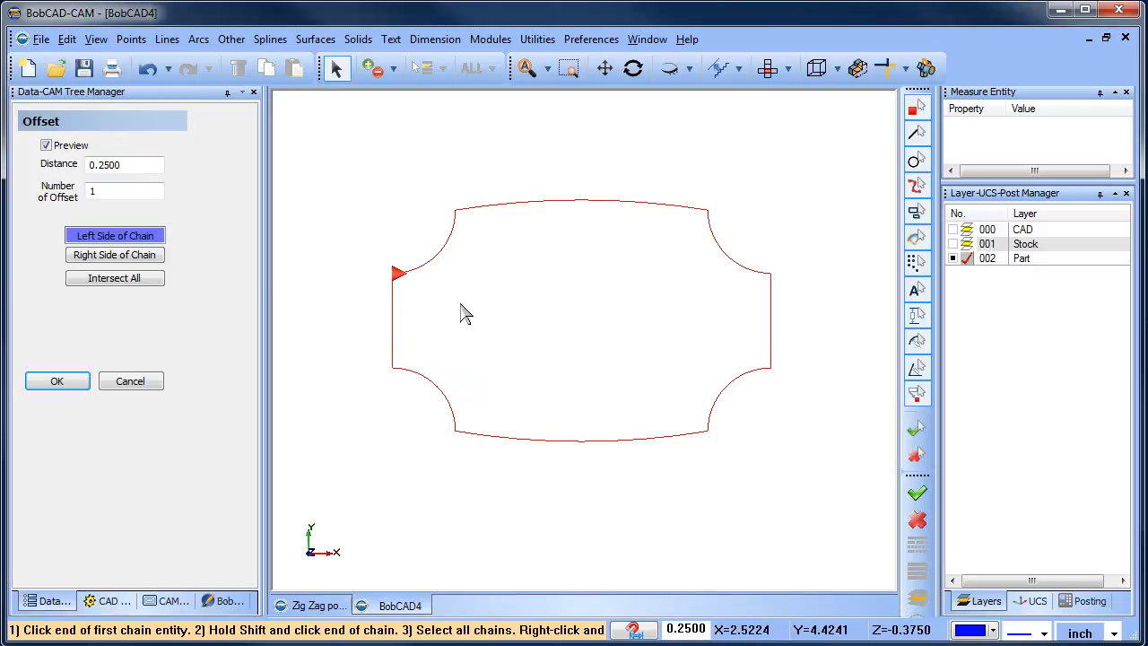
{"action": "left_click", "coordinate": [115, 255]}
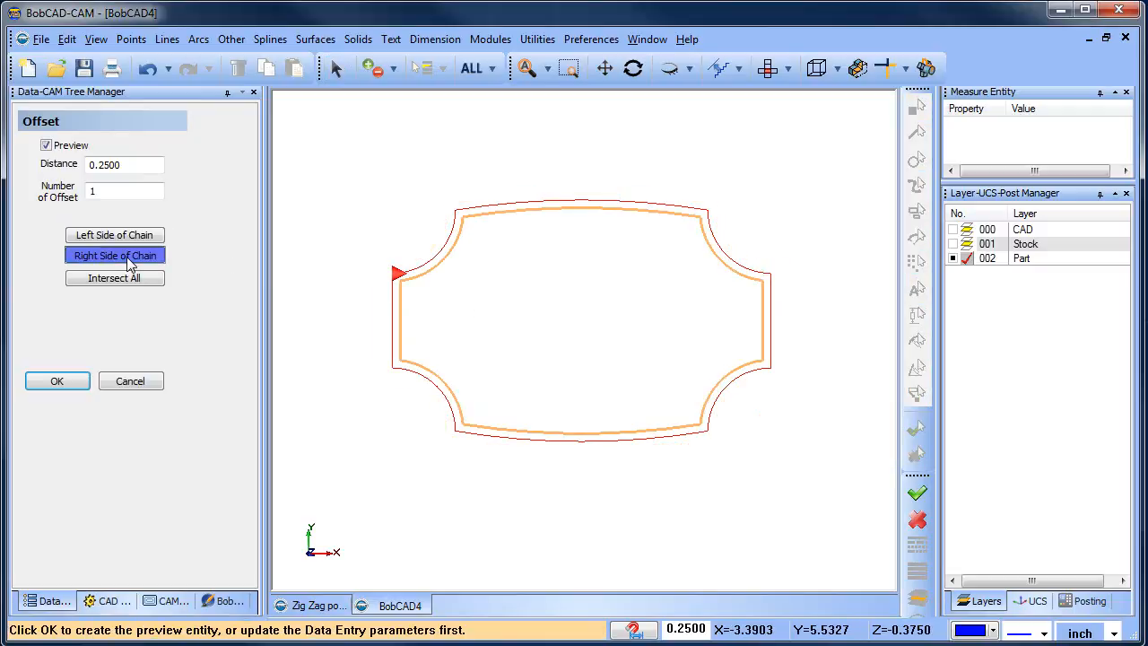
{"action": "type", "text": ".37"}
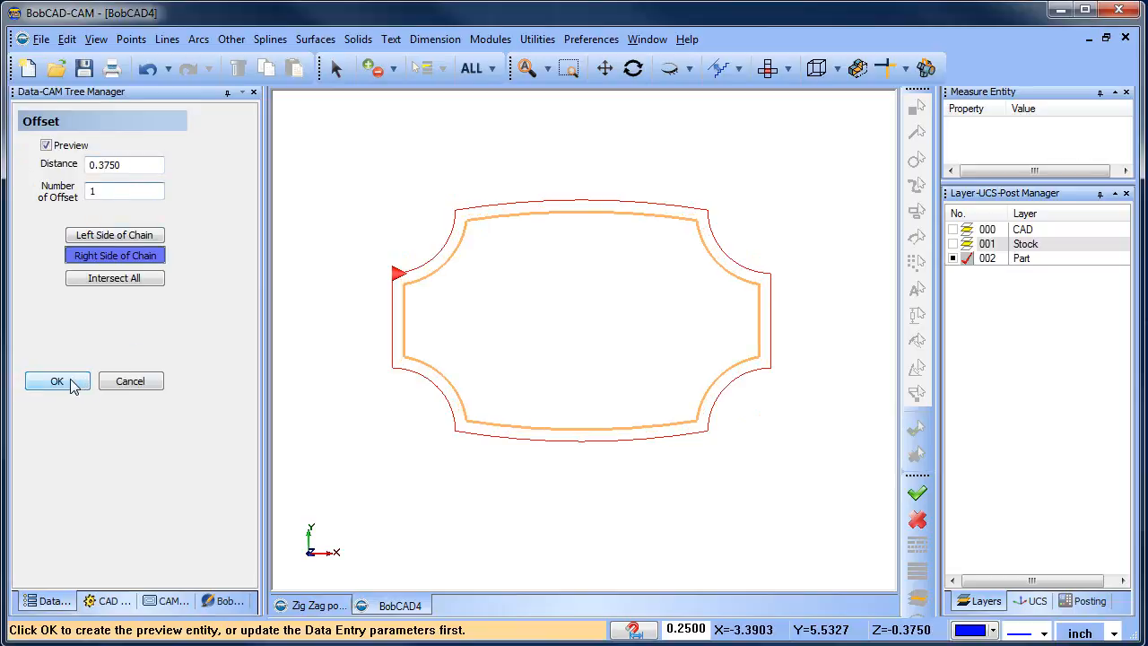
{"action": "left_click", "coordinate": [129, 380]}
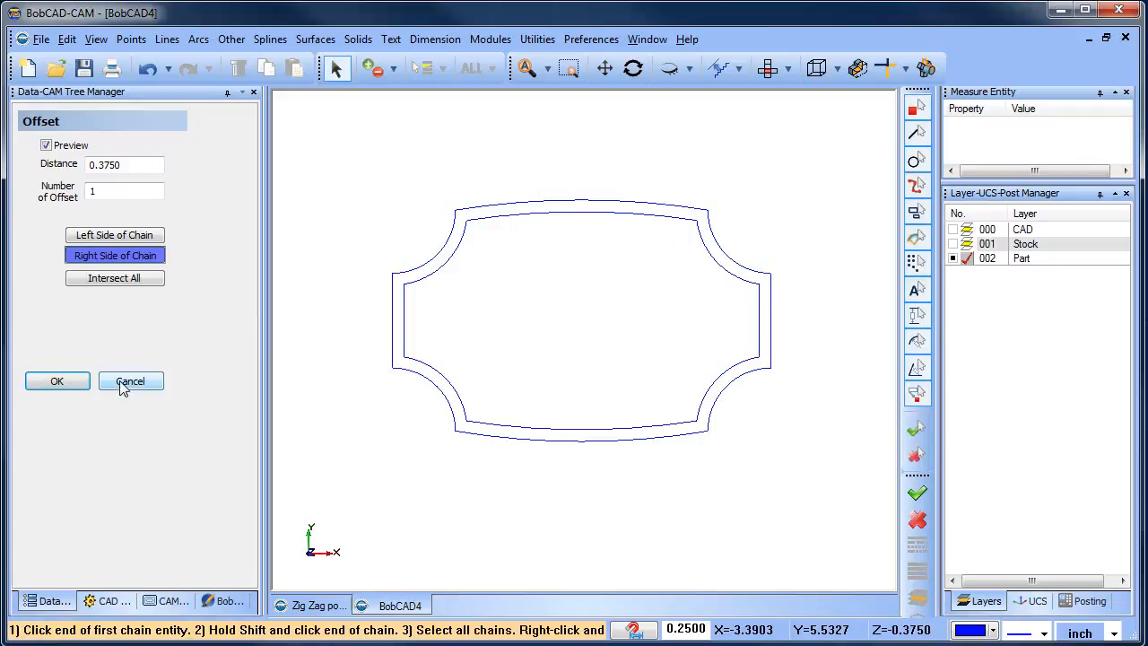
{"action": "left_click", "coordinate": [129, 381]}
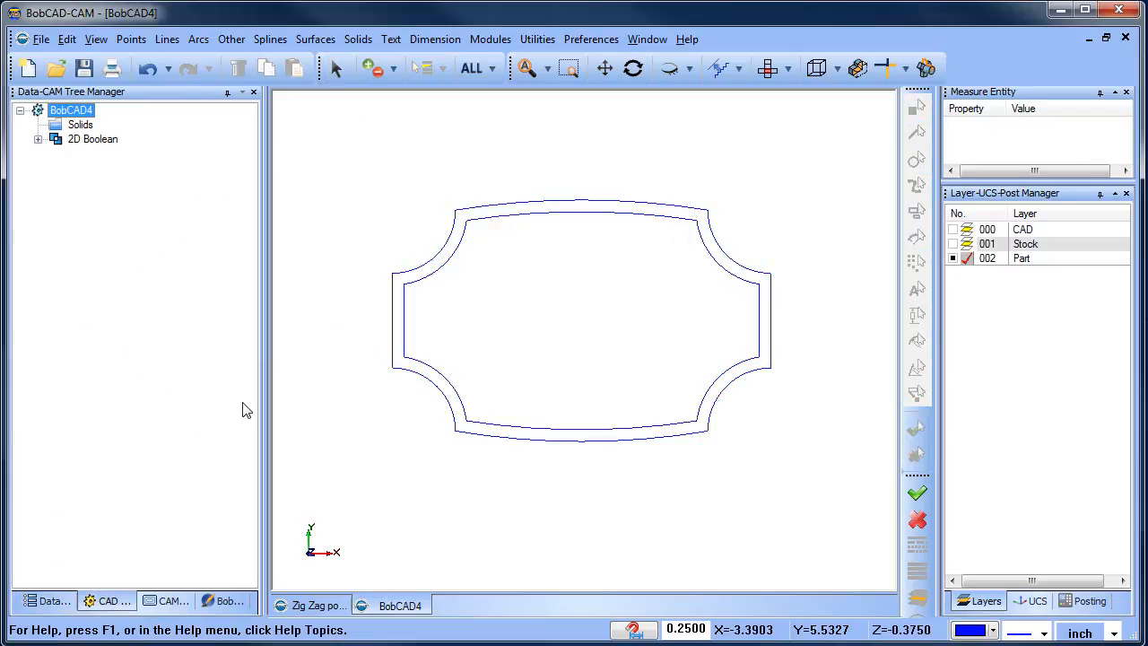
{"action": "mouse_move", "coordinate": [446, 117]}
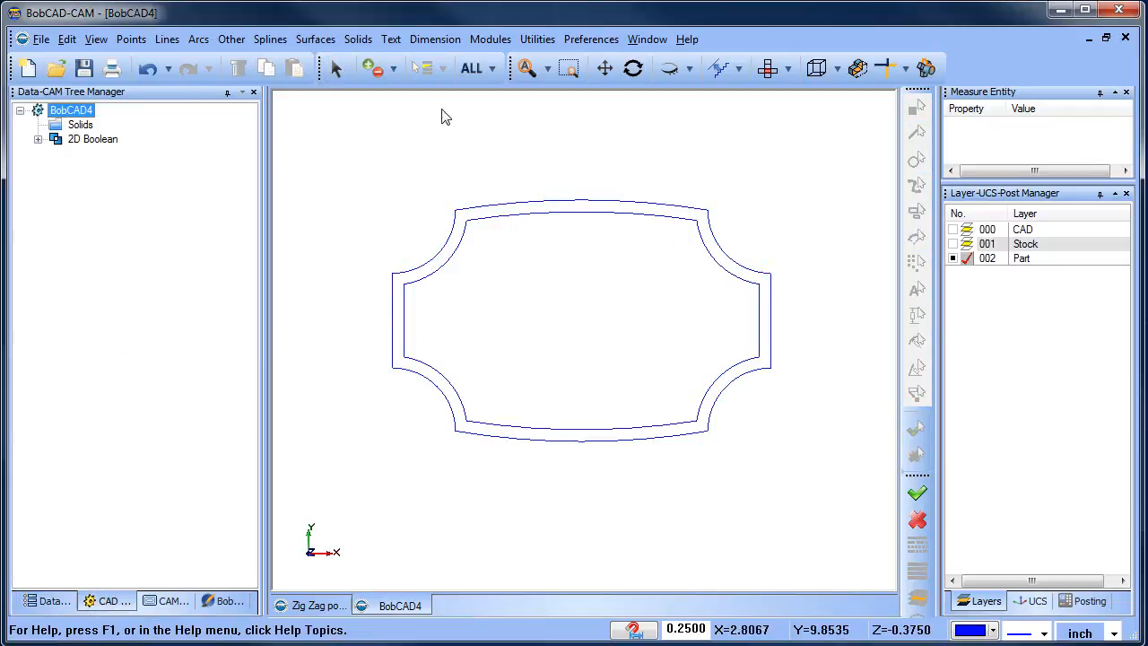
- Place the word Bob in Arial Black, height 2.5, centred inside the sign outline
{"action": "left_click", "coordinate": [391, 39]}
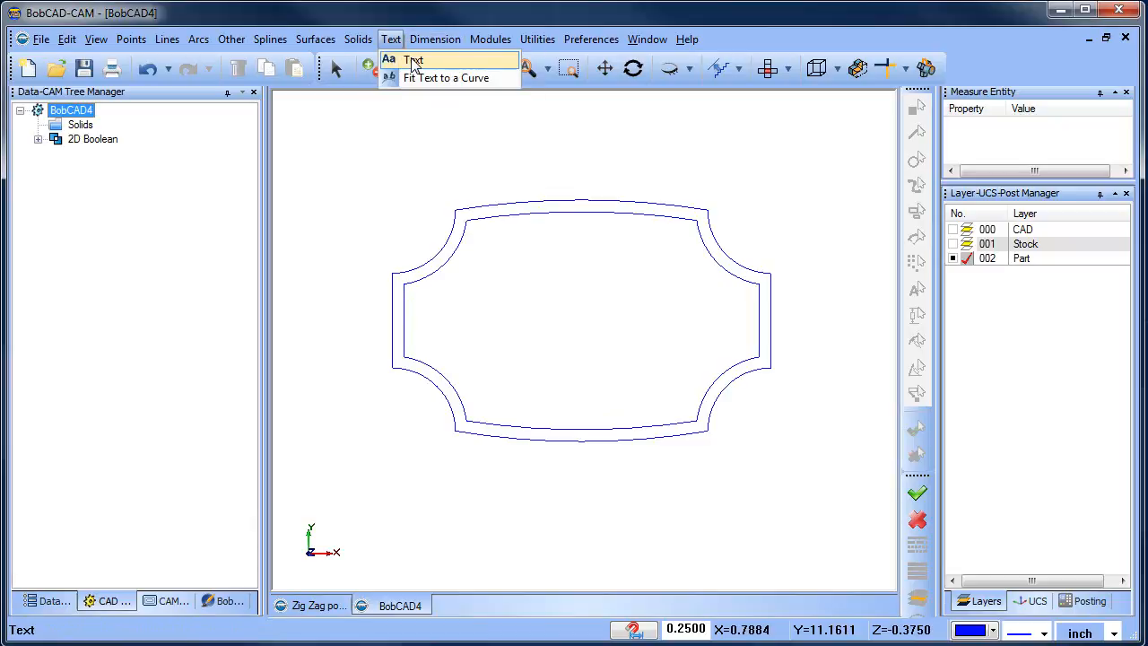
{"action": "left_click", "coordinate": [412, 61]}
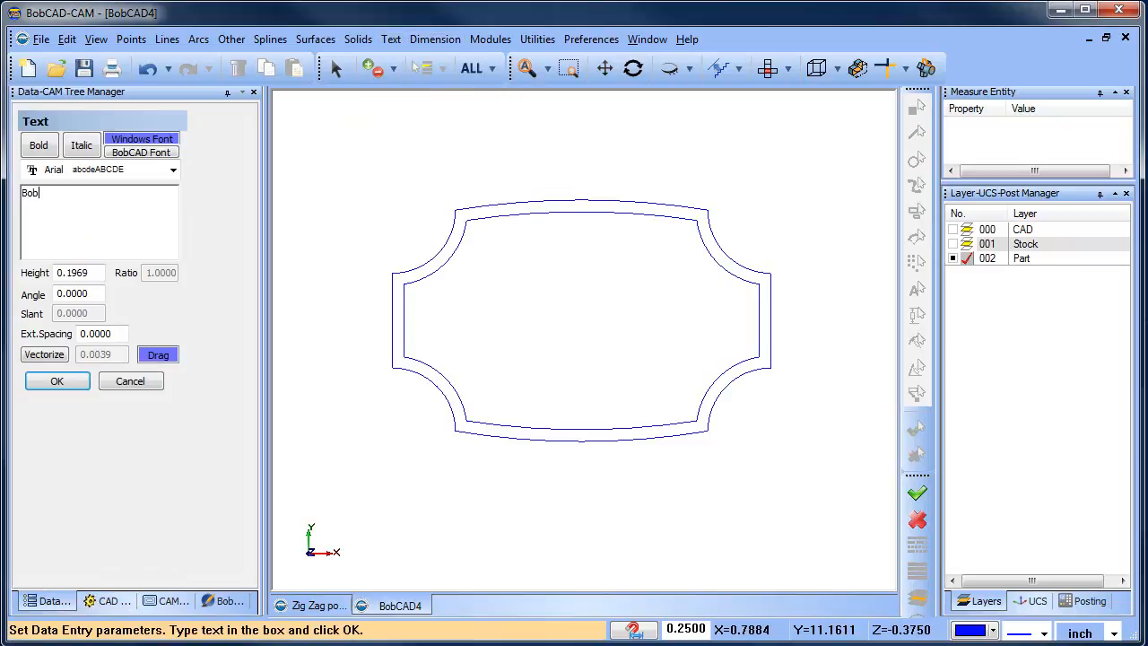
{"action": "left_click", "coordinate": [173, 169]}
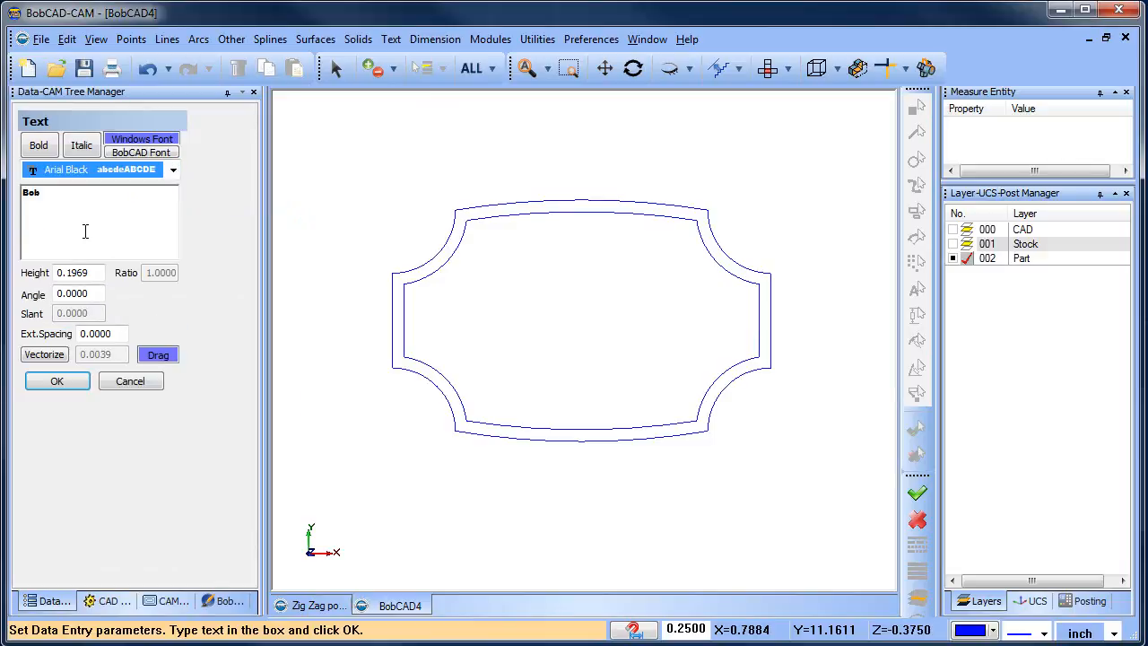
{"action": "type", "text": "2.5000"}
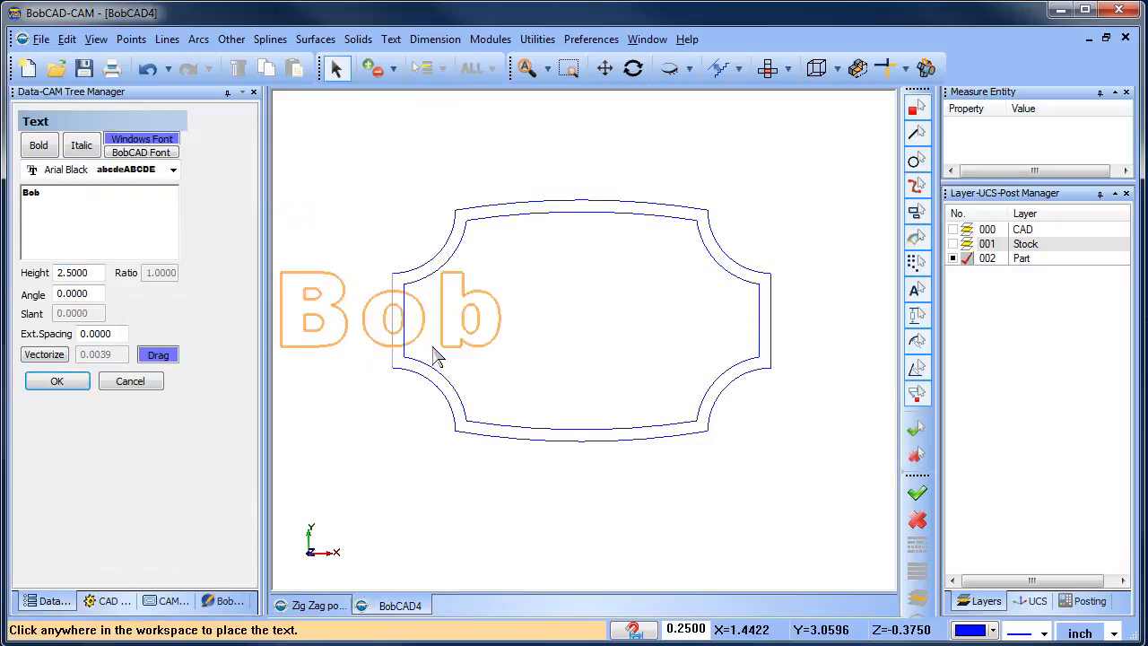
{"action": "left_click_drag", "start_coordinate": [434, 356], "coordinate": [592, 356]}
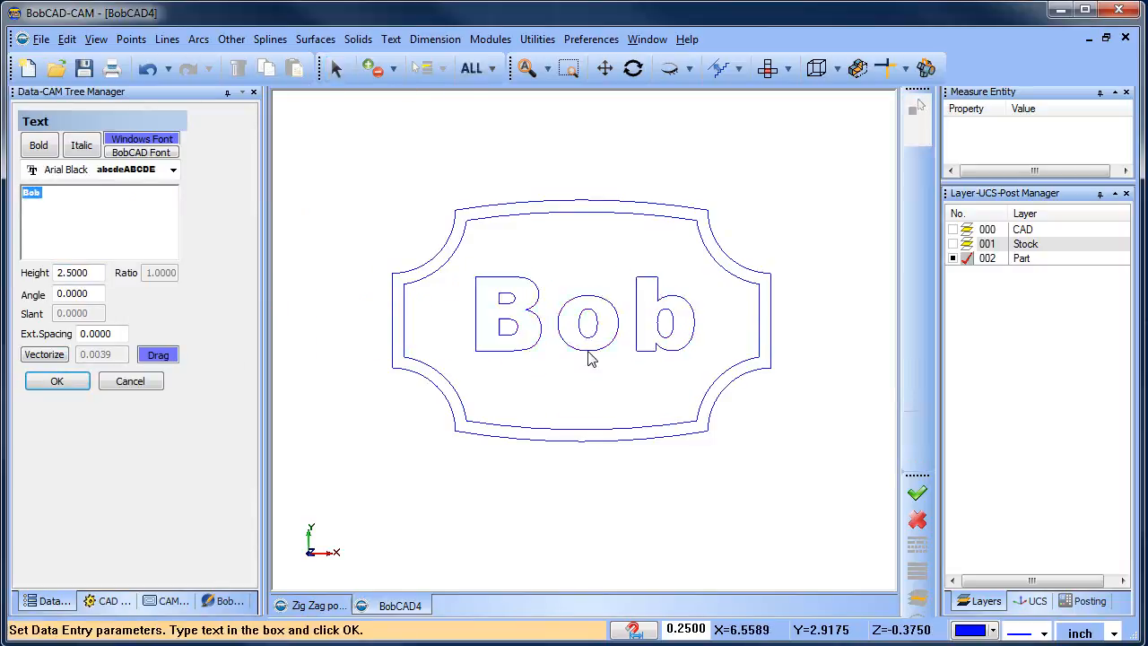
{"action": "left_click", "coordinate": [58, 380]}
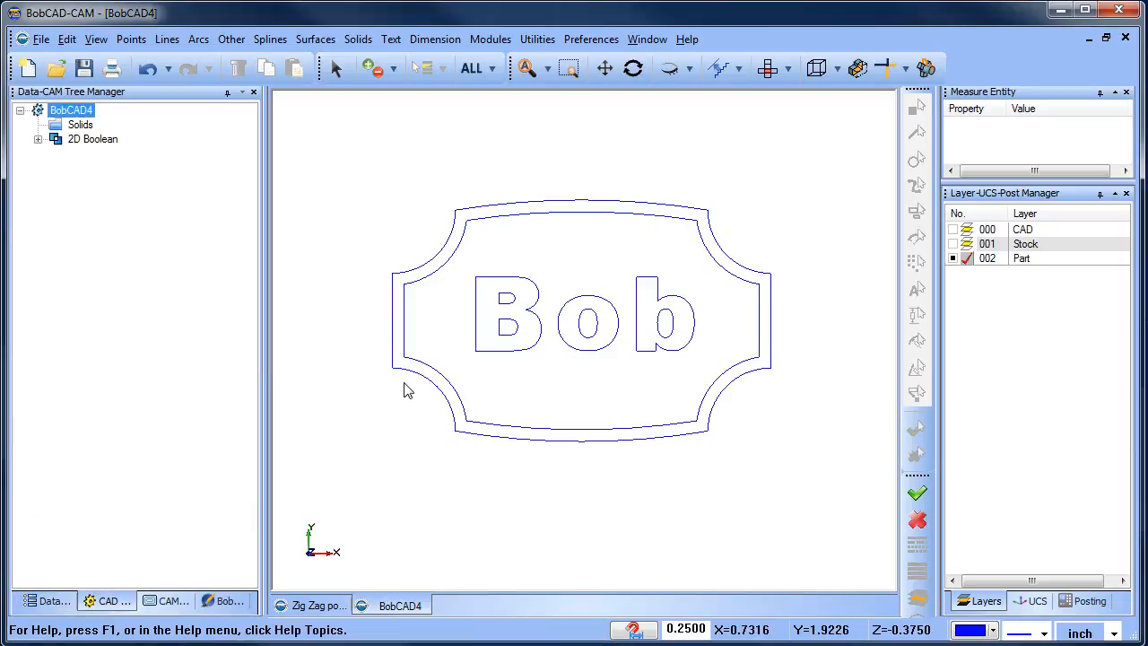
{"action": "left_click", "coordinate": [1026, 244]}
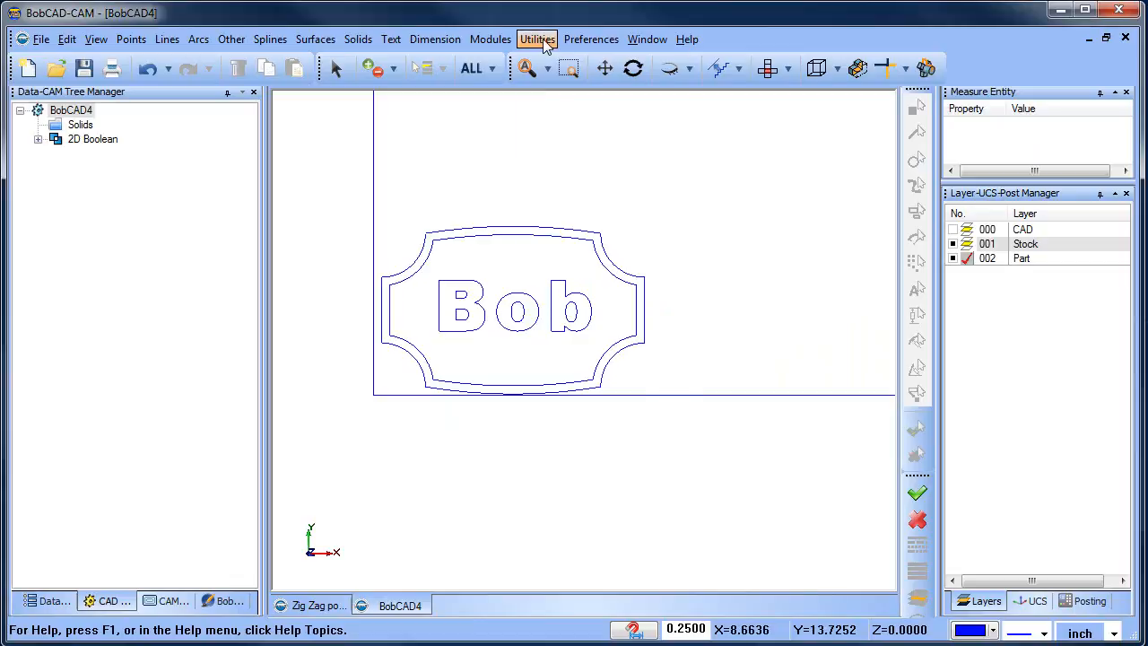
- Translate all the sign geometry and lettering to its new position on the stock
{"action": "left_click", "coordinate": [538, 39]}
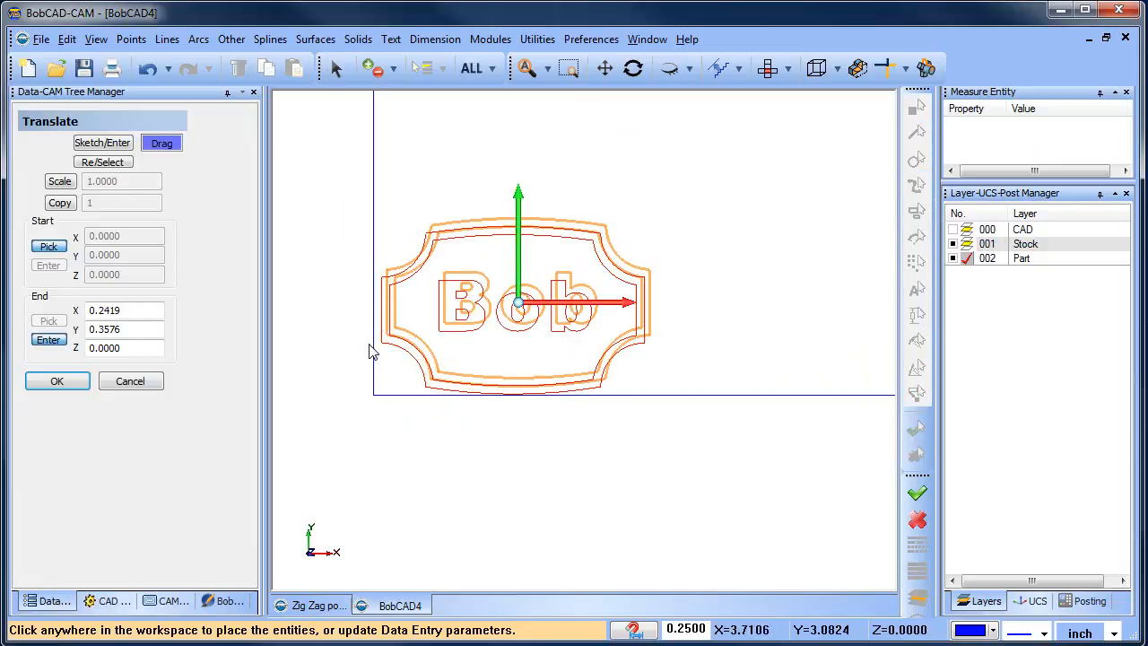
{"action": "left_click", "coordinate": [57, 380]}
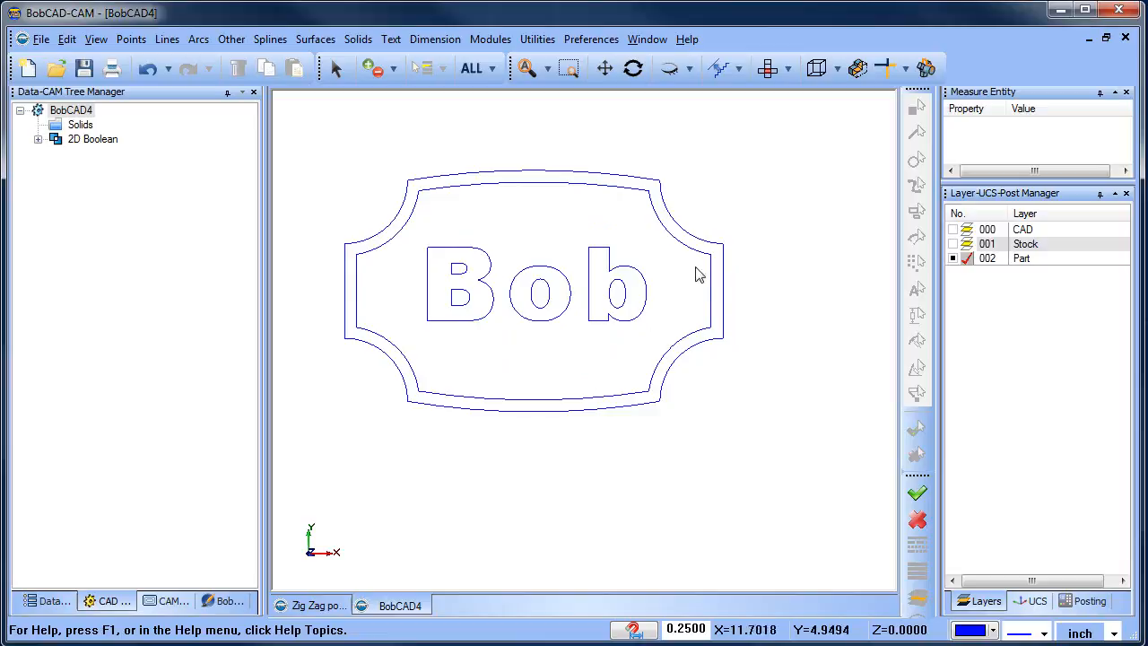
{"action": "mouse_move", "coordinate": [373, 292]}
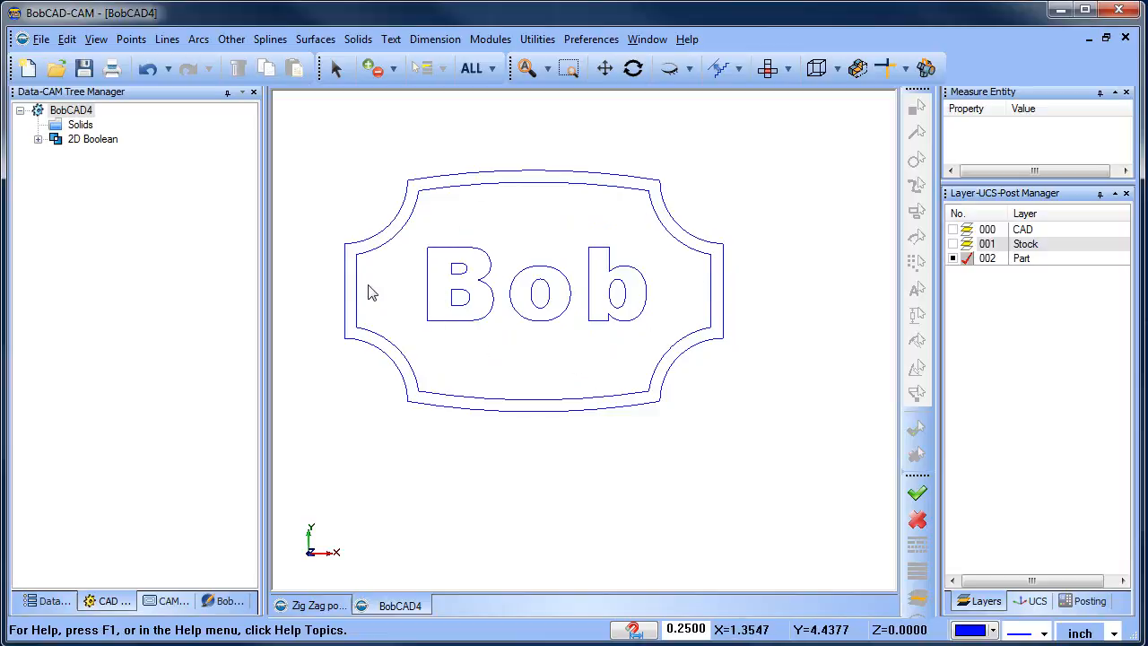
{"action": "mouse_move", "coordinate": [172, 536]}
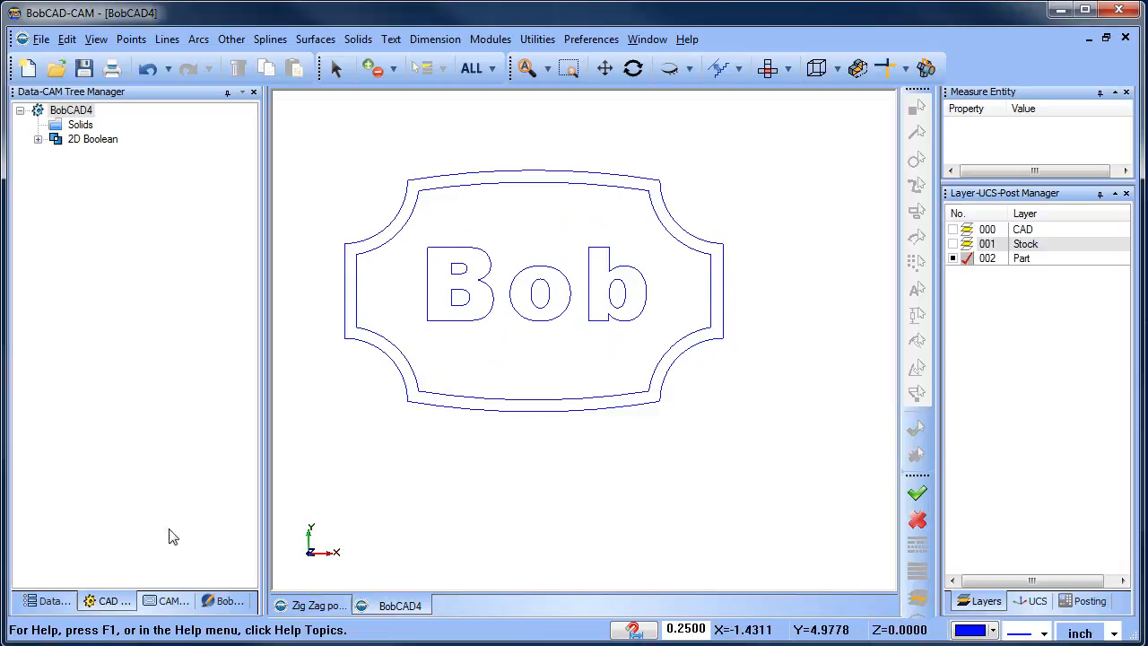
- Create a Mill 2 Axis feature on the sign geometry, total depth 0.25, with Pocketing as the strategy
{"action": "right_click", "coordinate": [105, 224]}
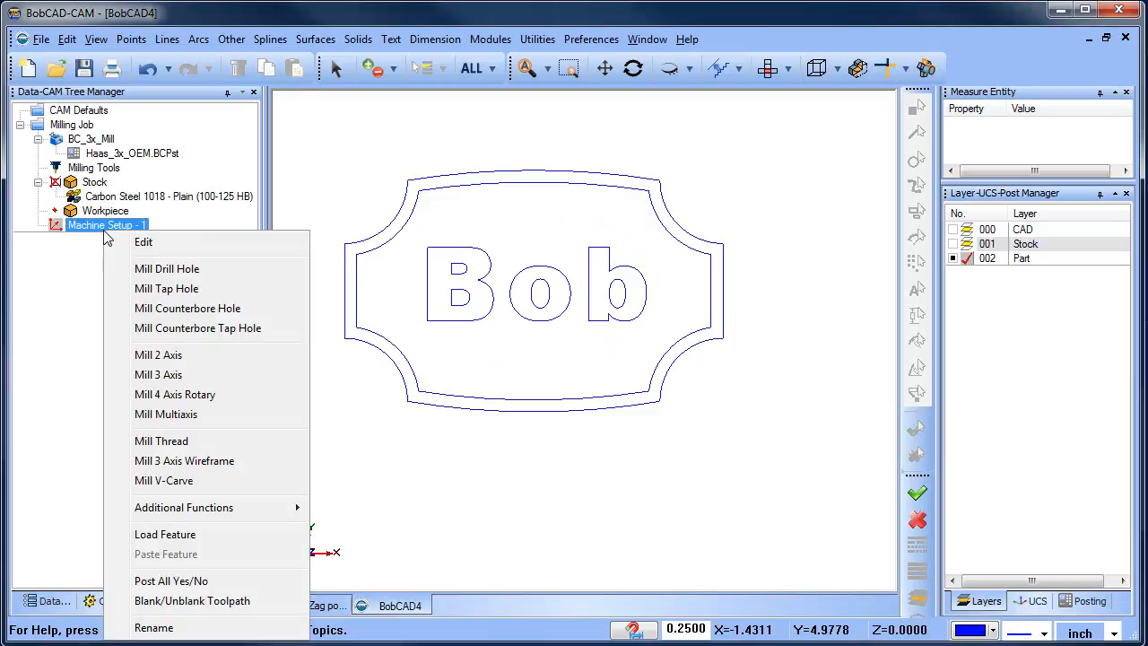
{"action": "left_click", "coordinate": [157, 355]}
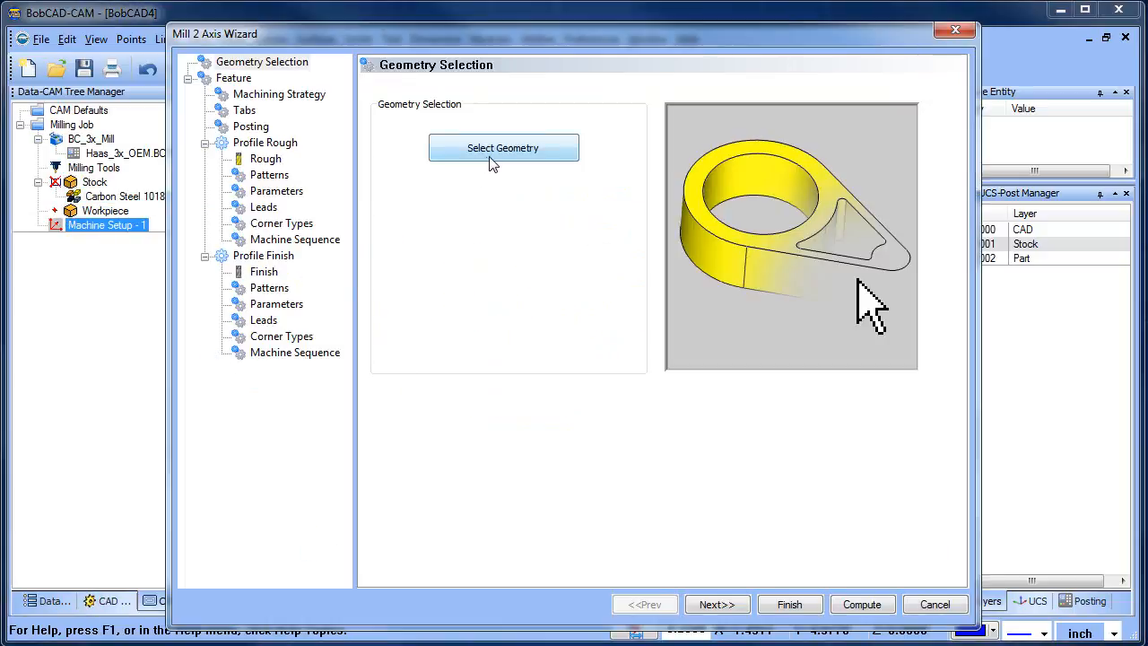
{"action": "left_click", "coordinate": [502, 147]}
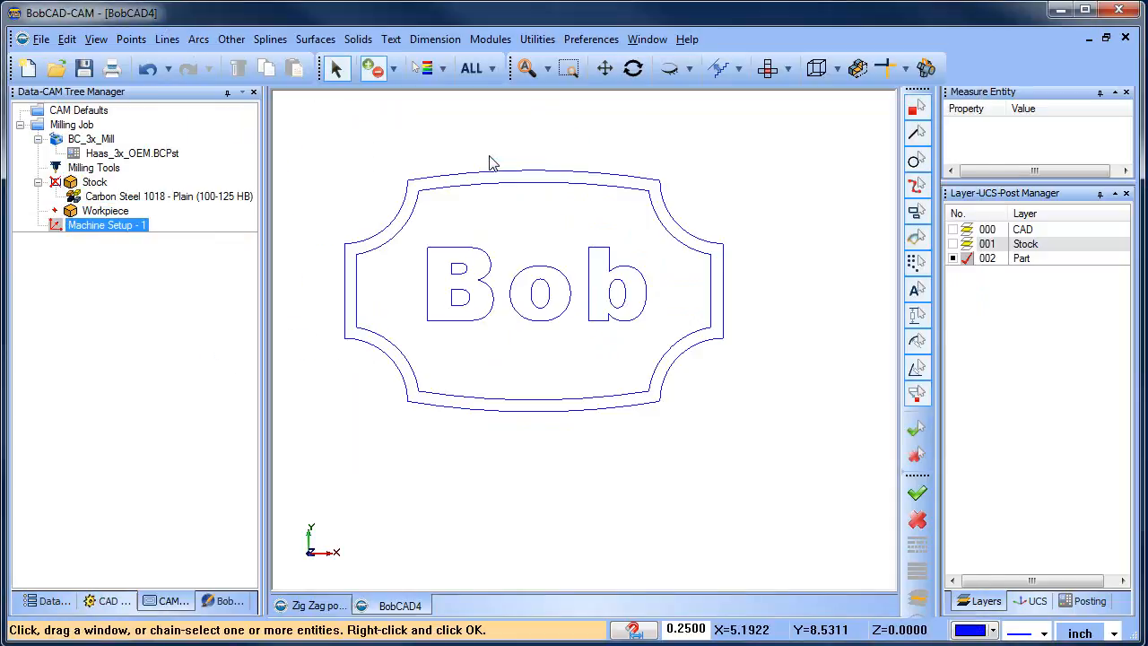
{"action": "mouse_move", "coordinate": [491, 195]}
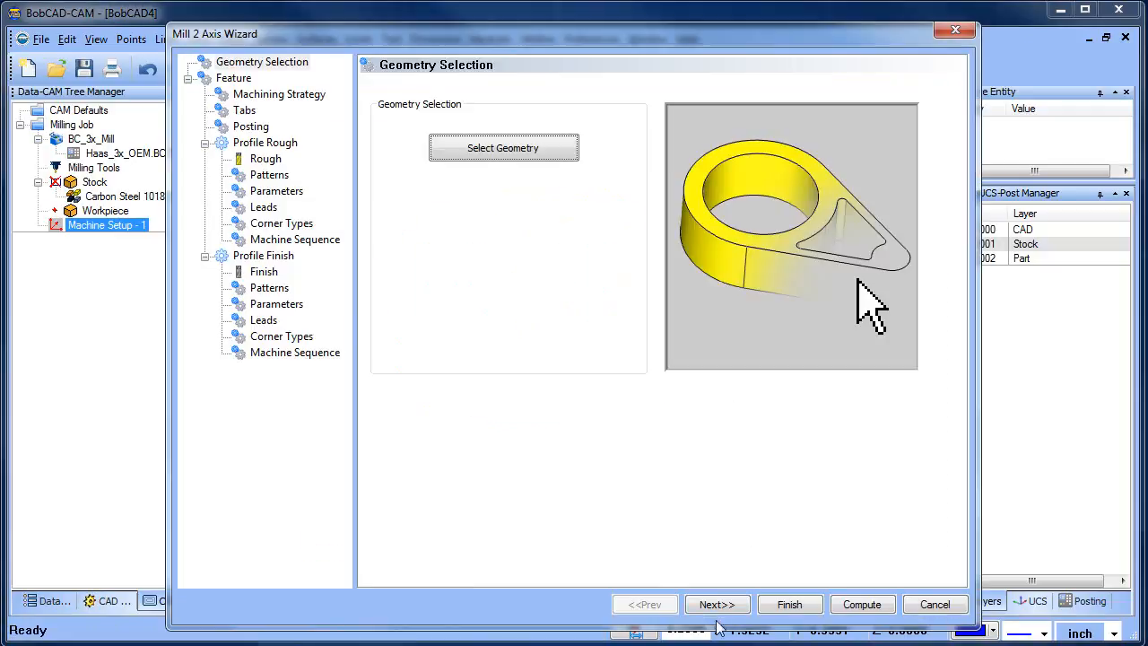
{"action": "left_click", "coordinate": [717, 602]}
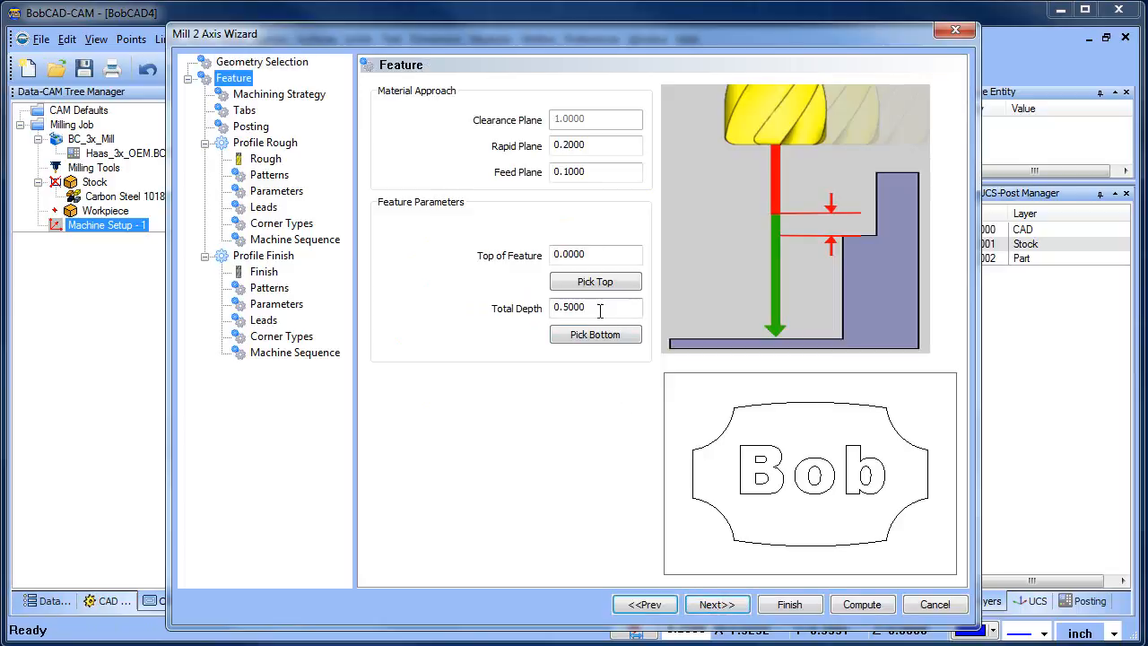
{"action": "type", "text": ".25"}
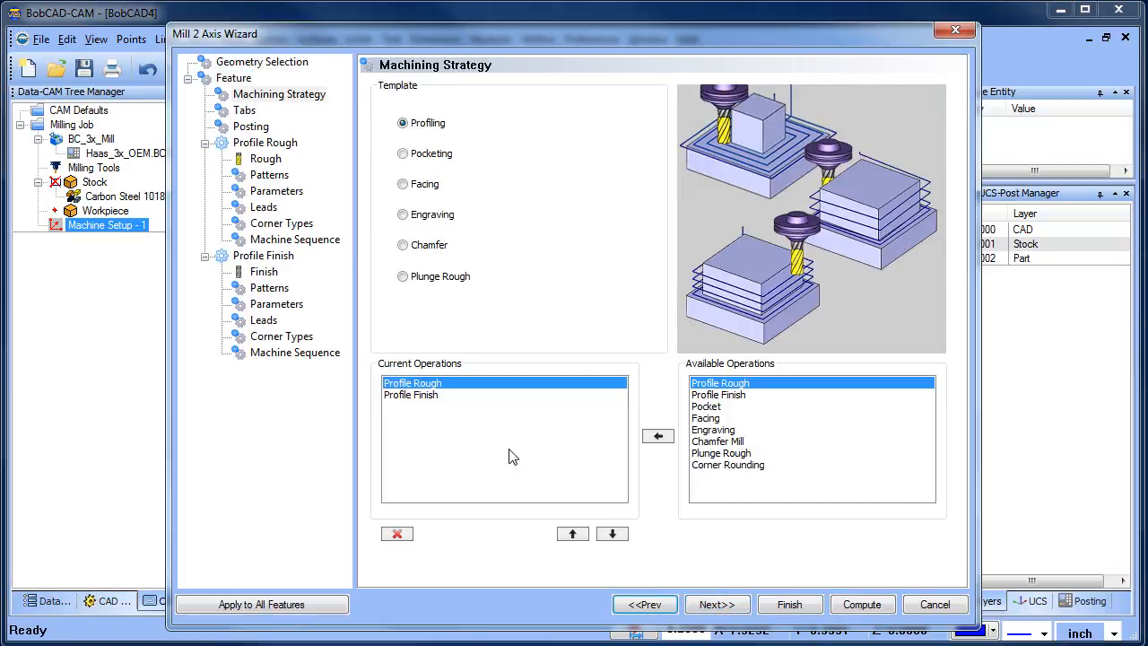
{"action": "left_click", "coordinate": [402, 155]}
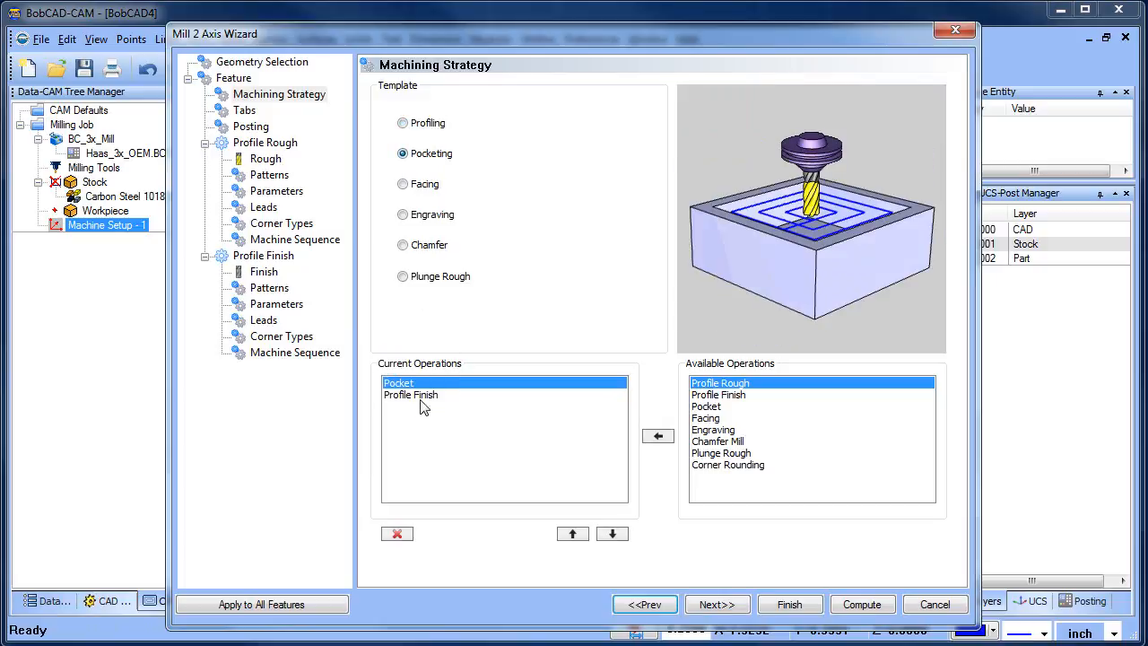
- Set the pocket roughing tool to a 0.125 diameter endmill
{"action": "left_click", "coordinate": [717, 603]}
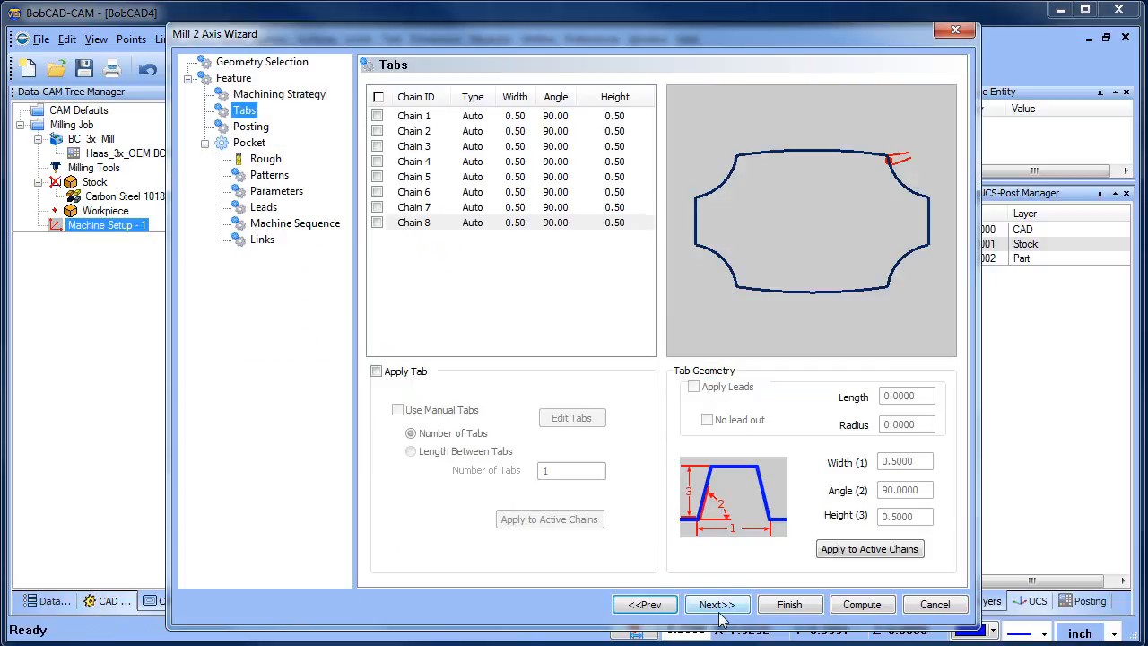
{"action": "left_click", "coordinate": [265, 157]}
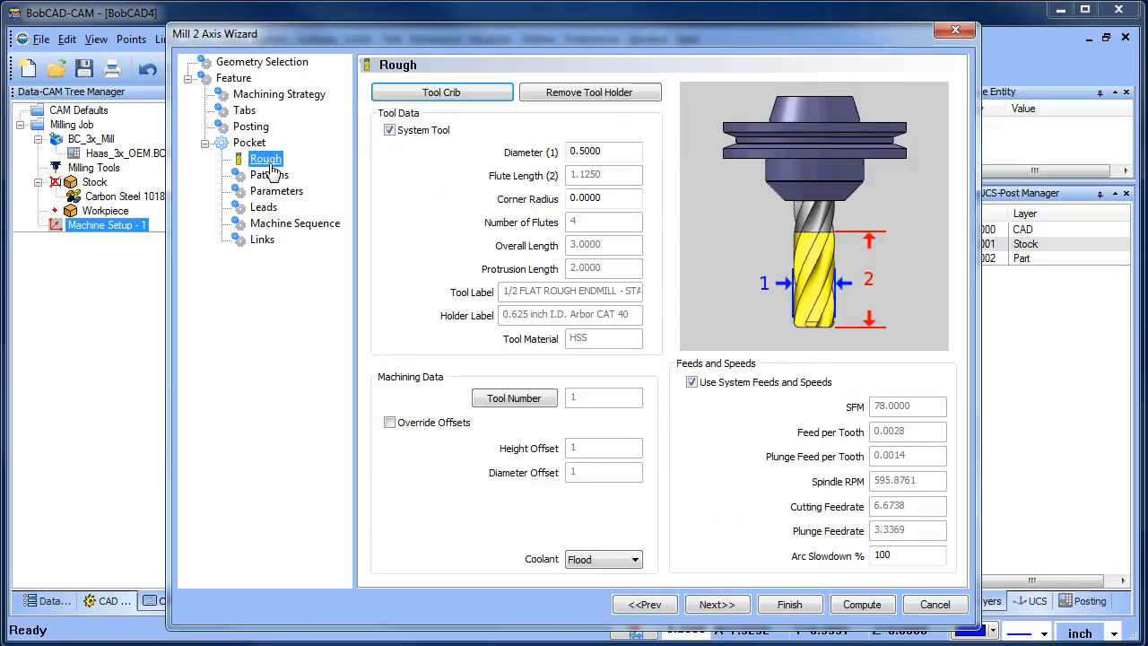
{"action": "type", "text": ".125"}
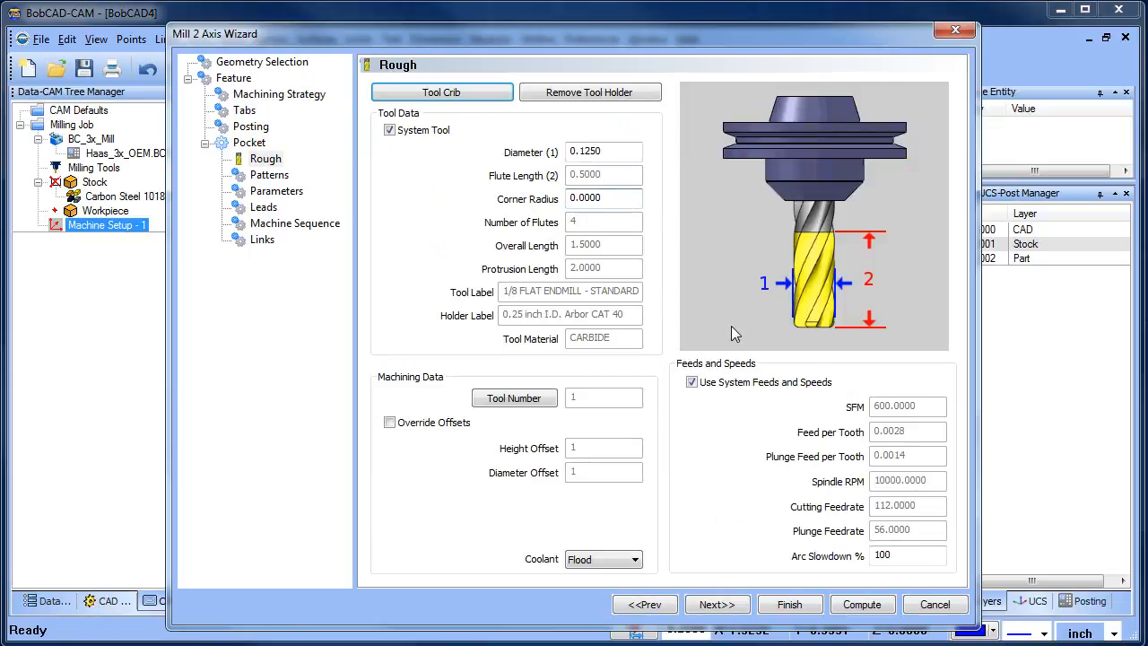
{"action": "left_click", "coordinate": [692, 381]}
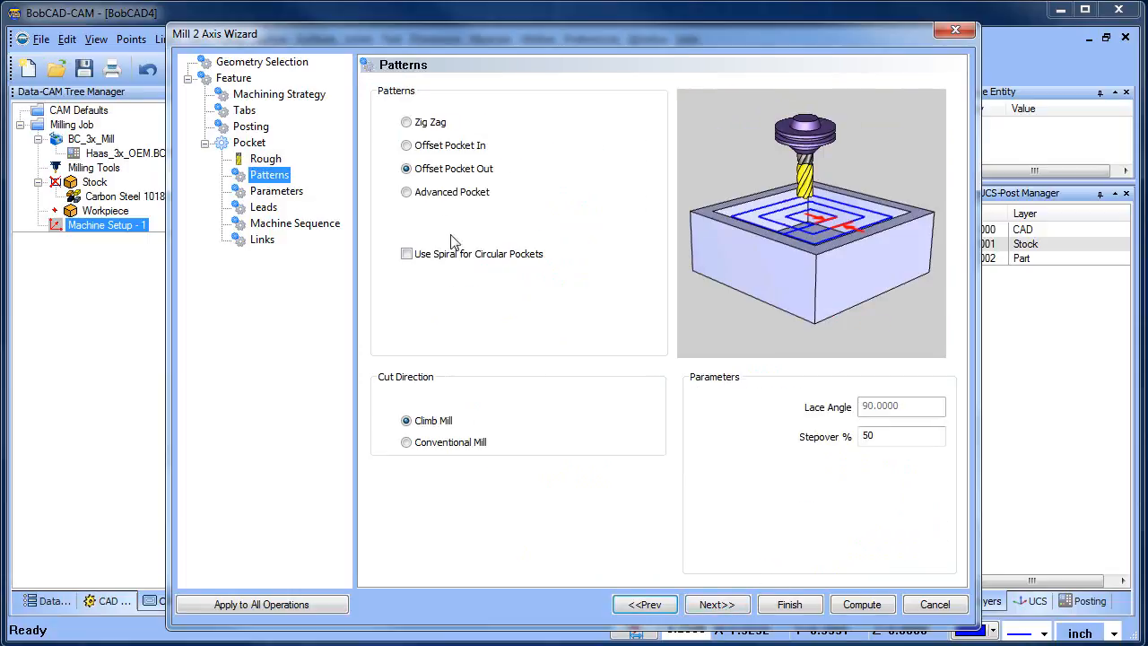
- Choose a zig-zag pattern at 100% stepover, 45° lace angle, profile before, side allowance 0
{"action": "left_click", "coordinate": [406, 122]}
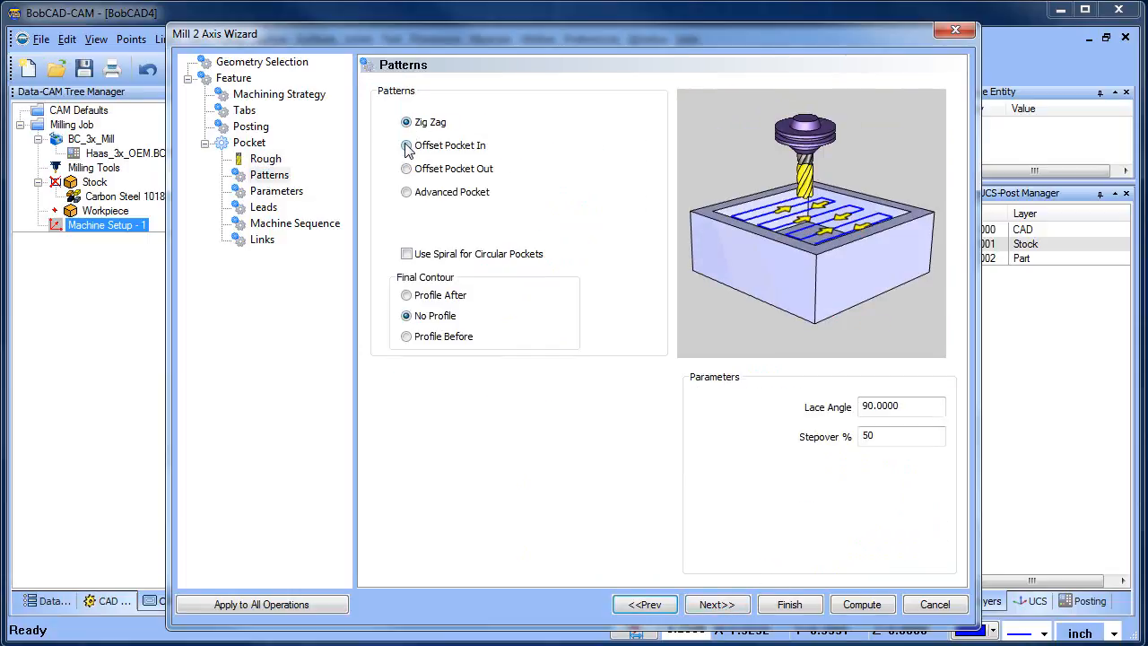
{"action": "left_click", "coordinate": [405, 169]}
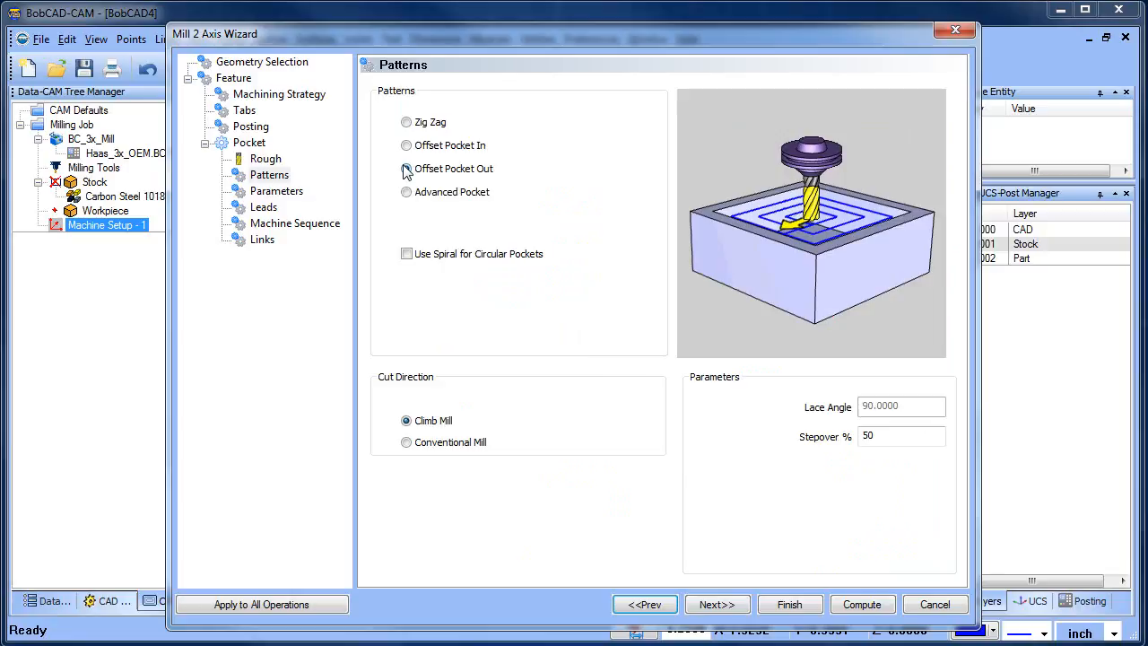
{"action": "left_click", "coordinate": [406, 122]}
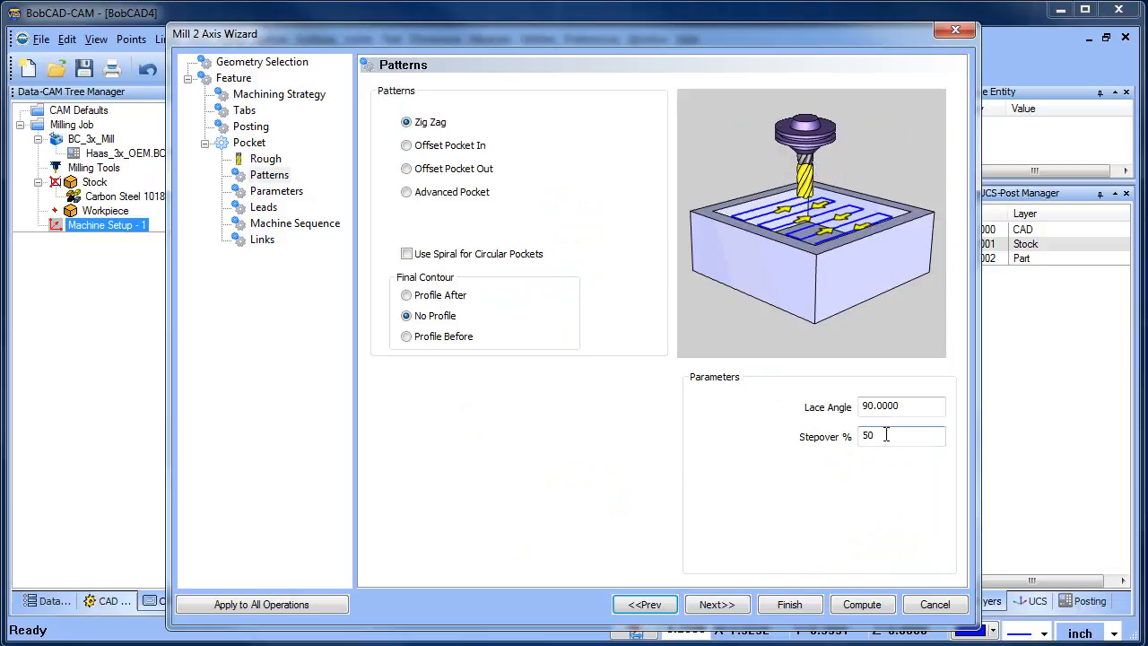
{"action": "type", "text": "100"}
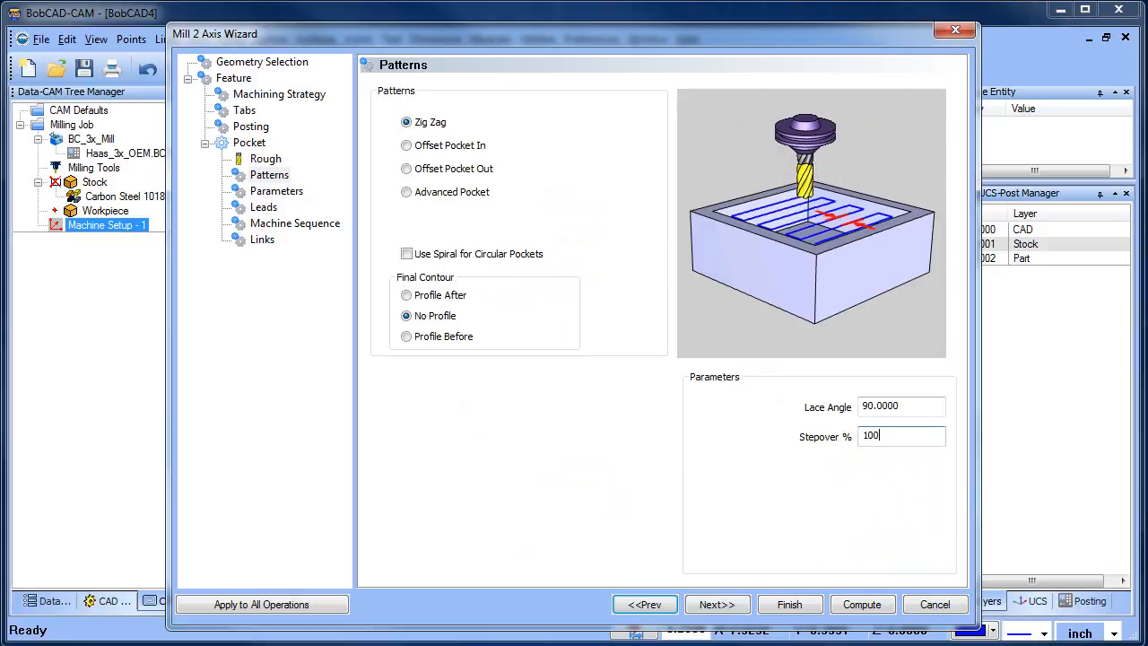
{"action": "type", "text": "45"}
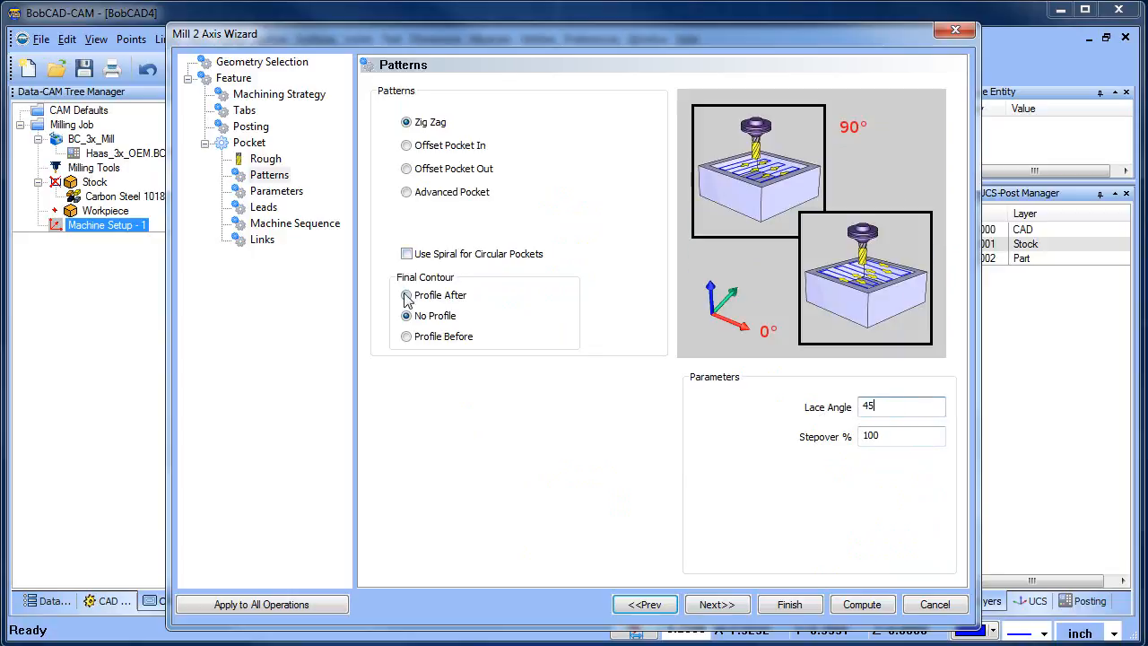
{"action": "left_click", "coordinate": [405, 337]}
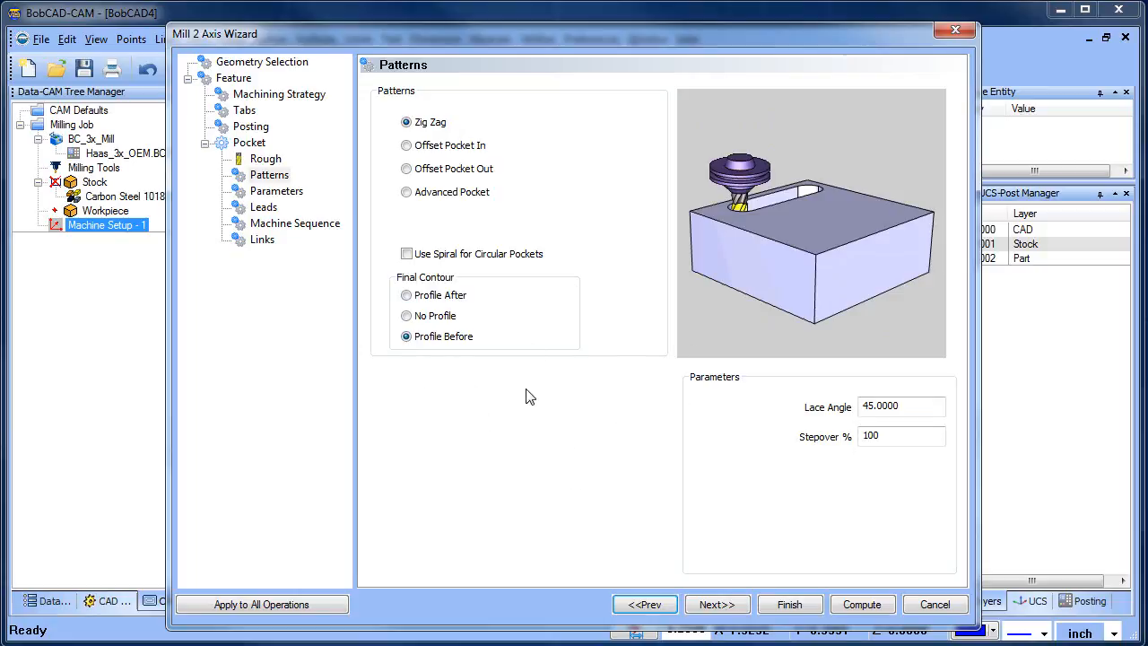
{"action": "mouse_move", "coordinate": [529, 337]}
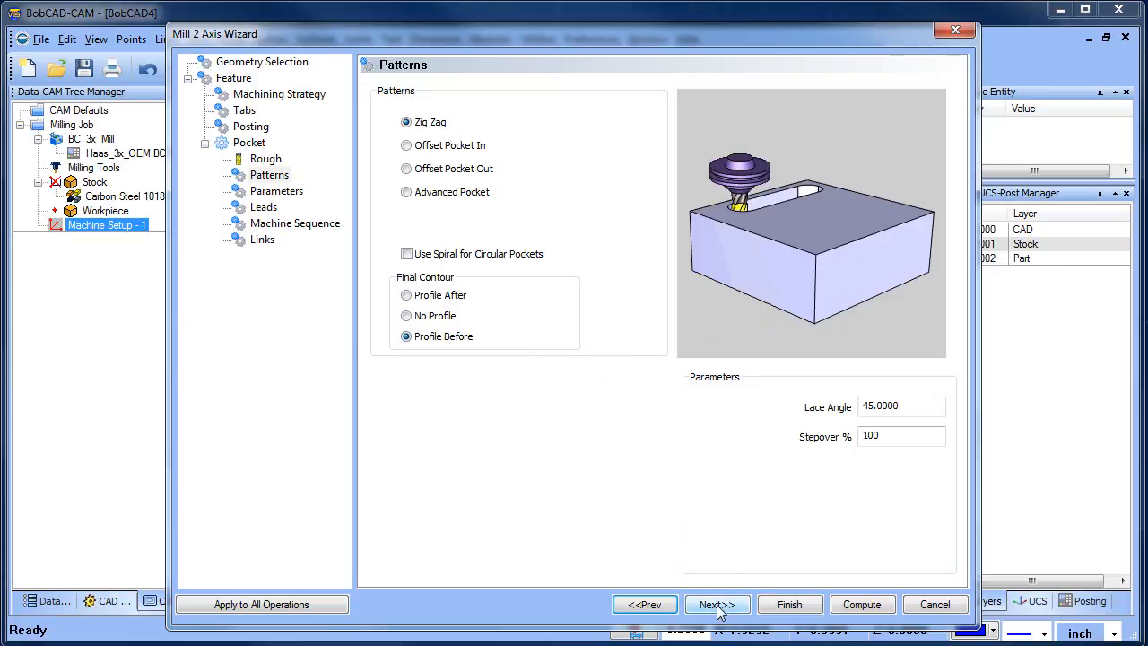
{"action": "left_click", "coordinate": [717, 603]}
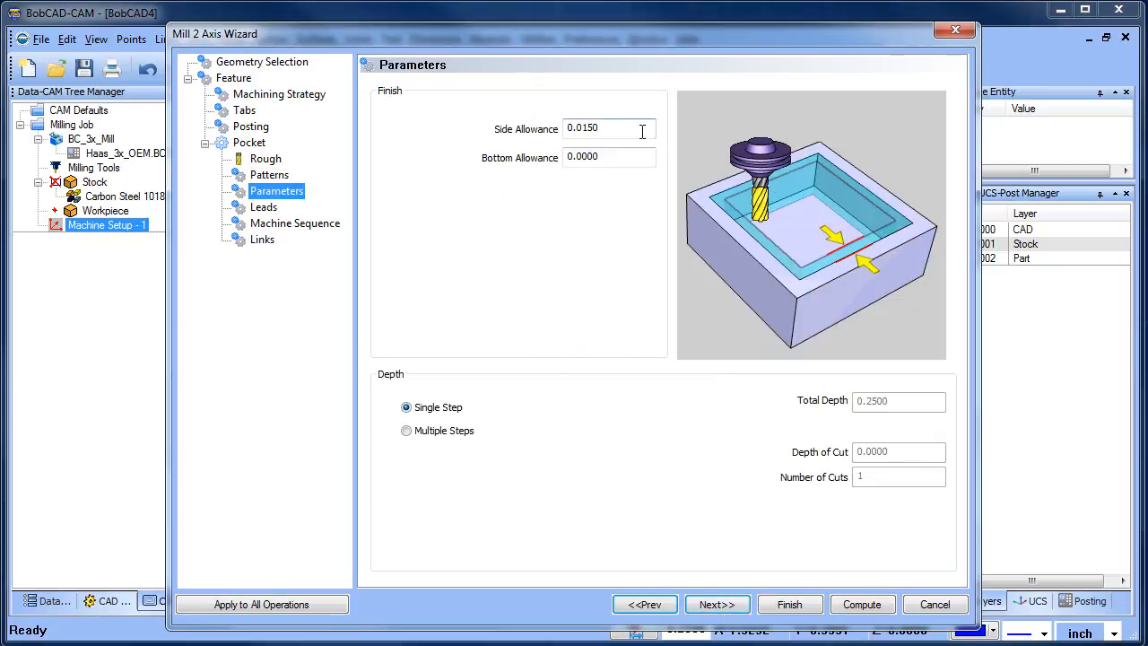
{"action": "type", "text": "0"}
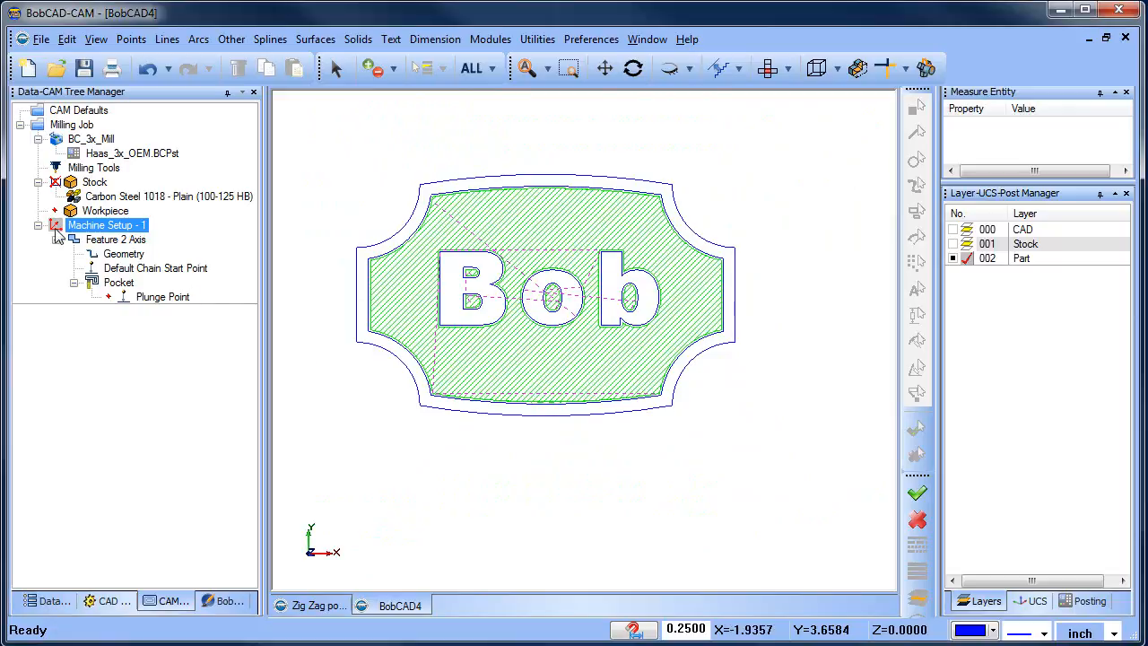
- Rename the 2-axis feature under Machine Setup 1 to Pocket
{"action": "right_click", "coordinate": [106, 226]}
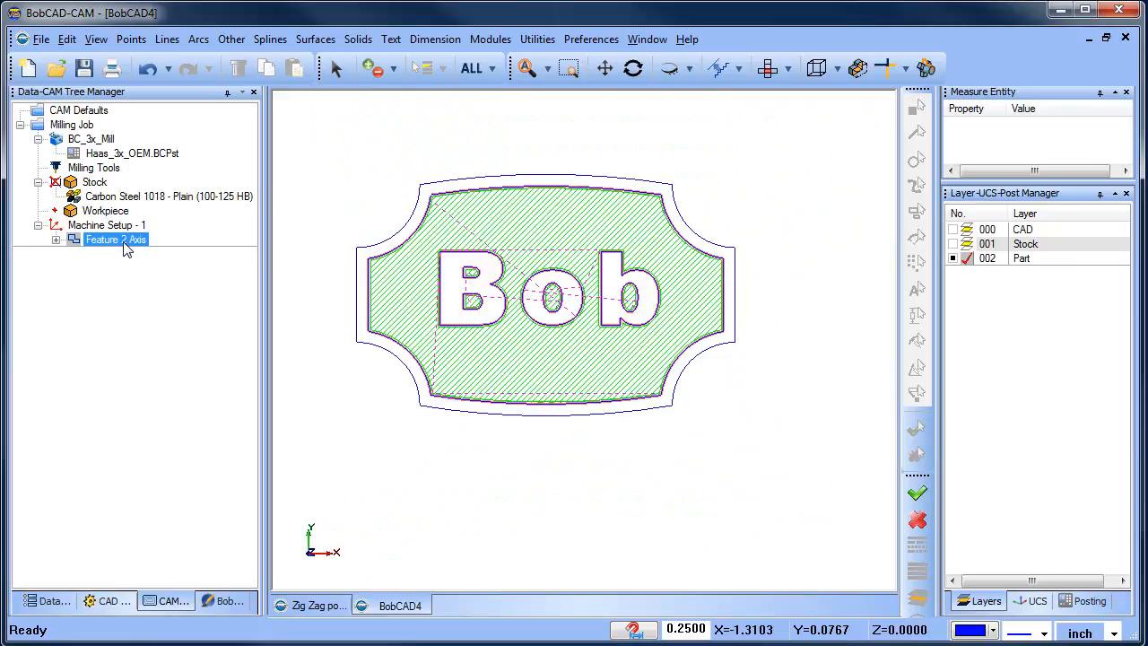
{"action": "double_click", "coordinate": [115, 240]}
{"action": "type", "text": "Pocket"}
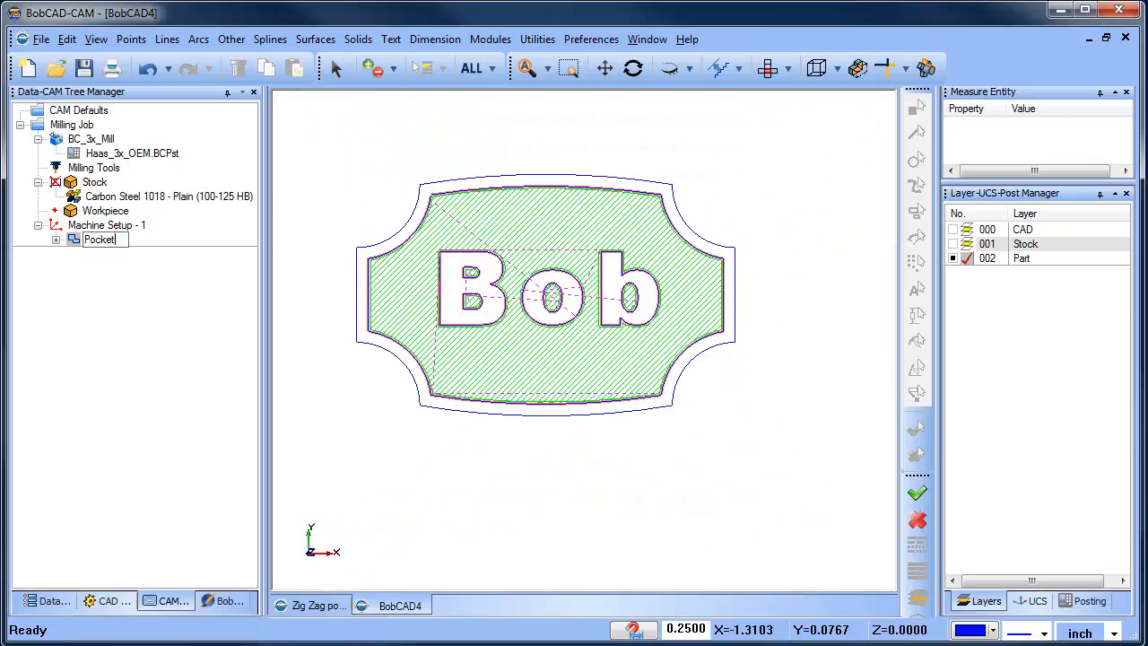
{"action": "left_click", "coordinate": [100, 240]}
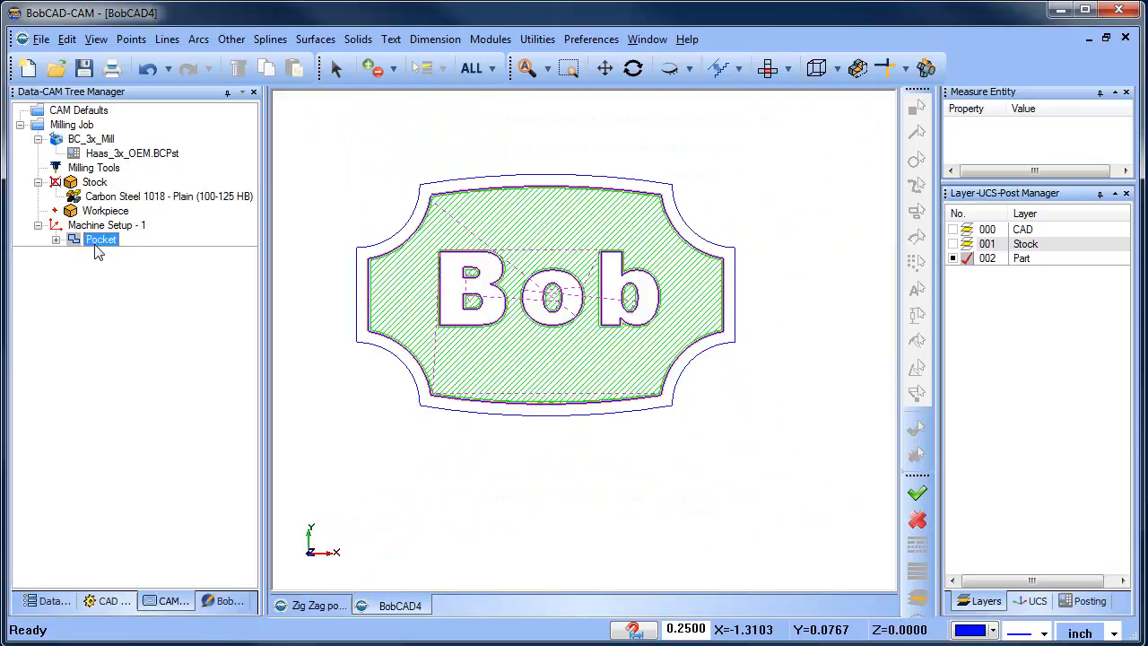
- Insert a new Mill 2 Axis feature on the outline with total depth .75
{"action": "right_click", "coordinate": [100, 240]}
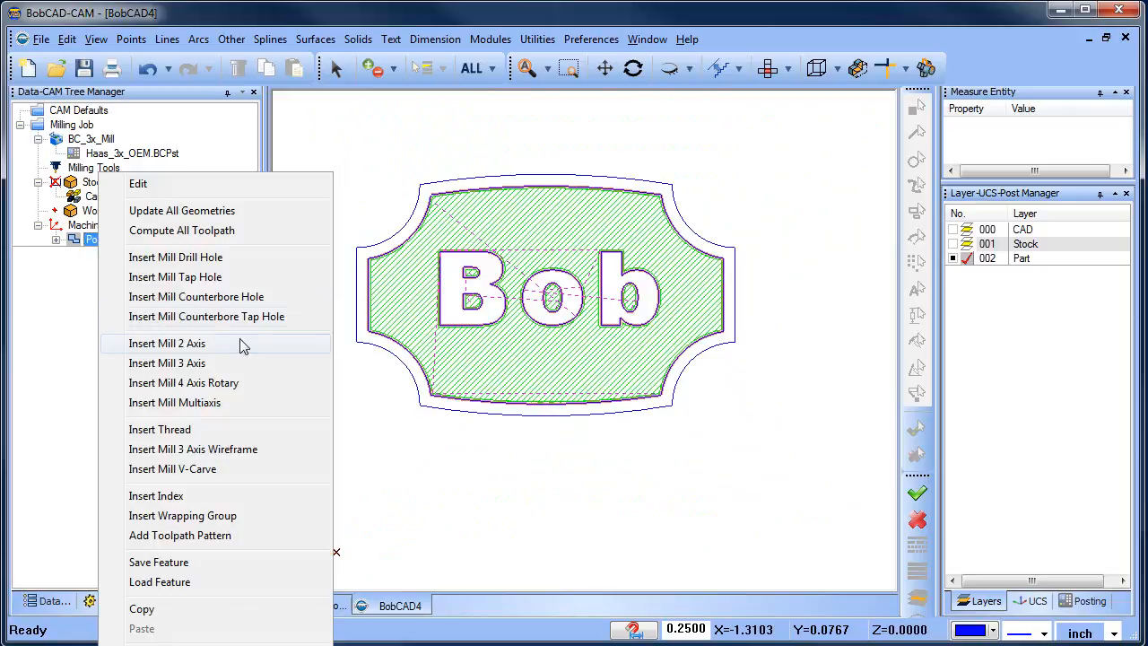
{"action": "left_click", "coordinate": [167, 342]}
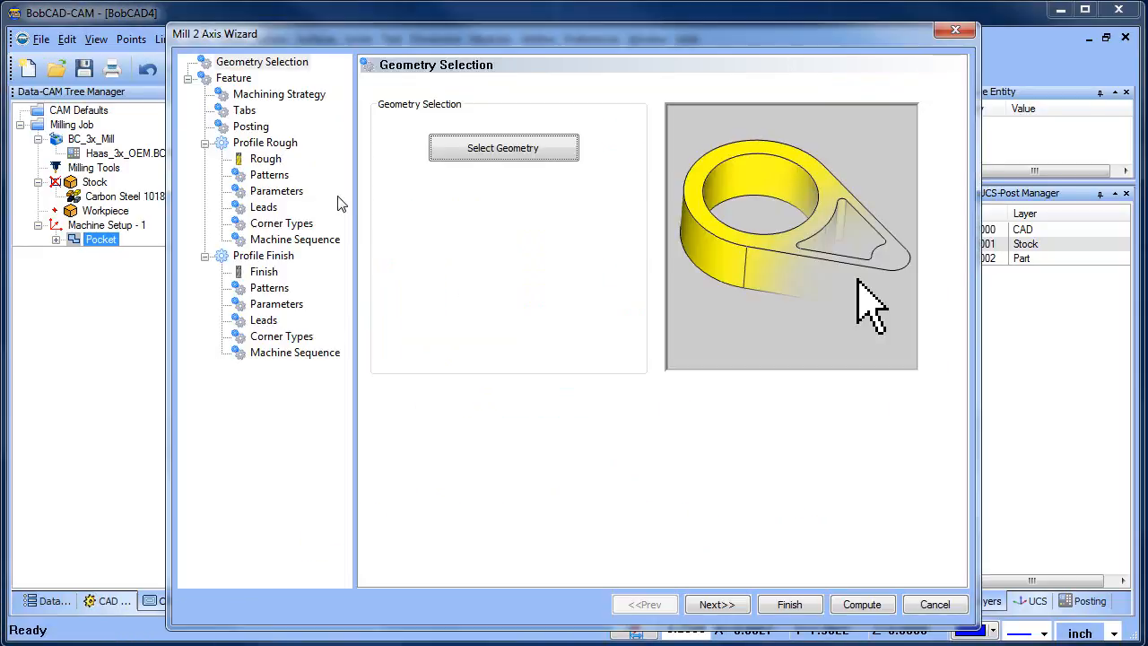
{"action": "left_click", "coordinate": [717, 603]}
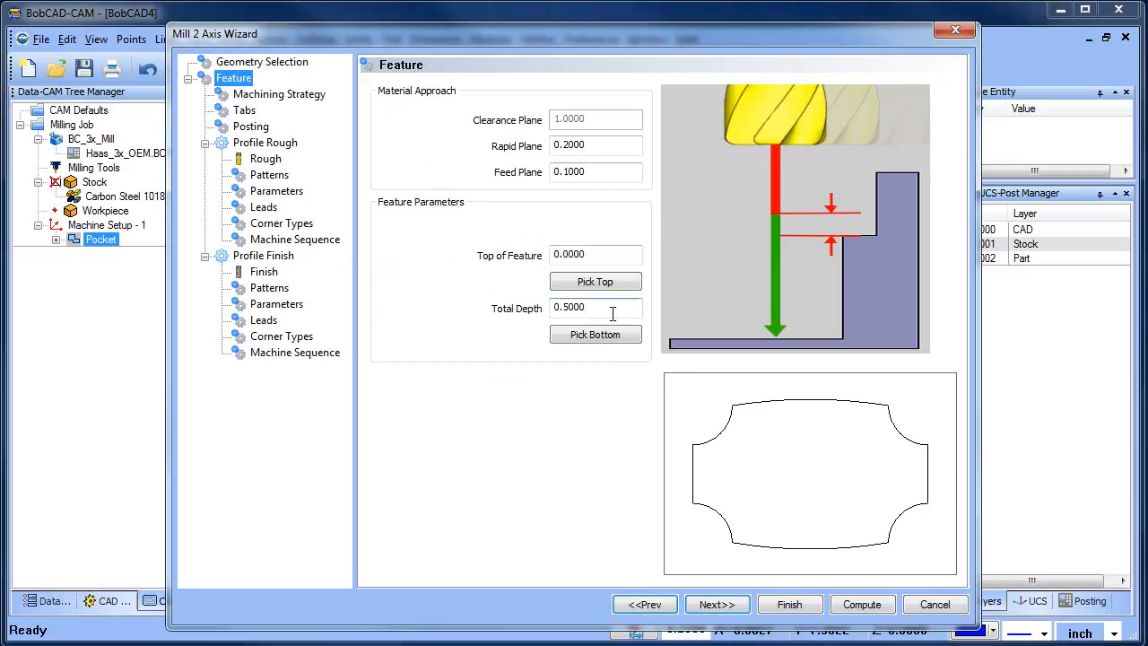
{"action": "type", "text": ".75"}
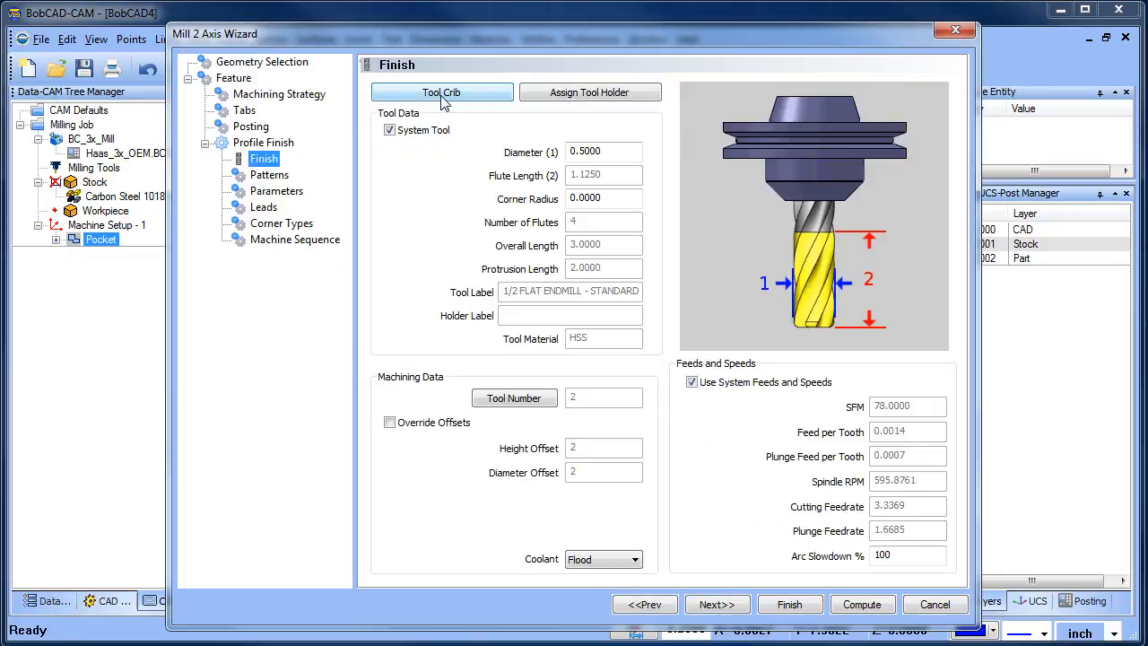
- Pick the 1/8 flat endmill from the tool crib with plunge feedrate 15
{"action": "left_click", "coordinate": [442, 93]}
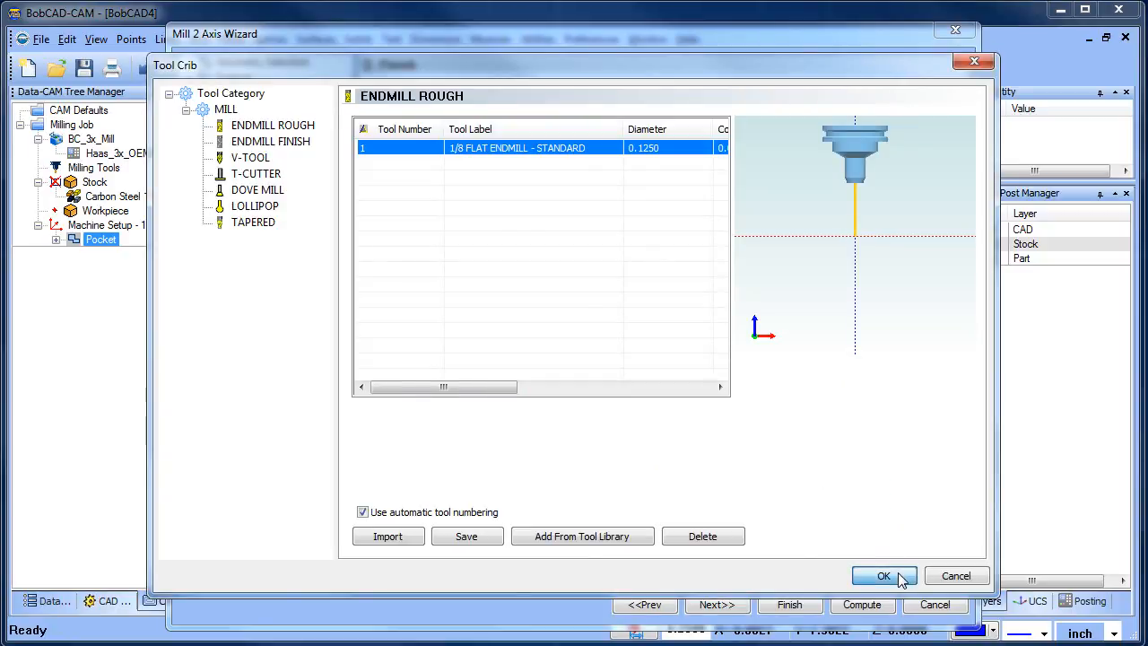
{"action": "left_click", "coordinate": [882, 574]}
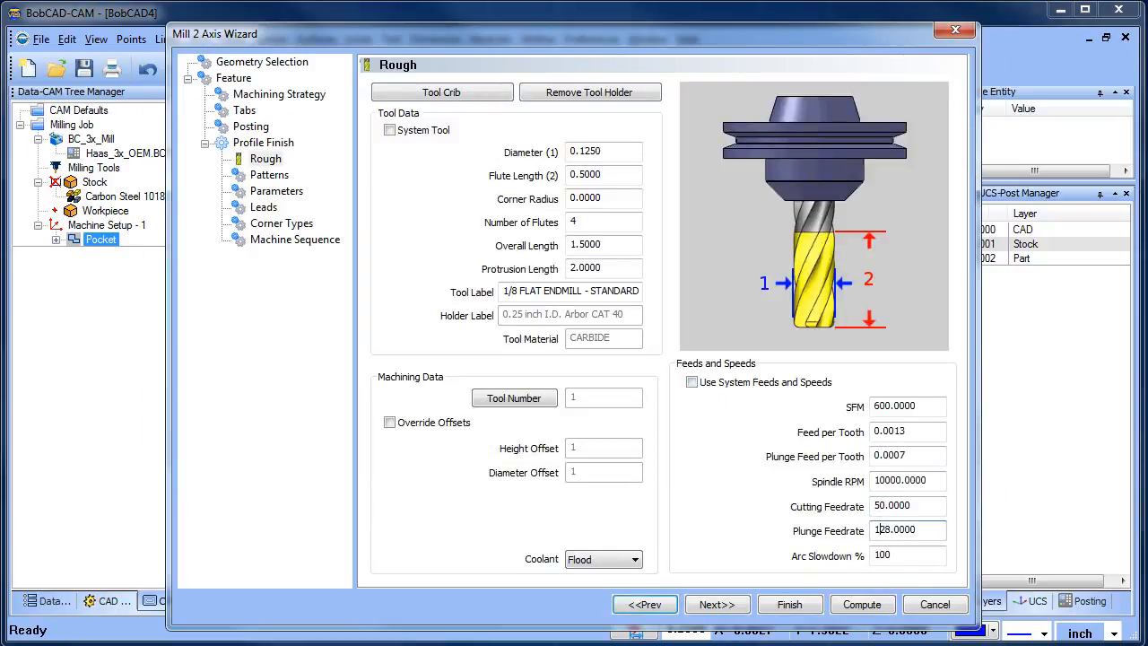
{"action": "left_click", "coordinate": [908, 529]}
{"action": "type", "text": "15.0000"}
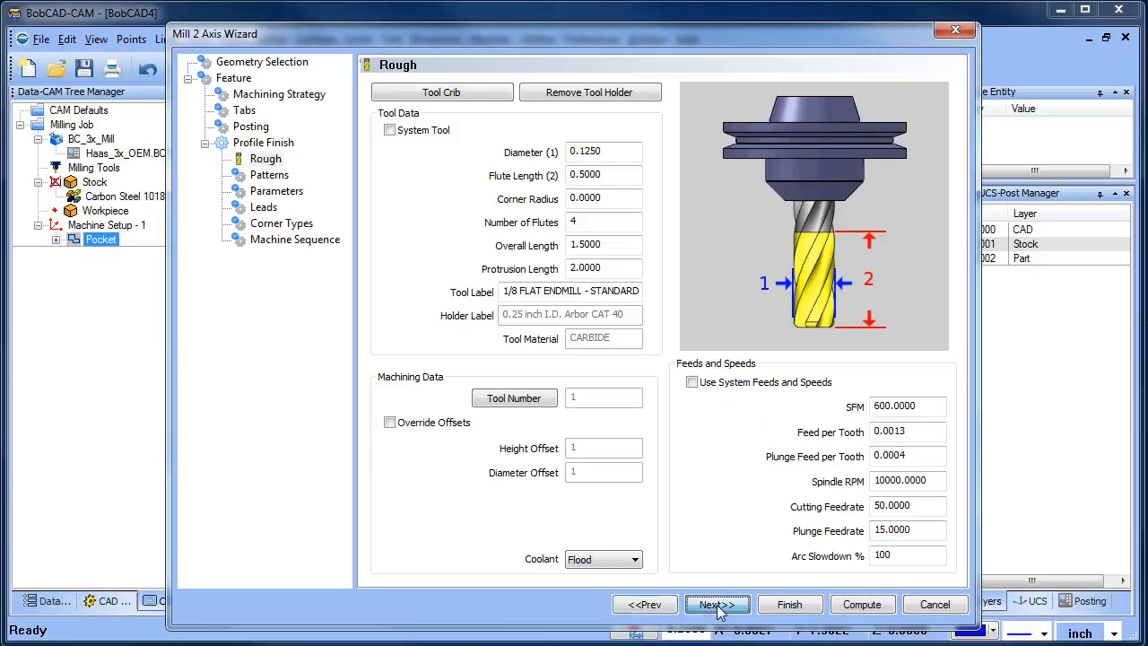
{"action": "left_click", "coordinate": [717, 603]}
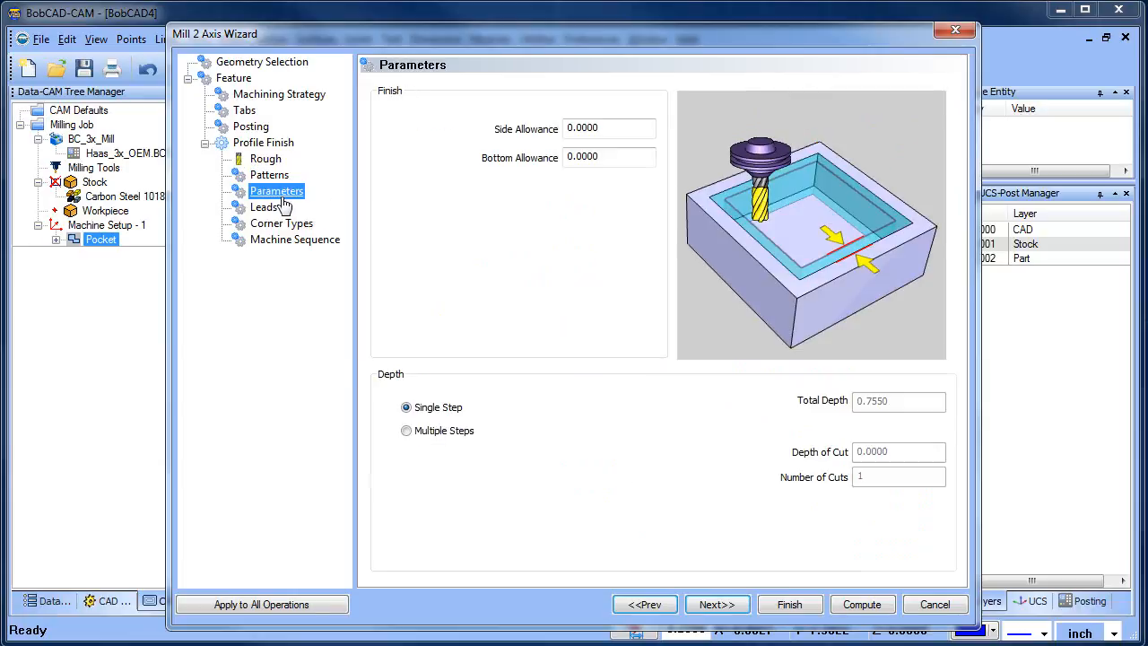
- Use multiple .25 depth steps and .1 right-angle leads, then compute the outline toolpath
{"action": "left_click", "coordinate": [406, 431]}
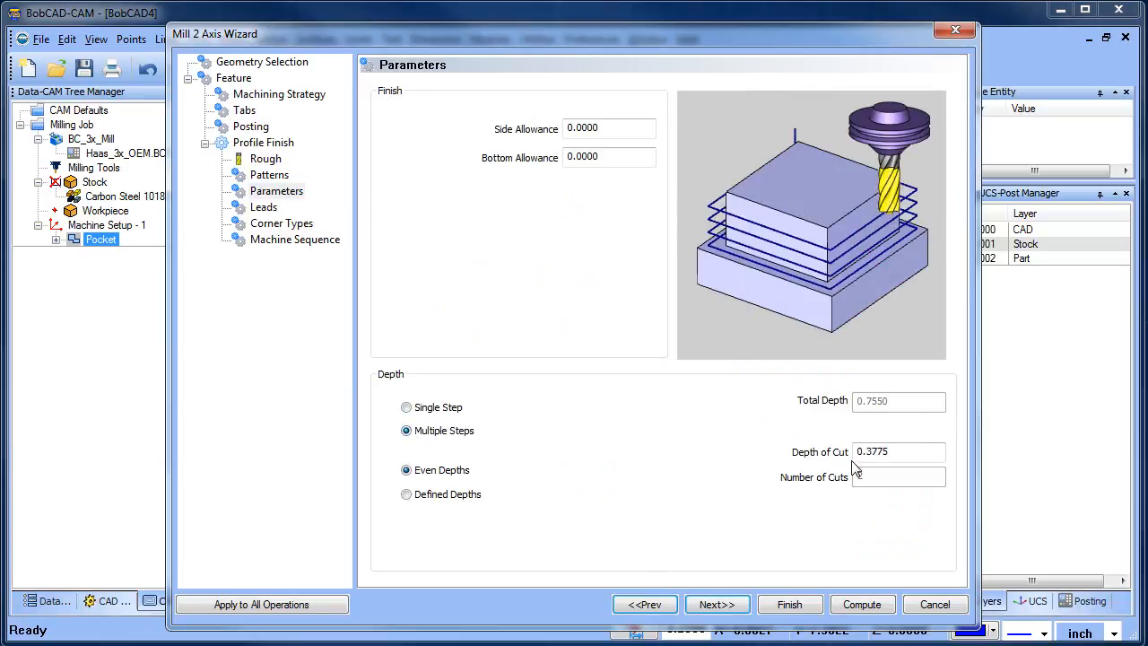
{"action": "type", "text": ".25"}
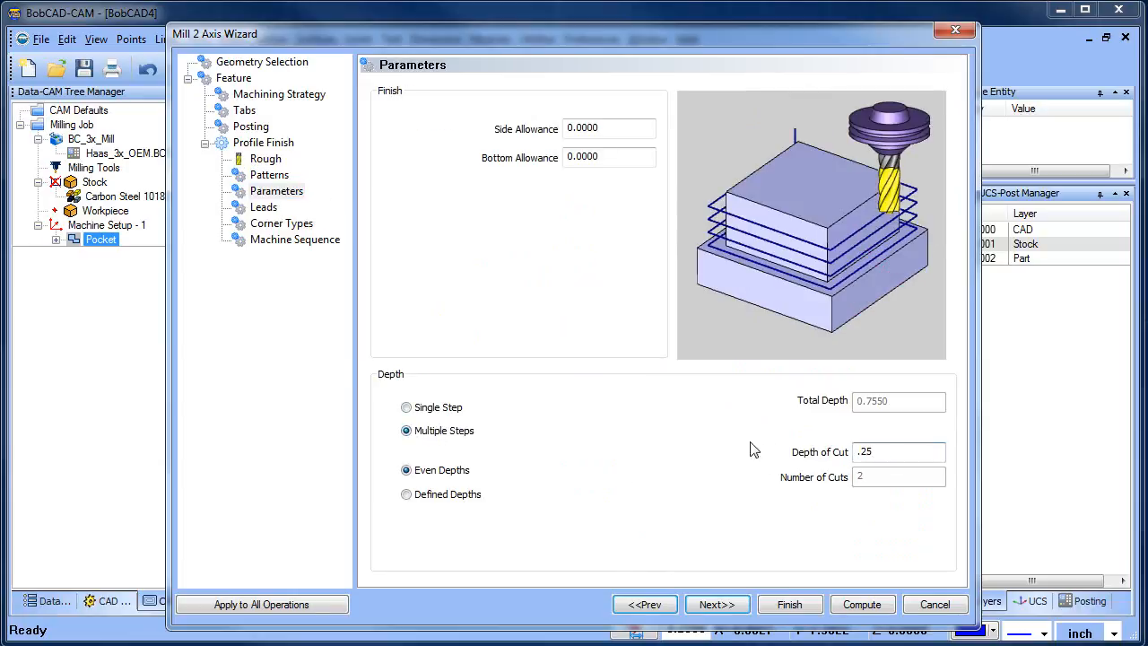
{"action": "left_click", "coordinate": [718, 603]}
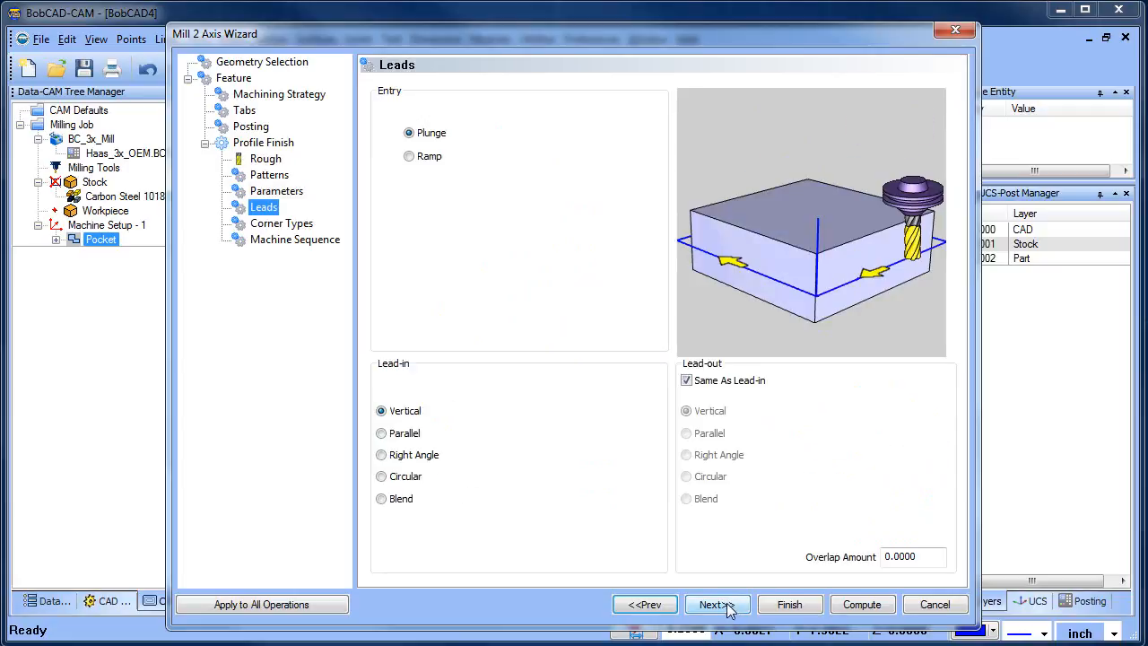
{"action": "left_click", "coordinate": [380, 455]}
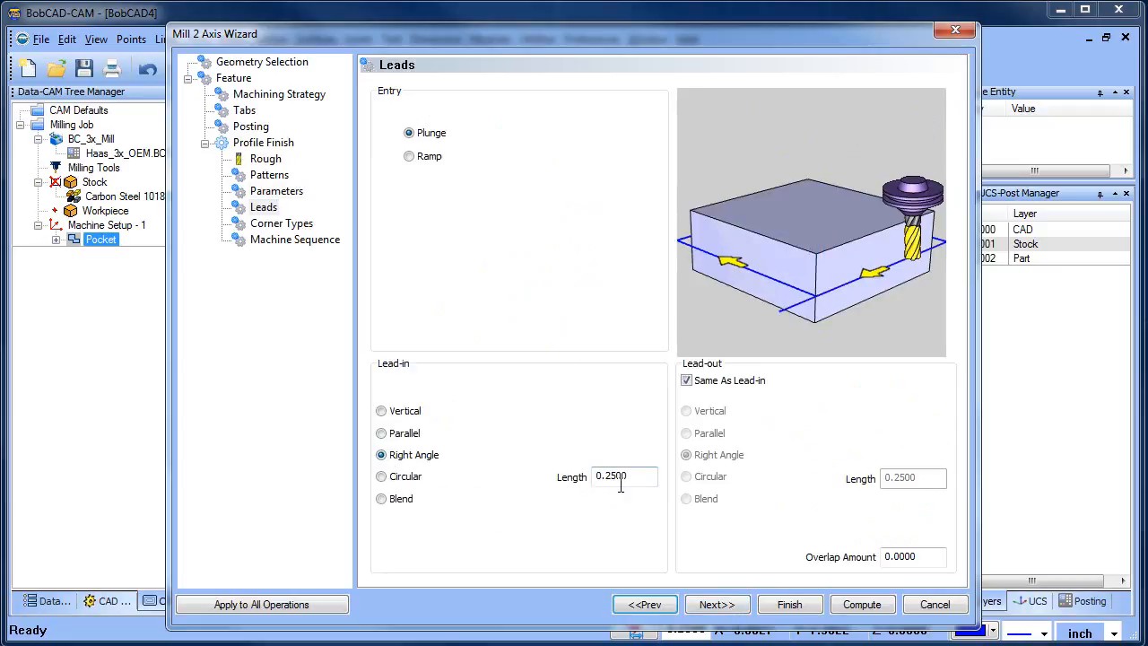
{"action": "type", "text": ".1"}
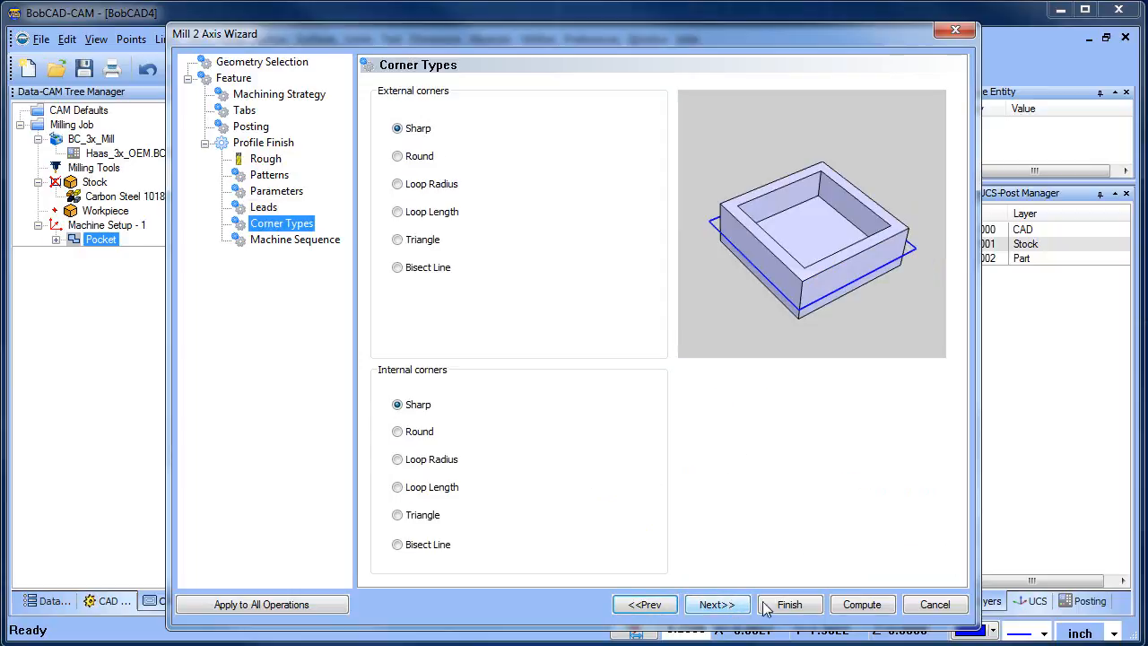
{"action": "left_click", "coordinate": [789, 603]}
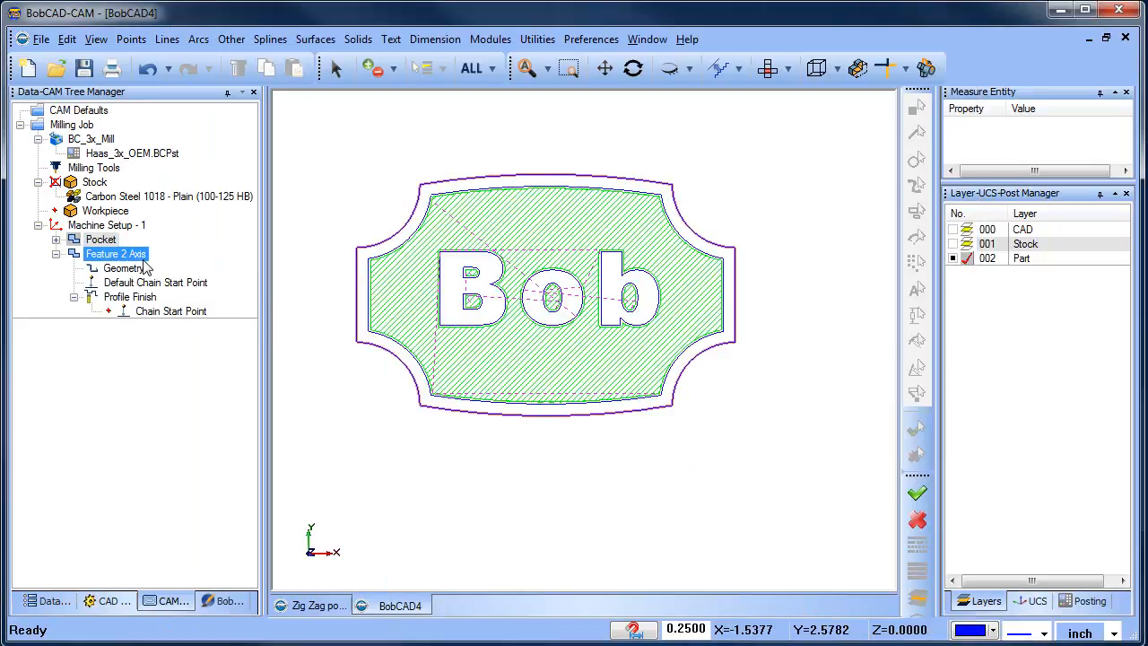
- Place the default chain start point at the outer contour's lower-left notch
{"action": "left_click", "coordinate": [155, 283]}
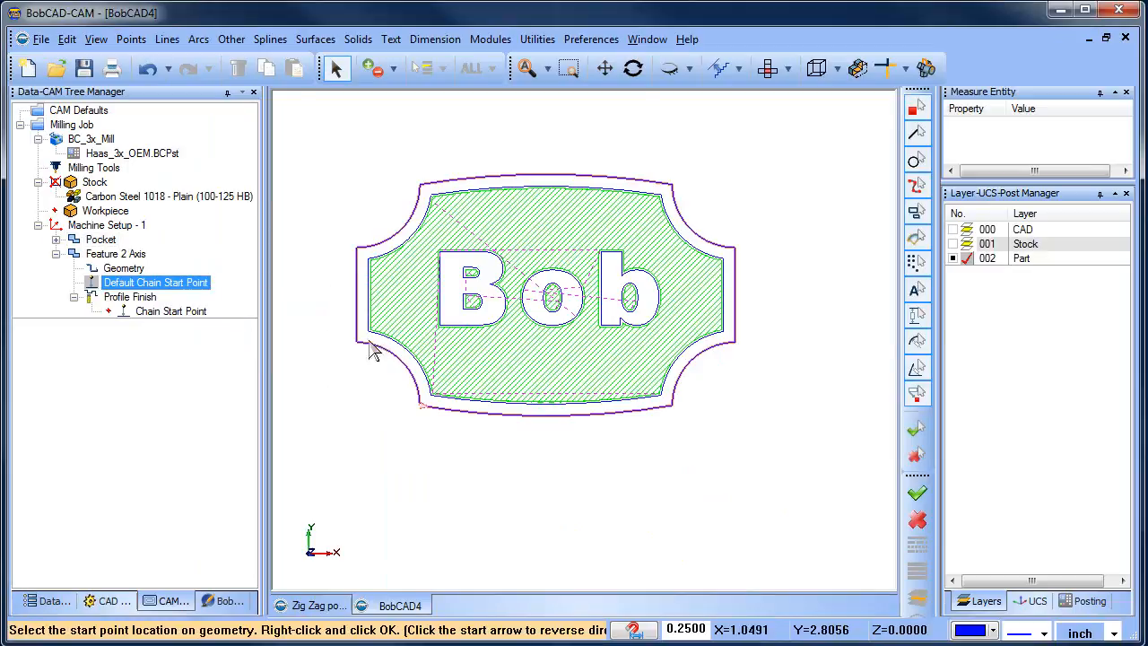
{"action": "scroll", "scroll_direction": "up", "scroll_amount": 3}
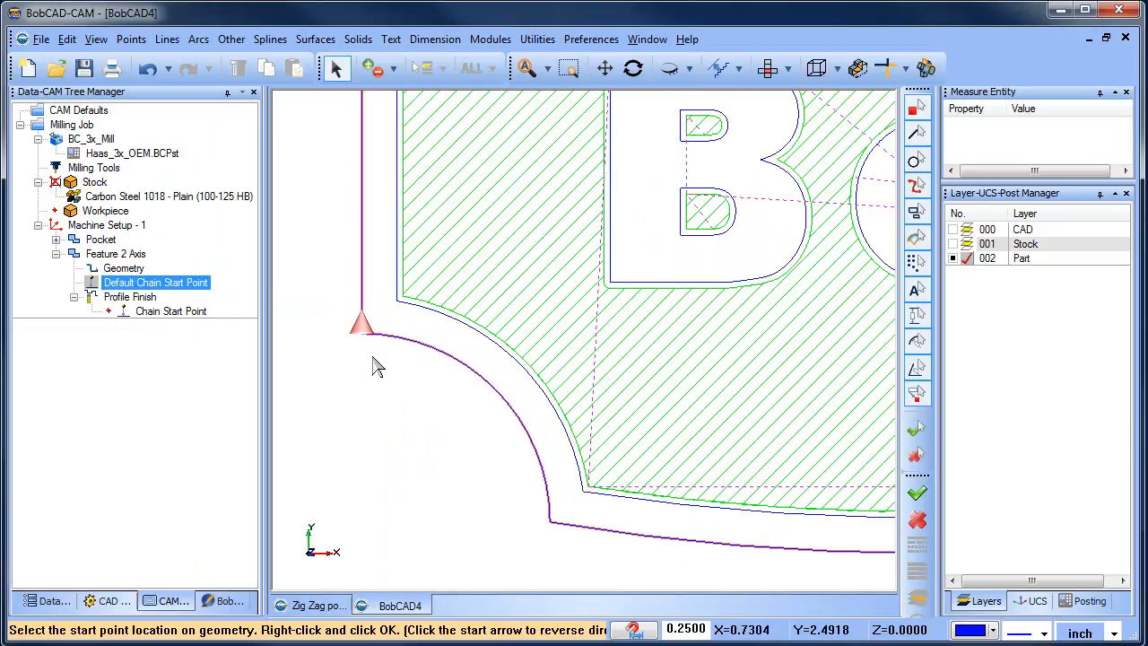
{"action": "left_click", "coordinate": [129, 298]}
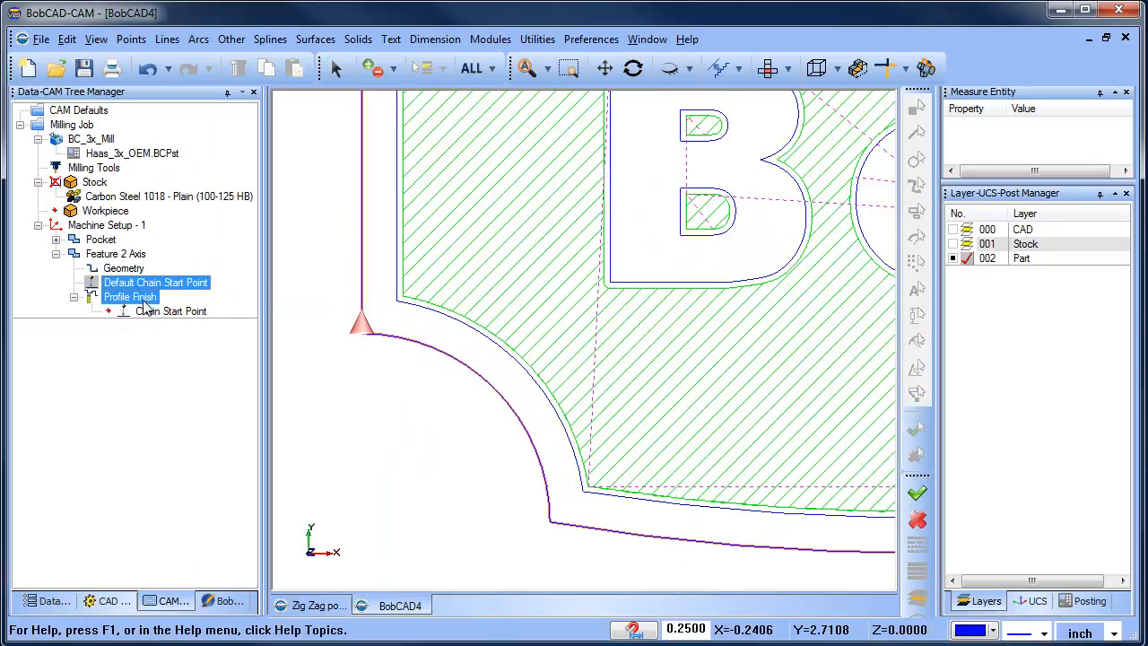
{"action": "left_click", "coordinate": [130, 295]}
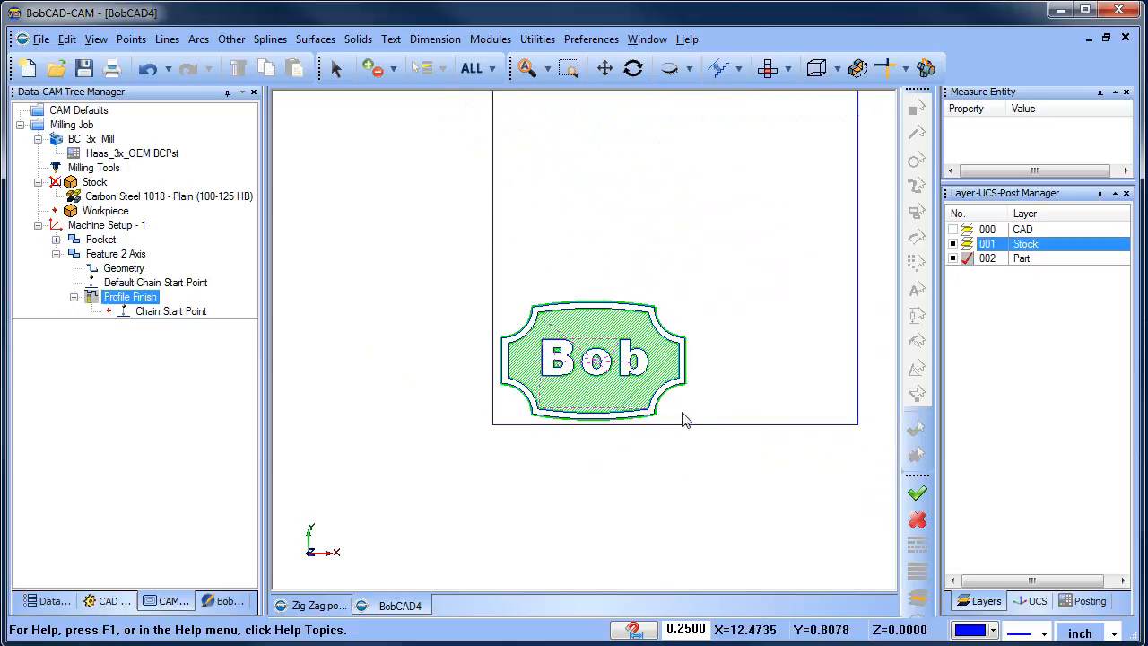
- Run the Simulation module to watch the sign being pocketed and cut out, then close it
{"action": "left_click", "coordinate": [490, 40]}
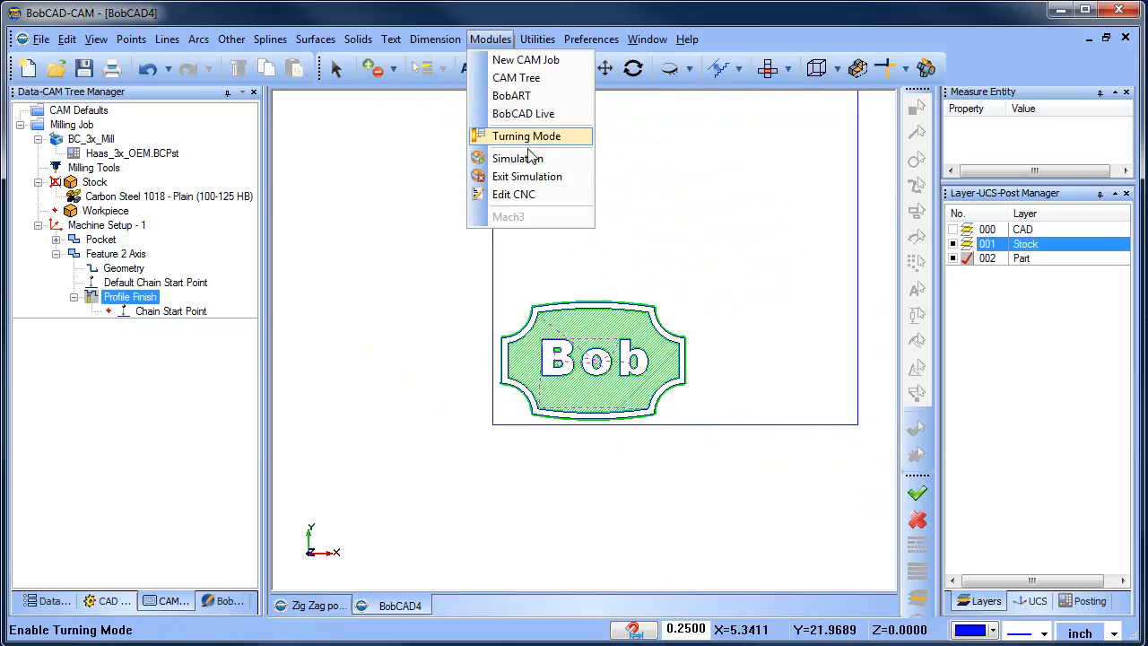
{"action": "left_click", "coordinate": [528, 136]}
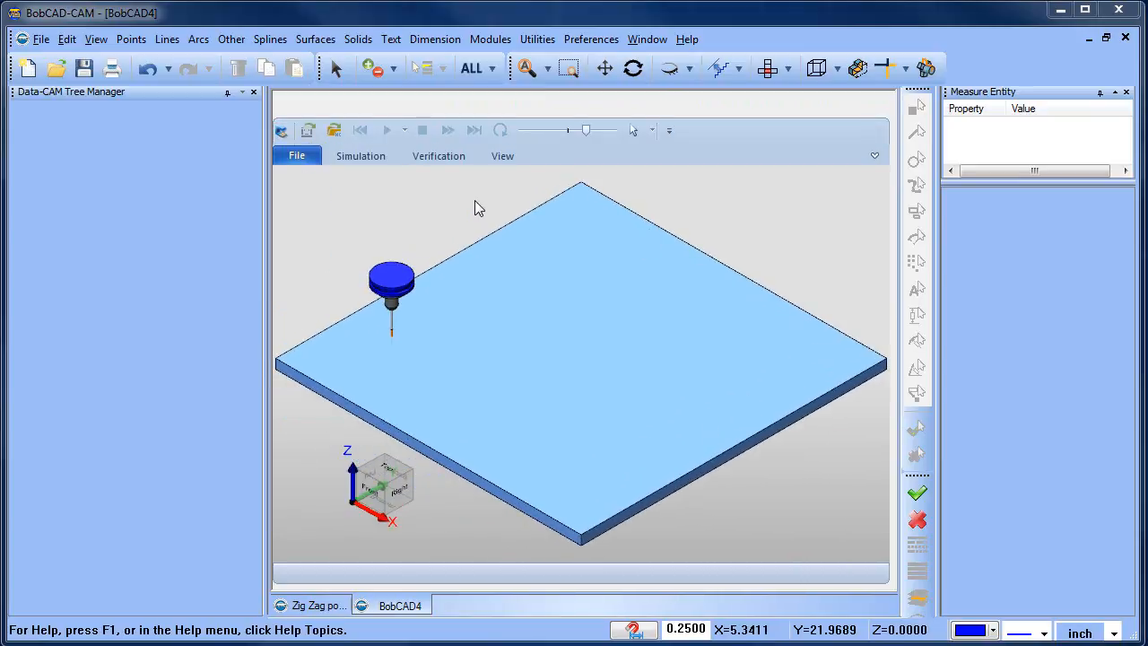
{"action": "left_click", "coordinate": [388, 130]}
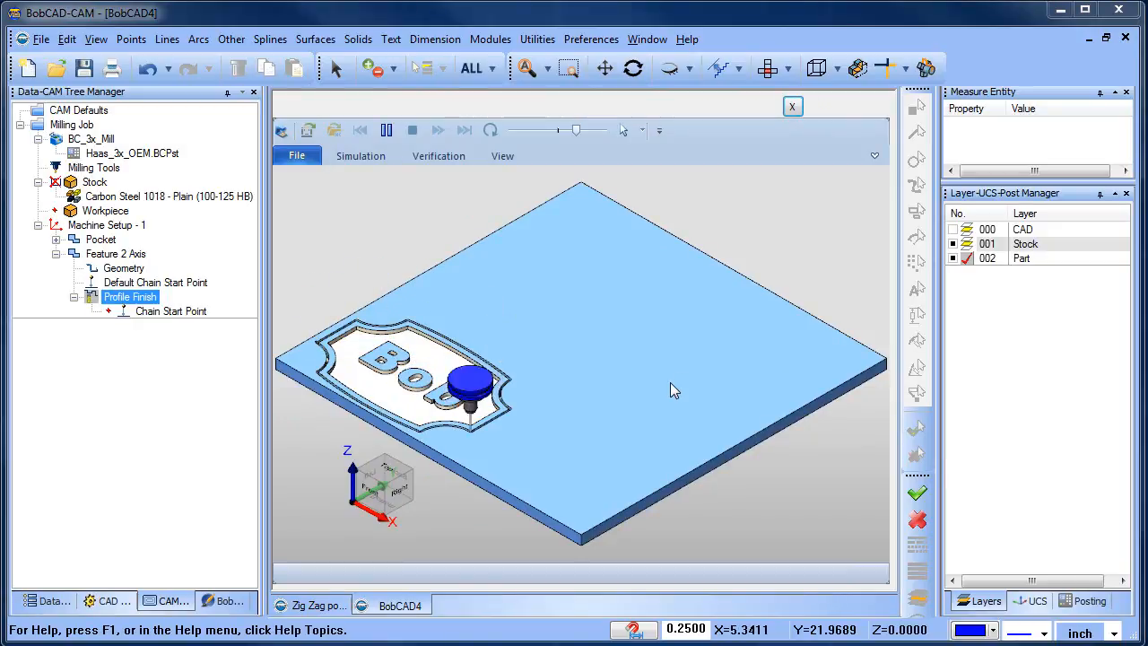
{"action": "left_click", "coordinate": [387, 129]}
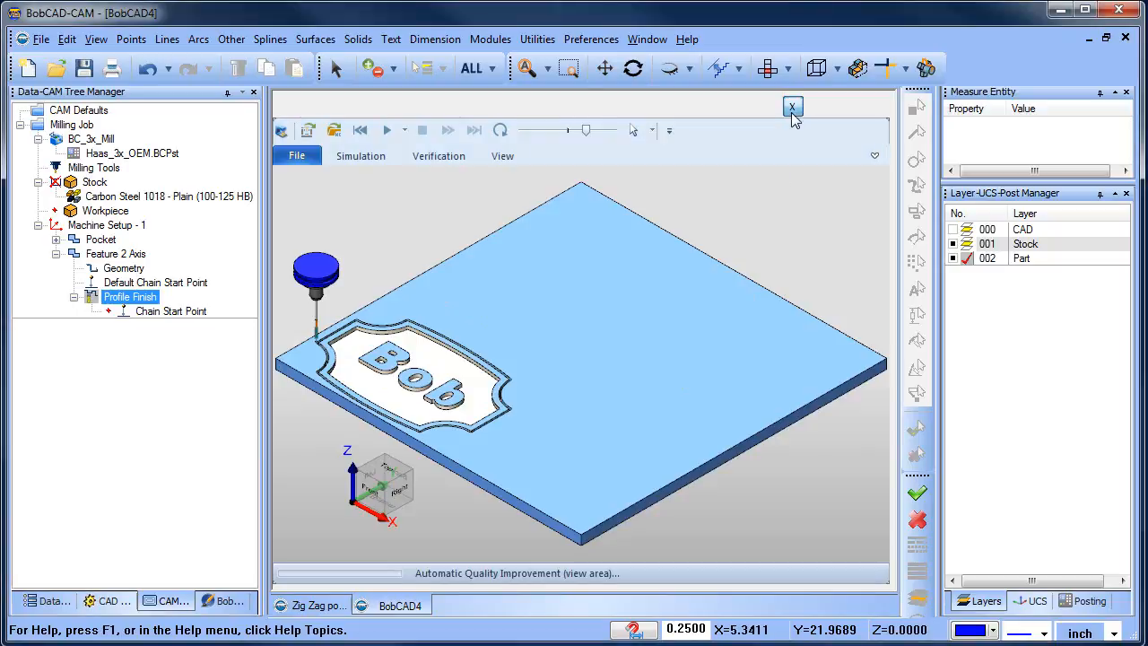
{"action": "left_click", "coordinate": [793, 105]}
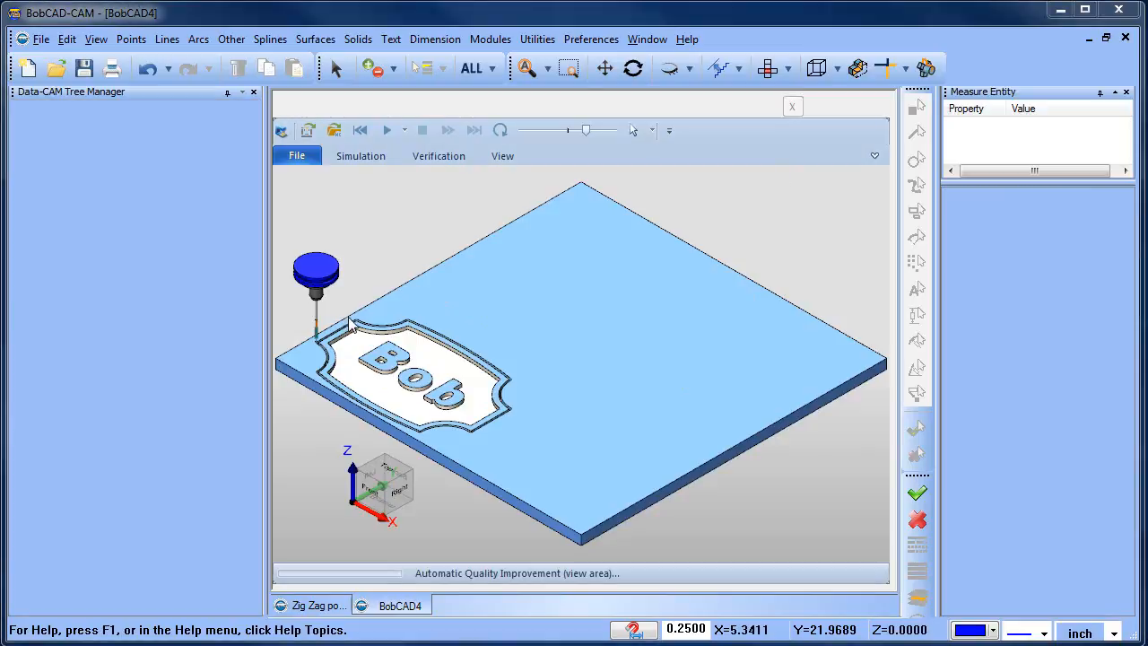
- Post the Milling Job and review the generated G-code program
{"action": "right_click", "coordinate": [71, 124]}
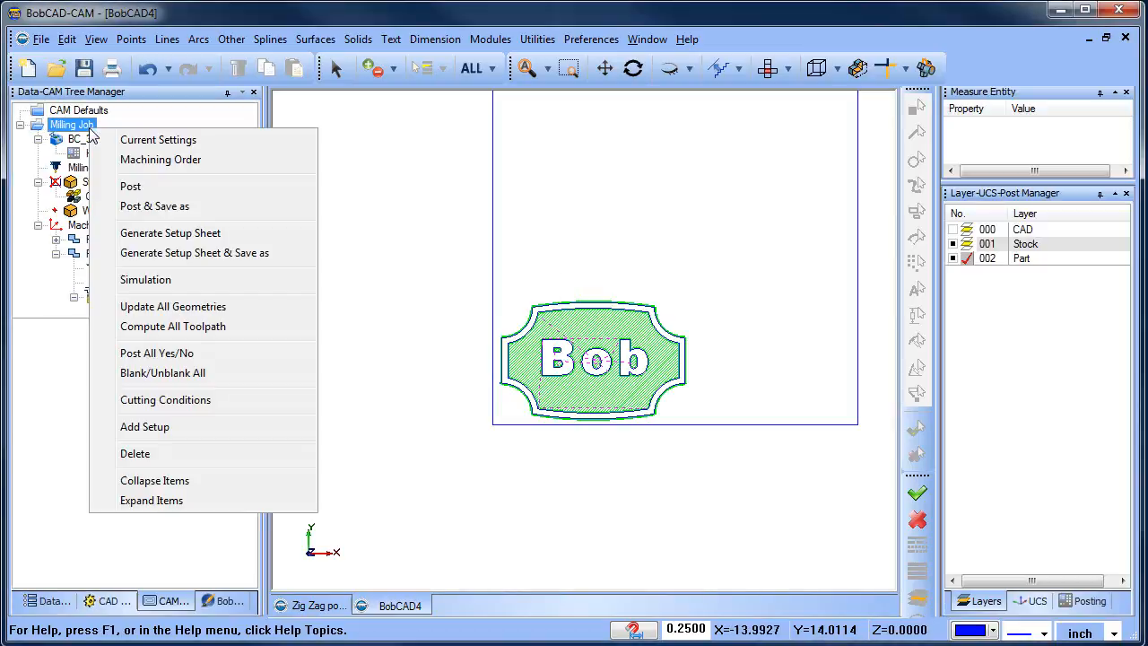
{"action": "left_click", "coordinate": [505, 402]}
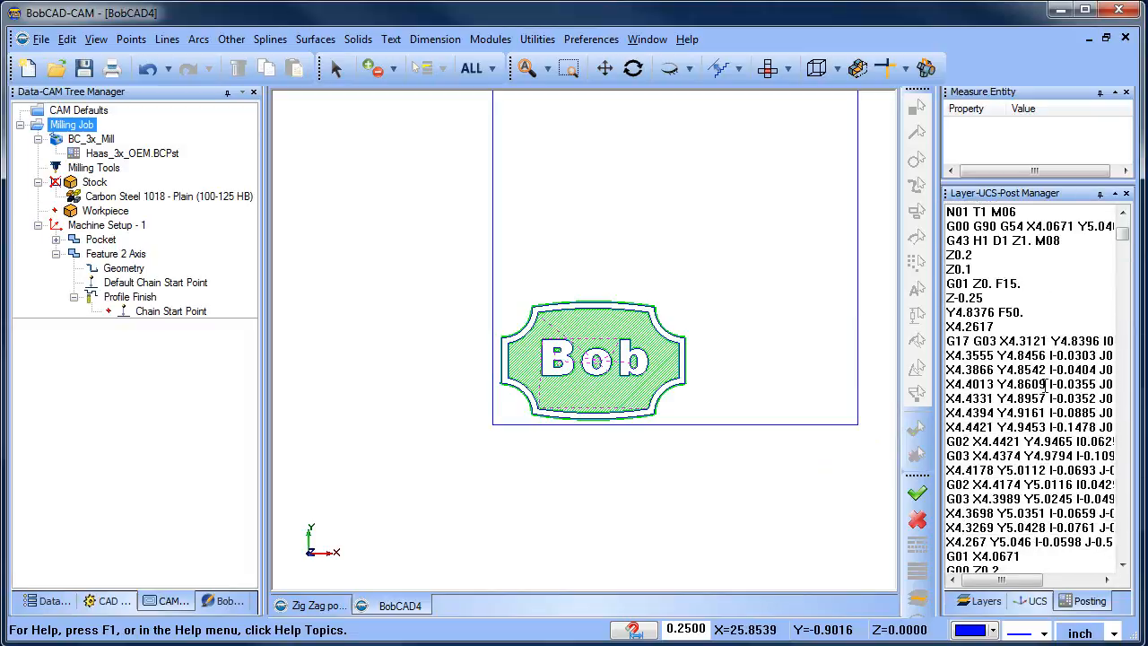
{"action": "scroll", "scroll_direction": "down", "scroll_amount": 3}
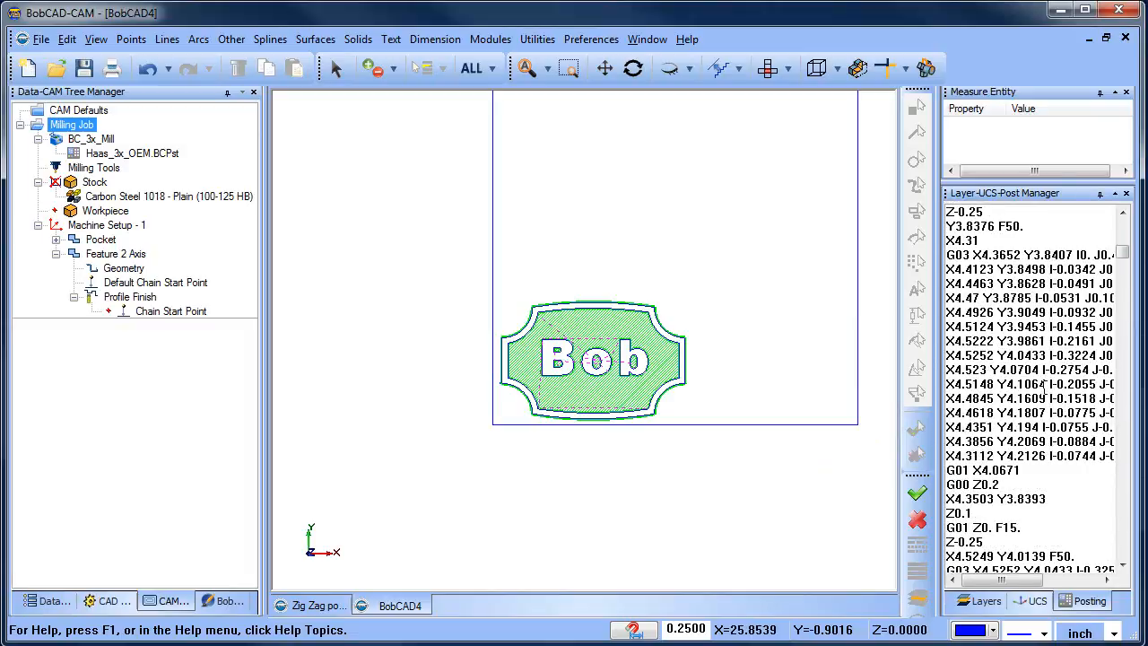